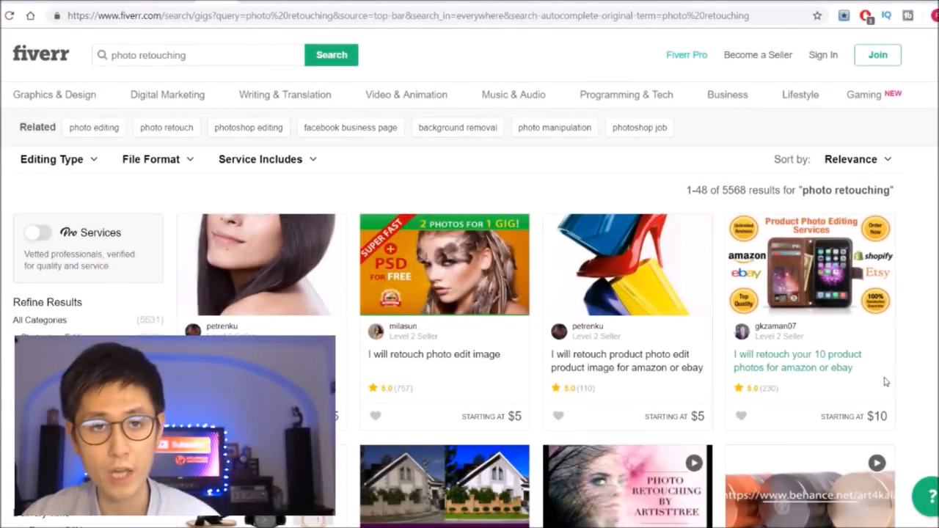
mouse_move(882, 384)
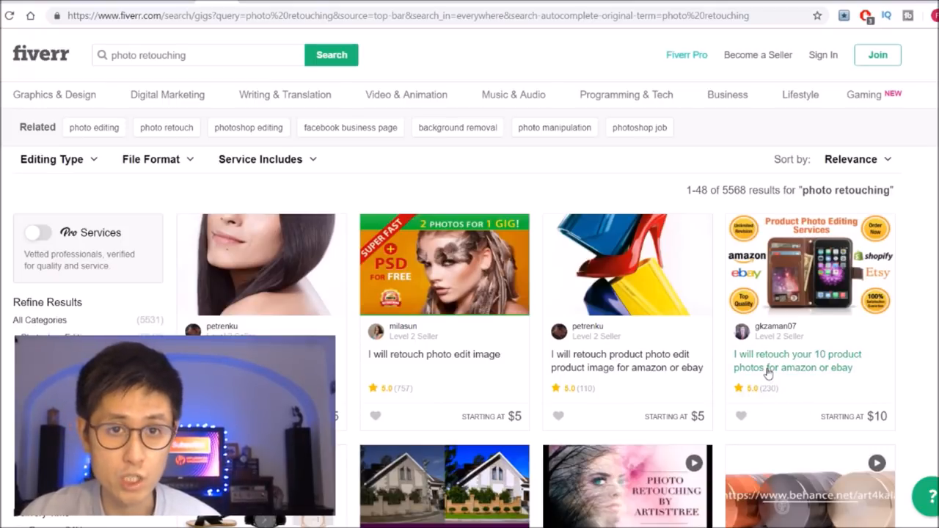
Step: Open the $5 'I will edit and retouch your photos' gig from the results
scroll(down, 3)
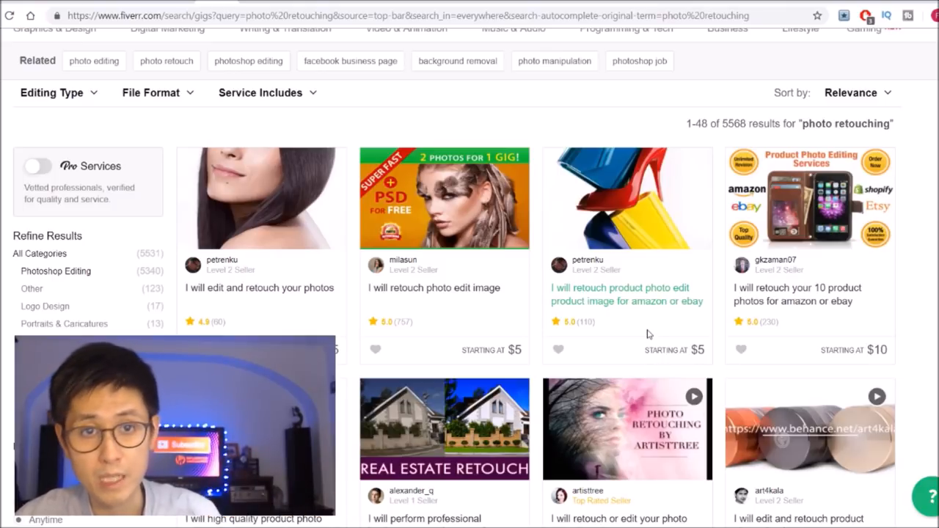
scroll(up, 3)
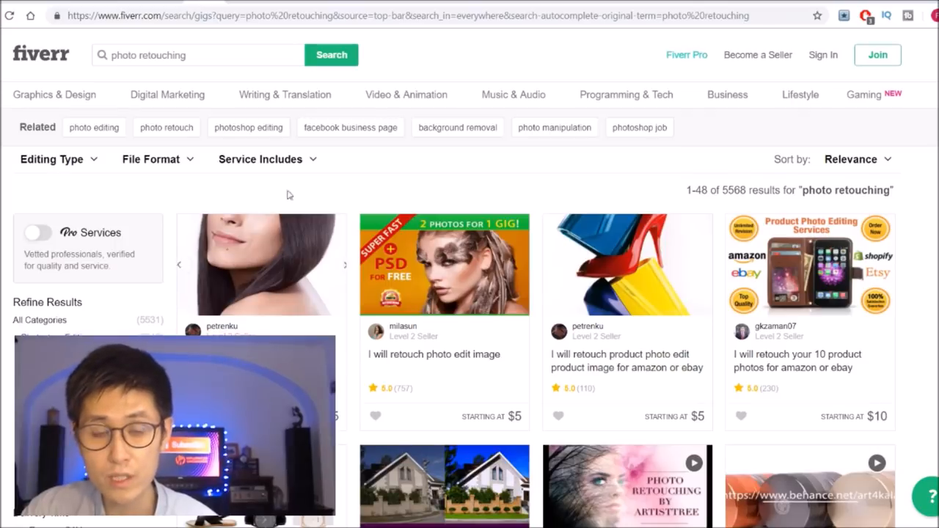
click(261, 264)
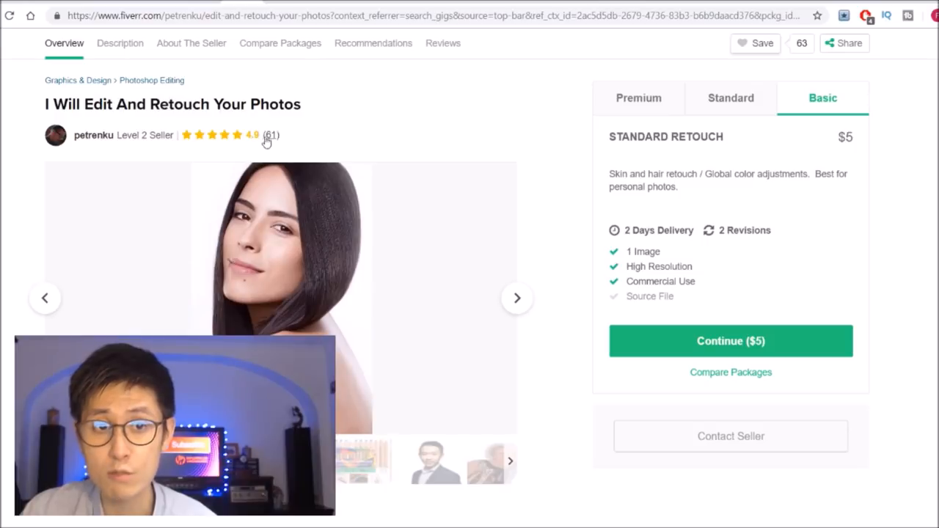
mouse_move(562, 276)
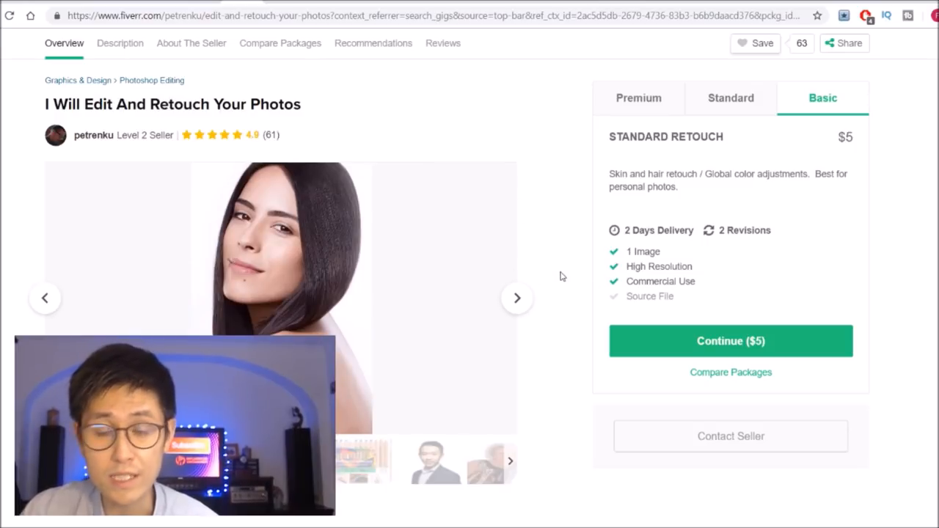
mouse_move(923, 387)
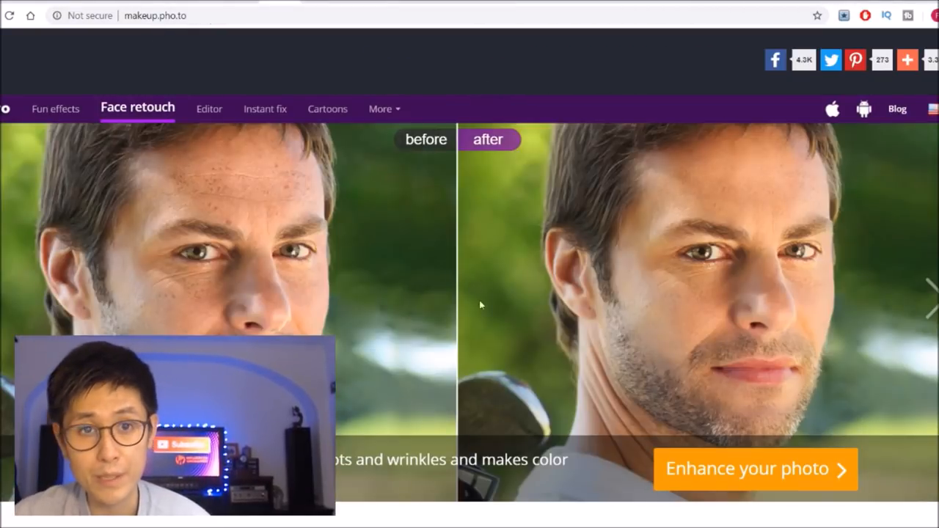
mouse_move(380, 164)
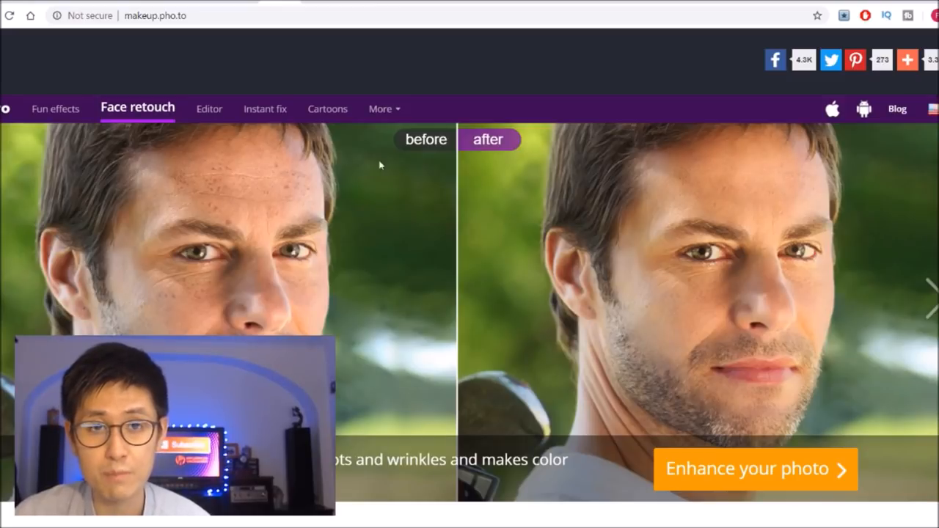
mouse_move(310, 244)
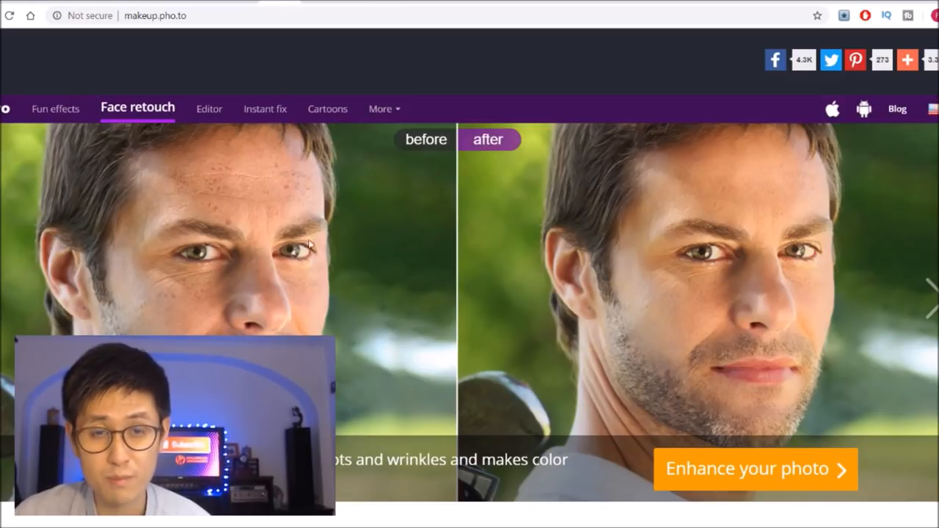
mouse_move(402, 314)
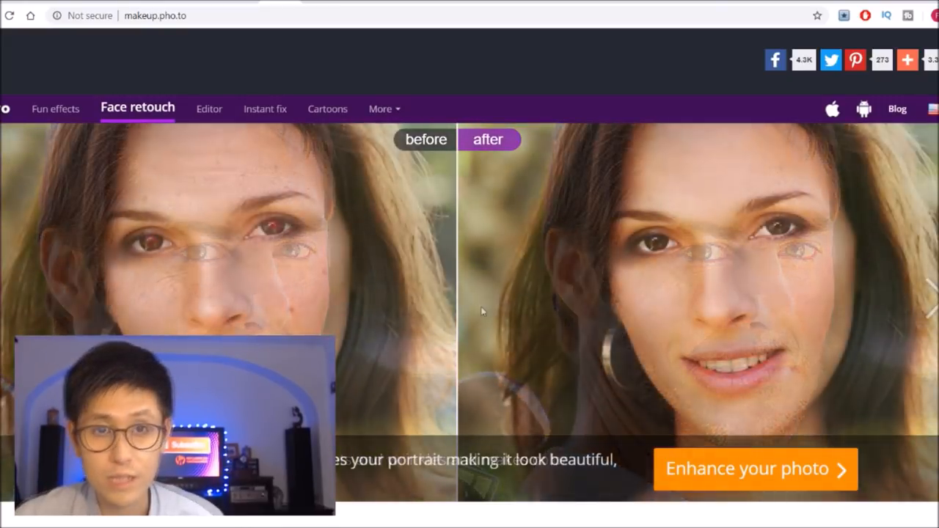
Step: Start enhancing your own photo from the Face retouch showcase page
scroll(down, 3)
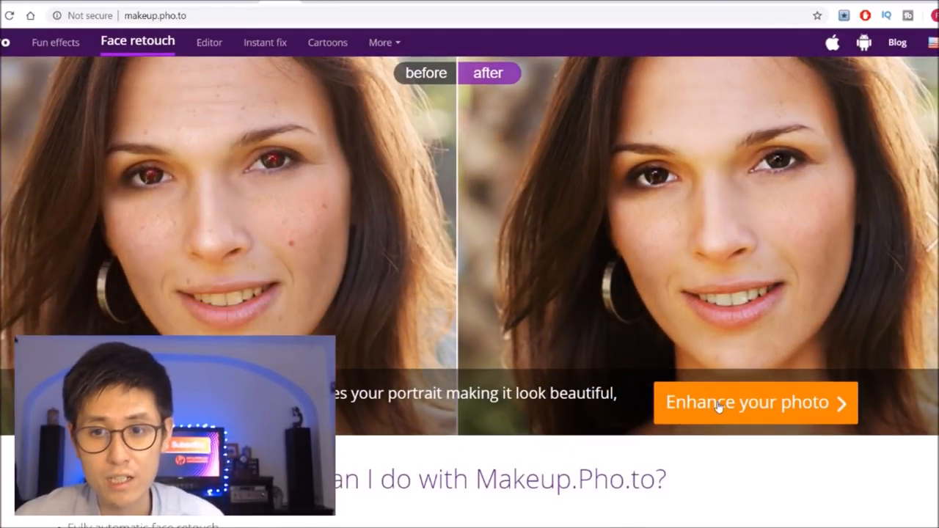
click(755, 402)
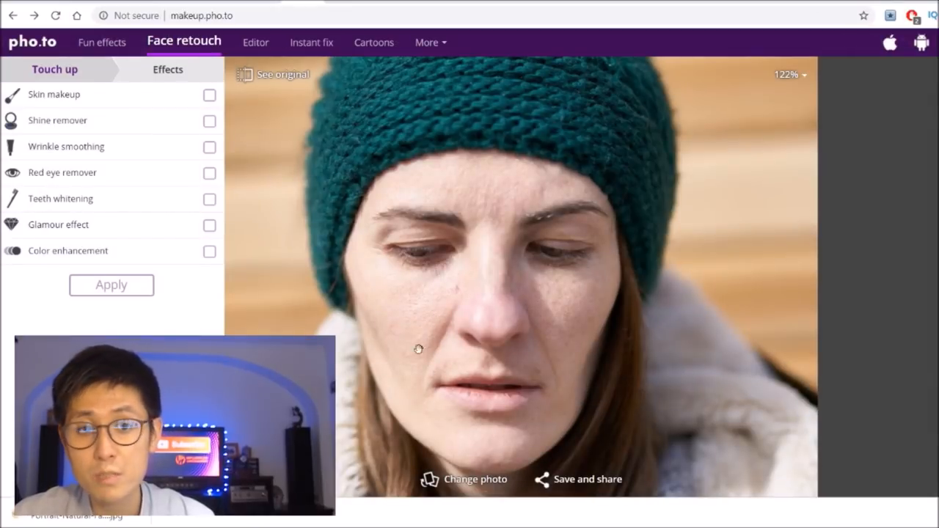
mouse_move(478, 336)
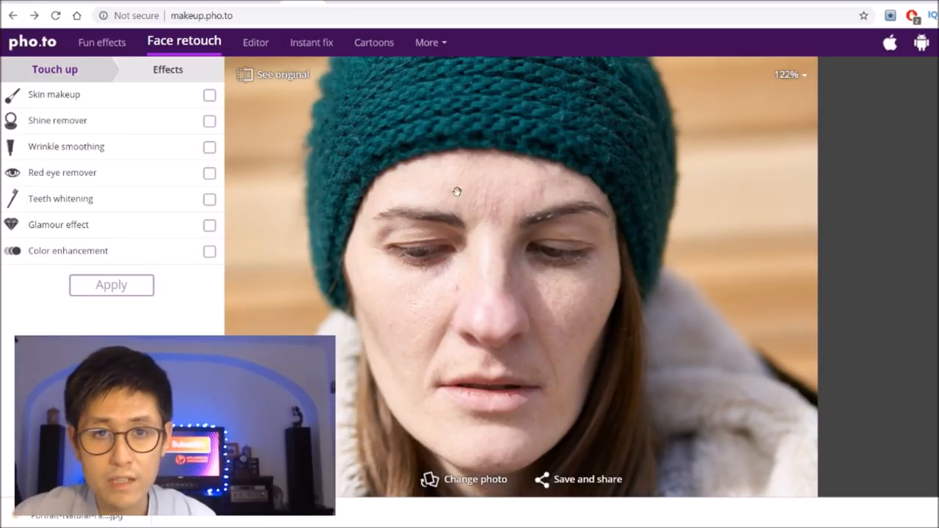
mouse_move(237, 200)
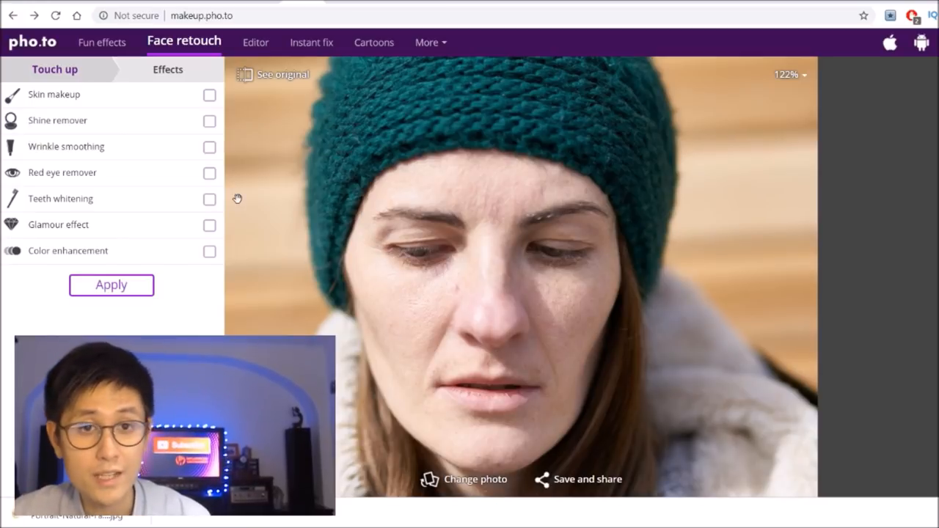
mouse_move(380, 357)
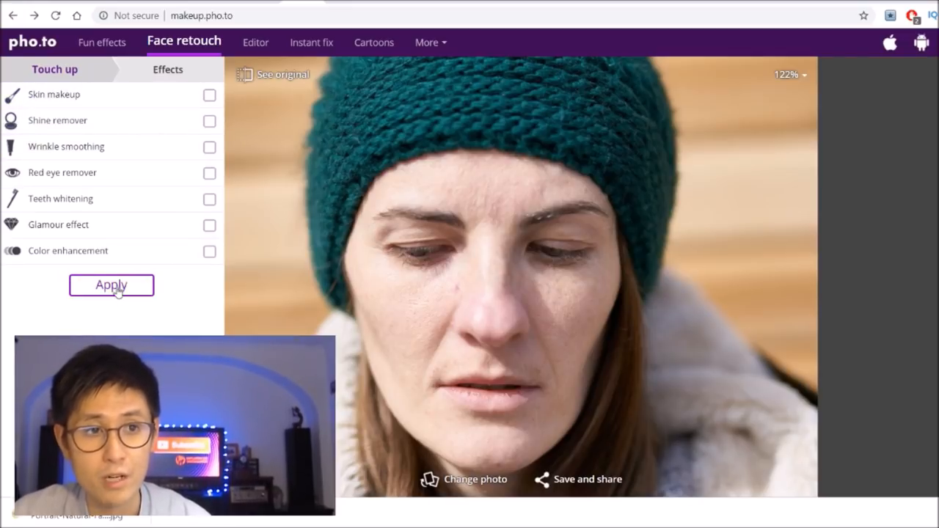
mouse_move(105, 95)
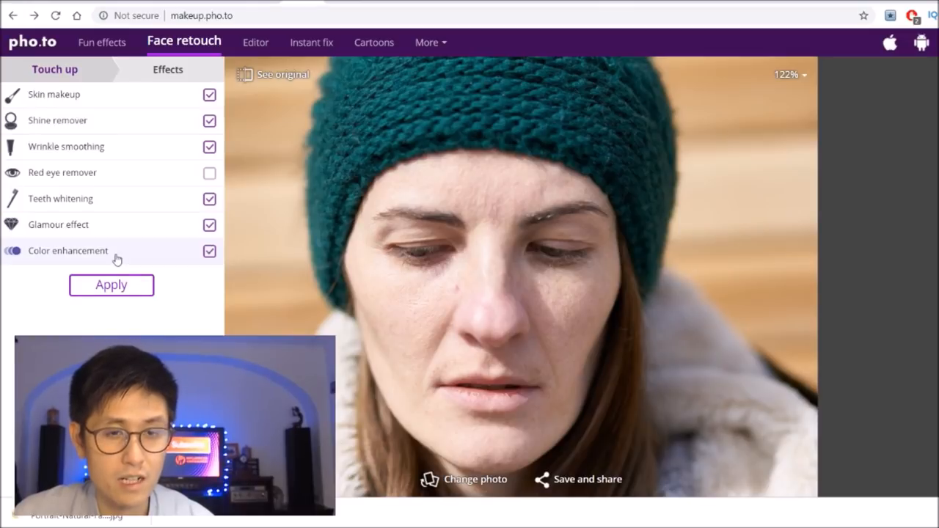
Step: Apply the chosen touch-ups, then add Red eye remover to the selected effects
click(111, 284)
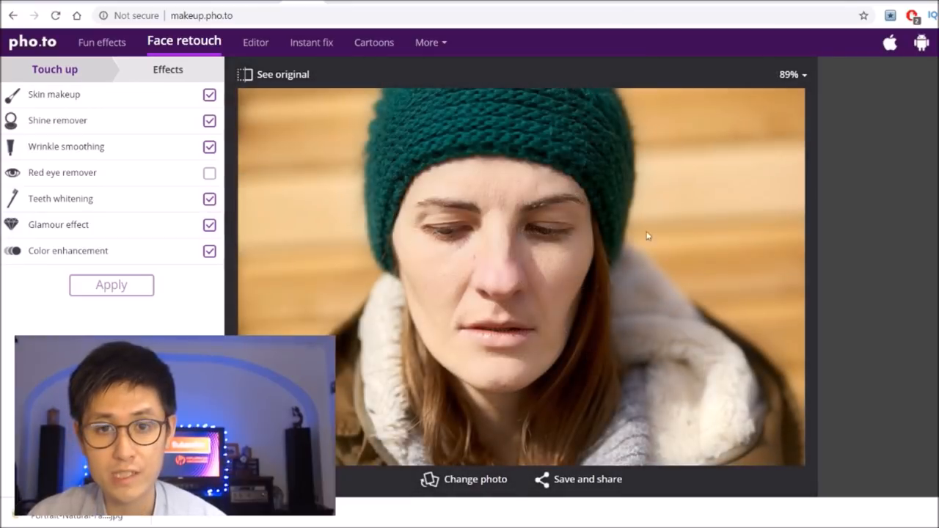
mouse_move(281, 61)
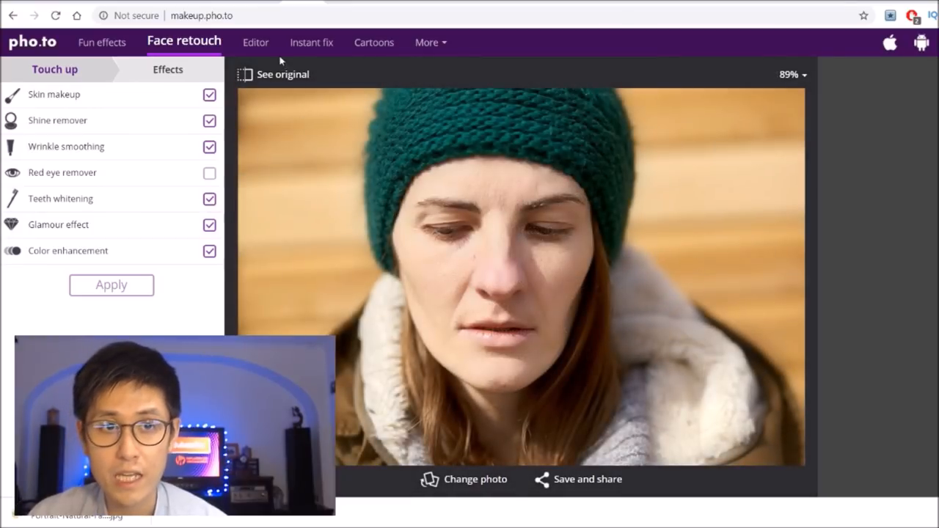
mouse_move(281, 74)
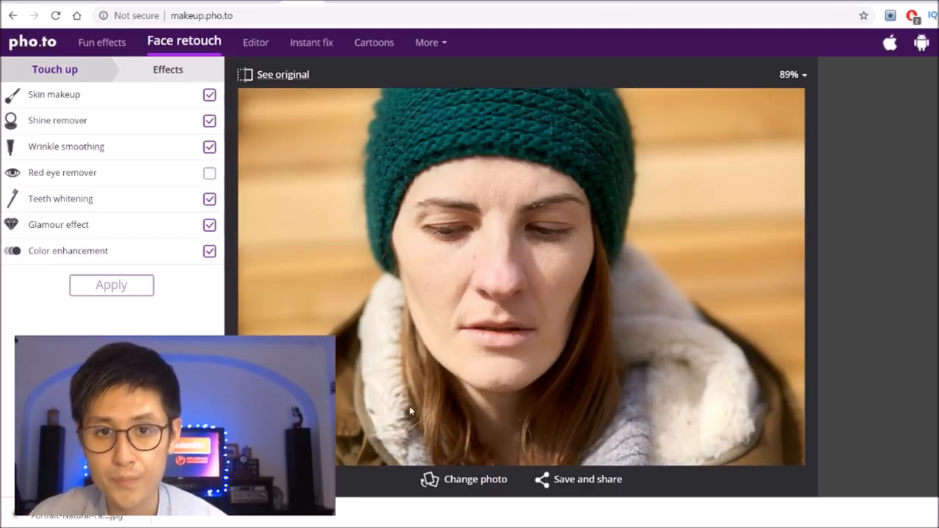
click(208, 173)
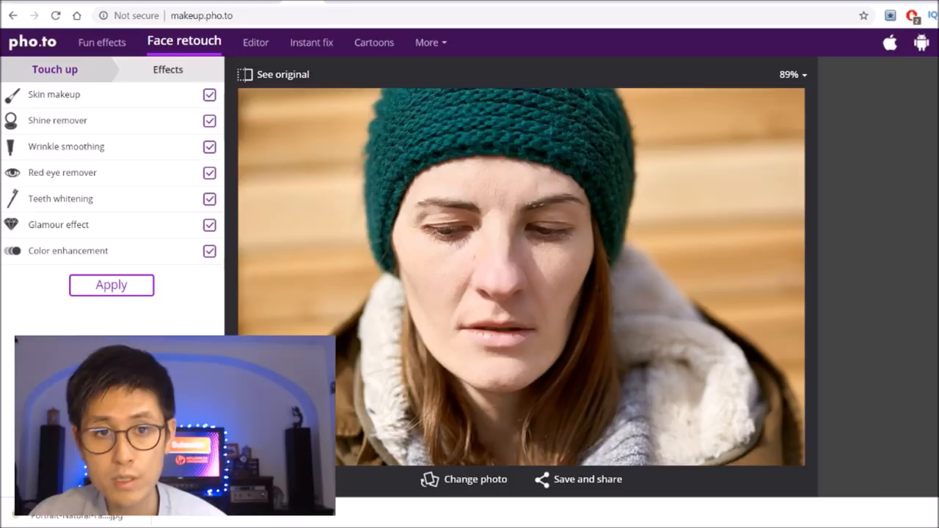
mouse_move(539, 303)
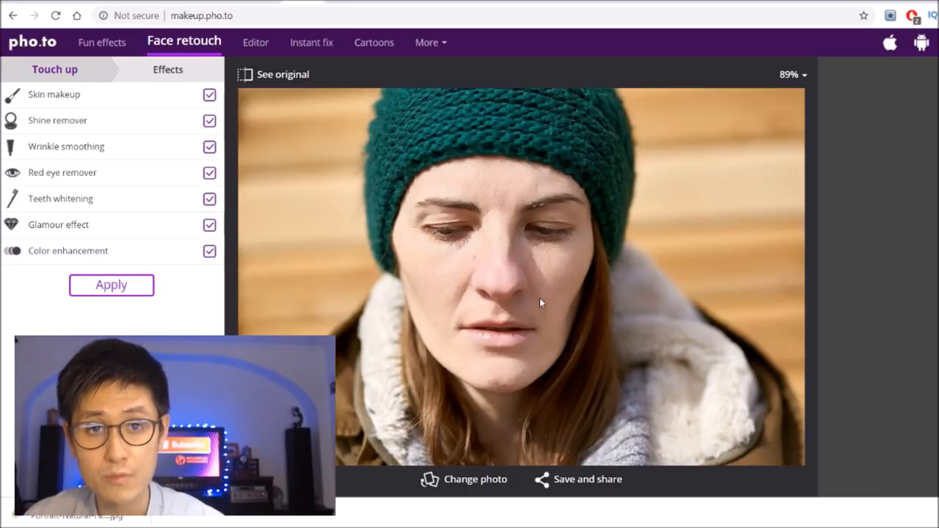
mouse_move(481, 308)
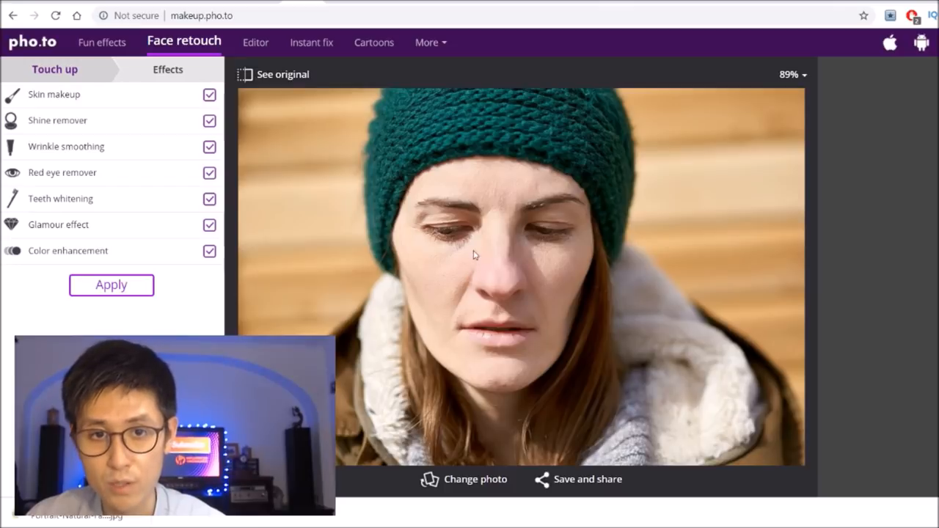
mouse_move(865, 382)
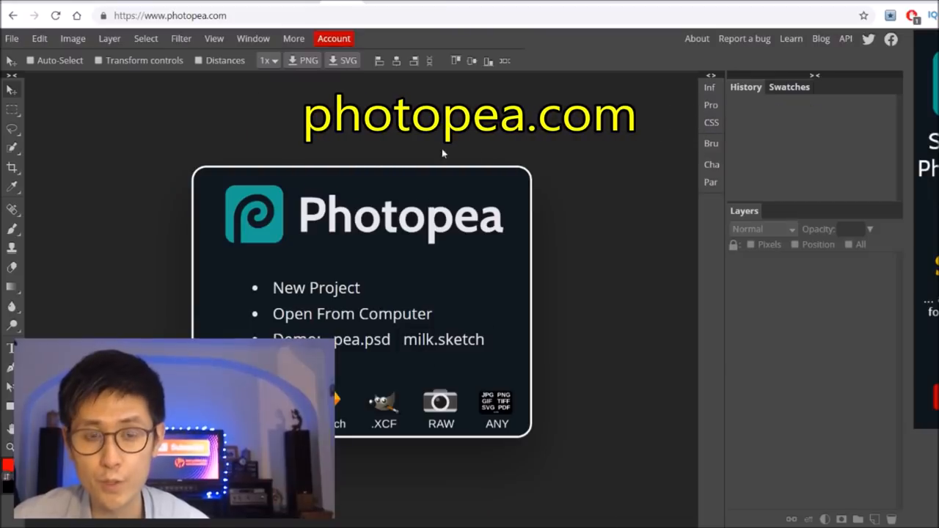
mouse_move(443, 314)
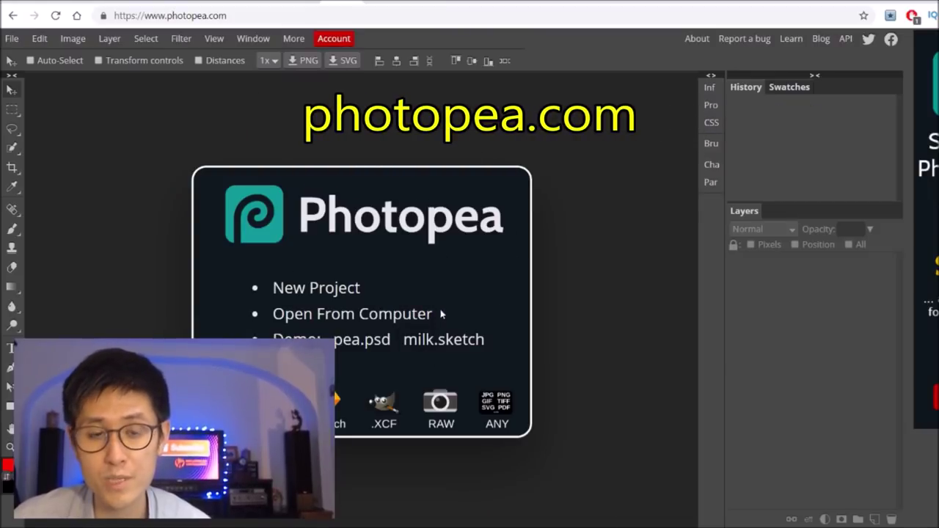
mouse_move(454, 304)
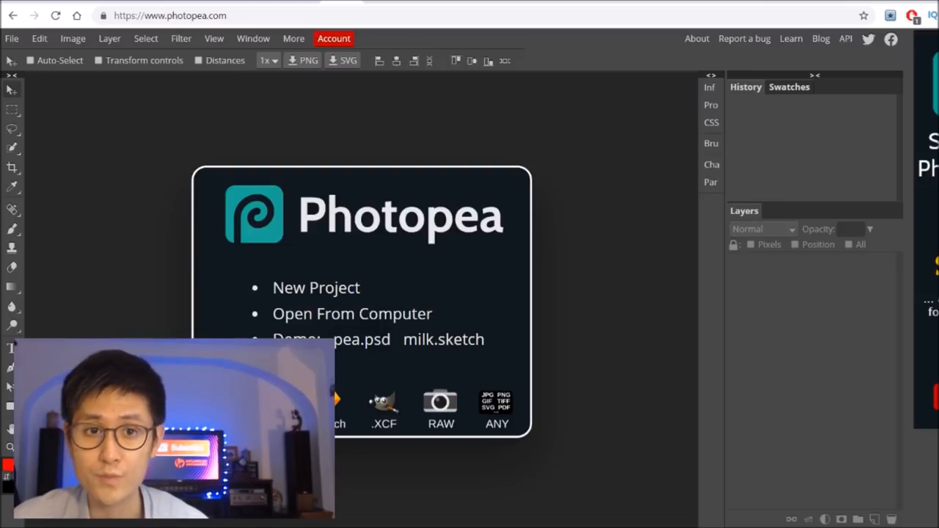
Step: Use File > Open to browse for an image file from the computer
click(12, 38)
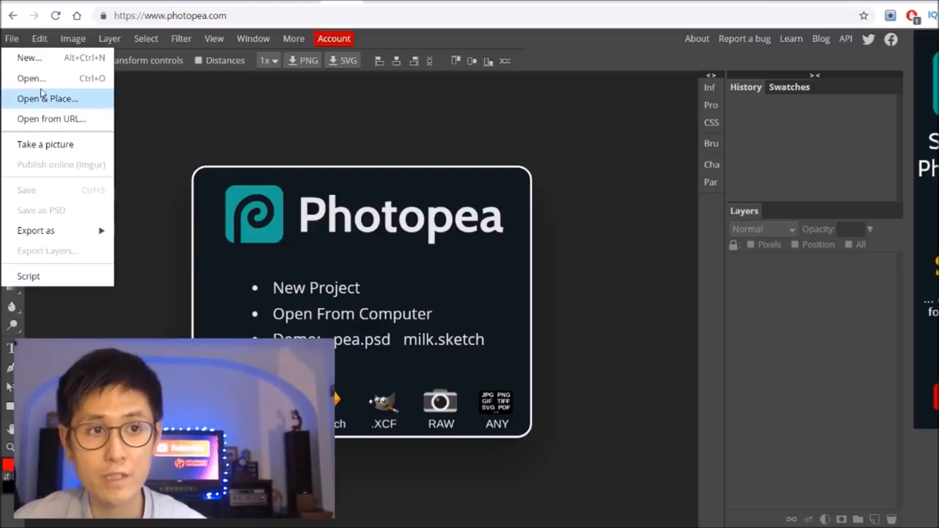
mouse_move(31, 80)
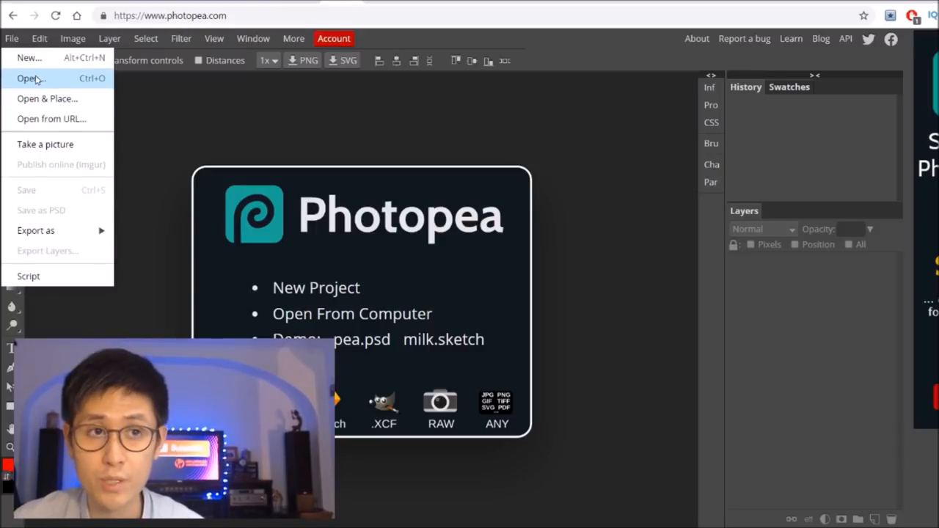
click(29, 79)
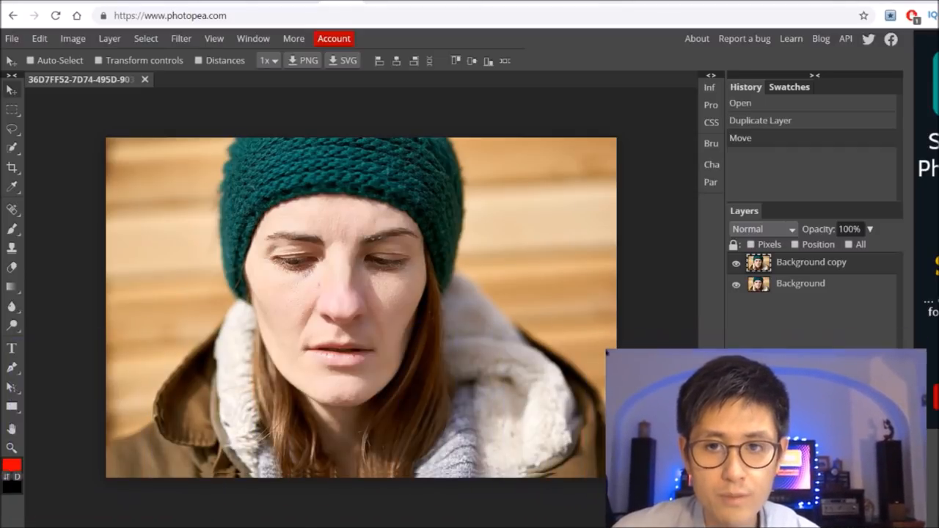
mouse_move(402, 279)
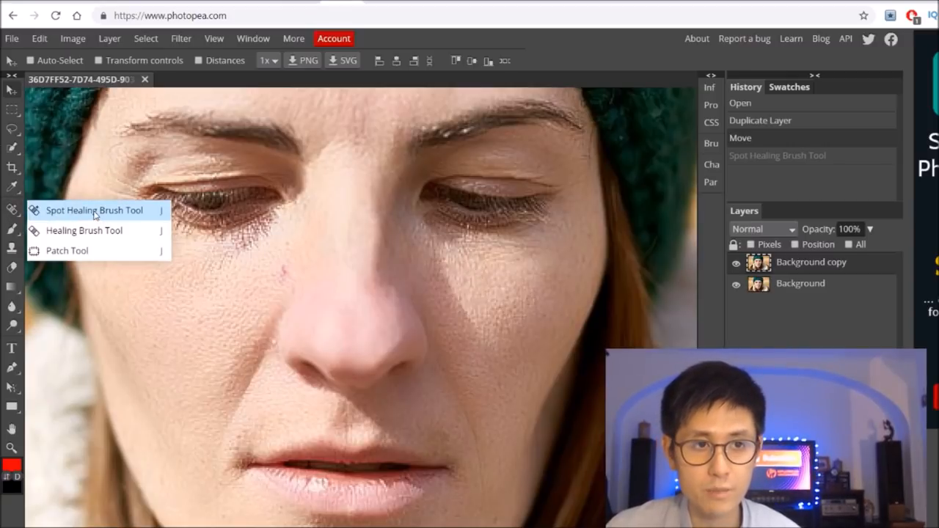
Step: Heal two skin blemishes on the woman's face with the Spot Healing Brush
click(94, 211)
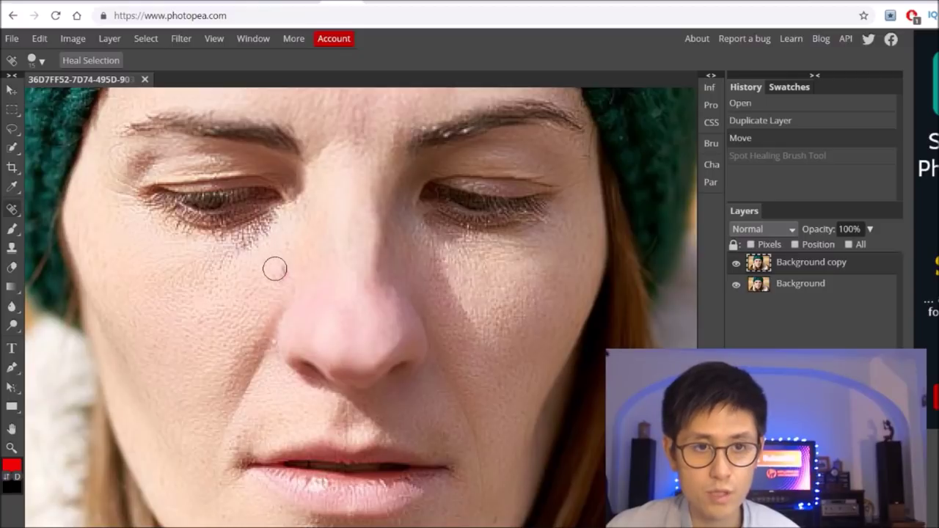
click(282, 267)
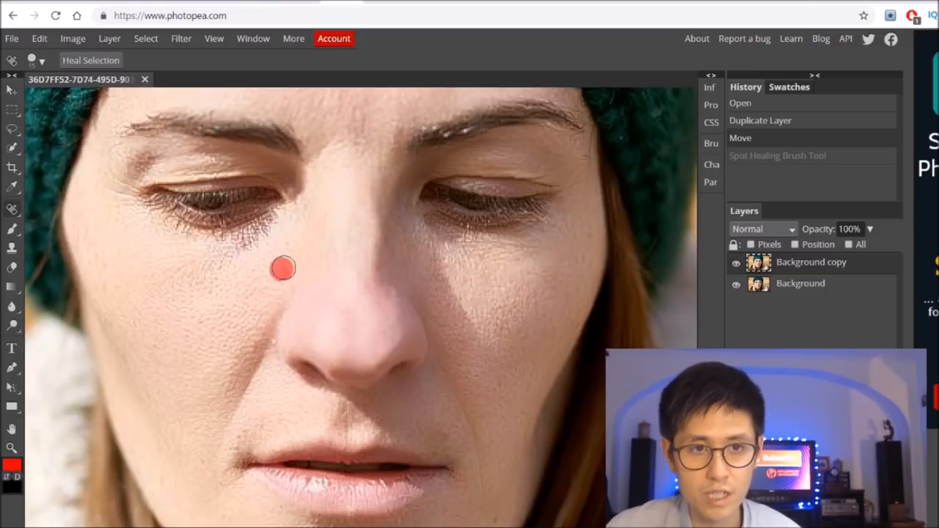
click(281, 267)
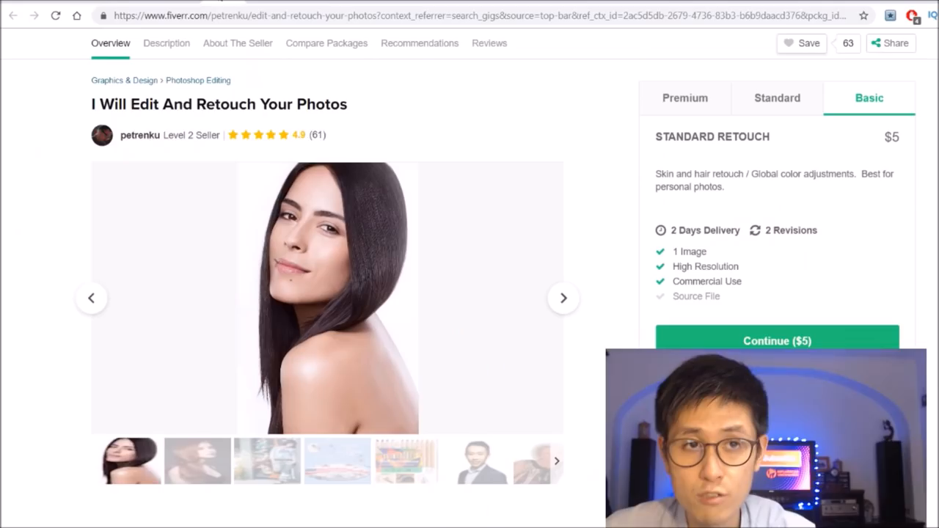
mouse_move(326, 265)
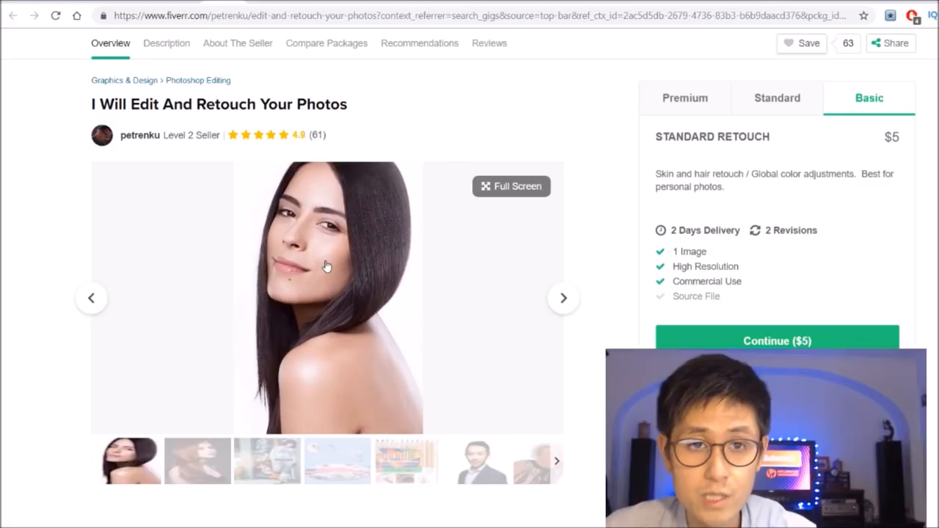
mouse_move(614, 302)
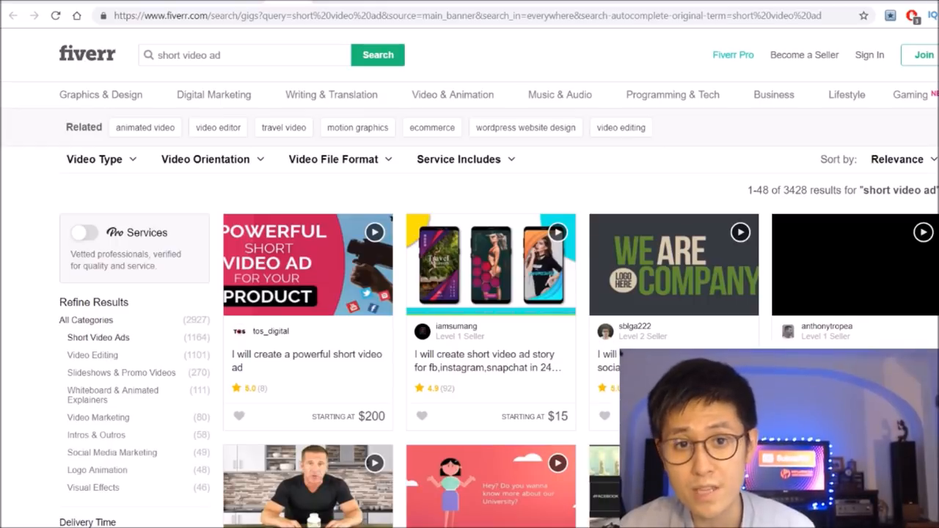
Step: Scroll through the 'short video ad' gig results, priced from $5 to $200
scroll(down, 3)
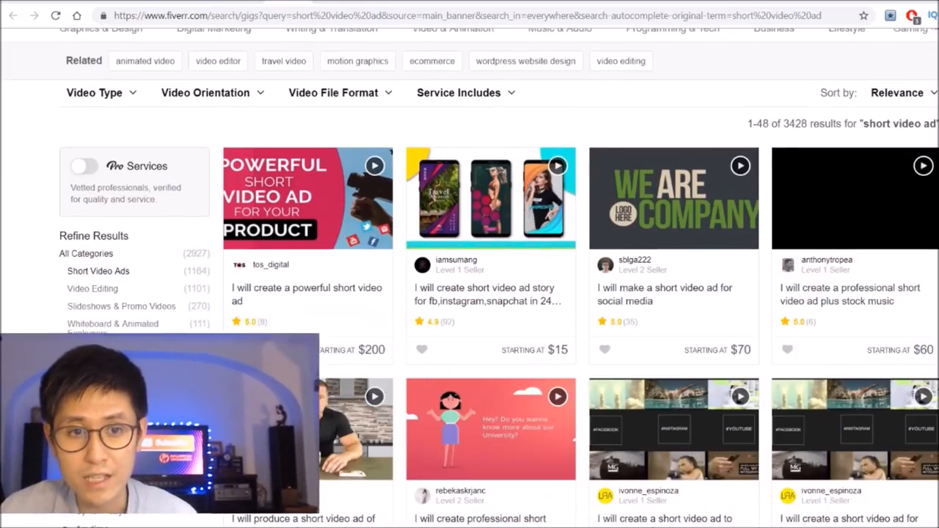
scroll(down, 3)
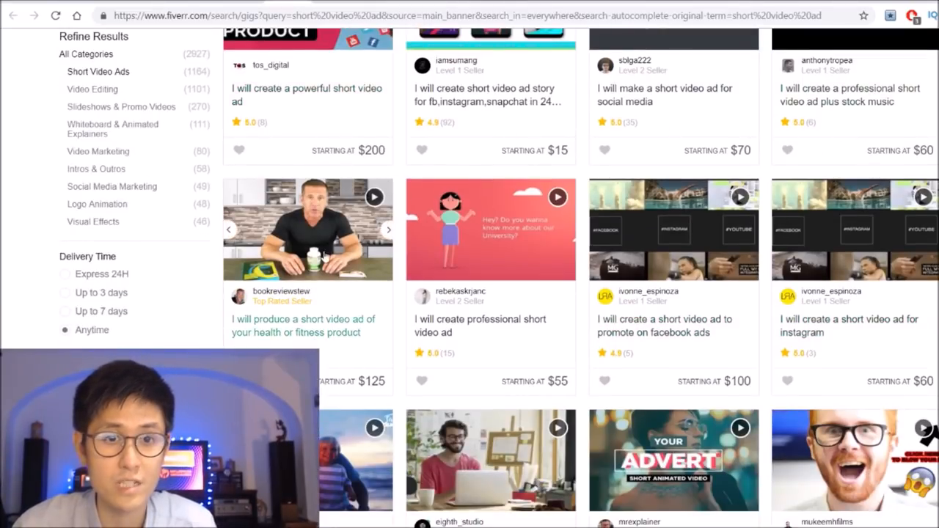
scroll(down, 3)
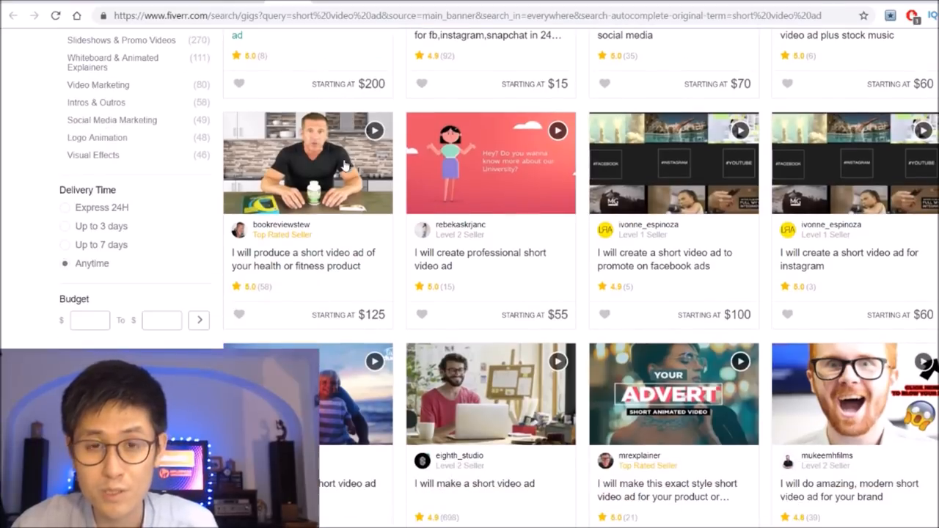
scroll(down, 3)
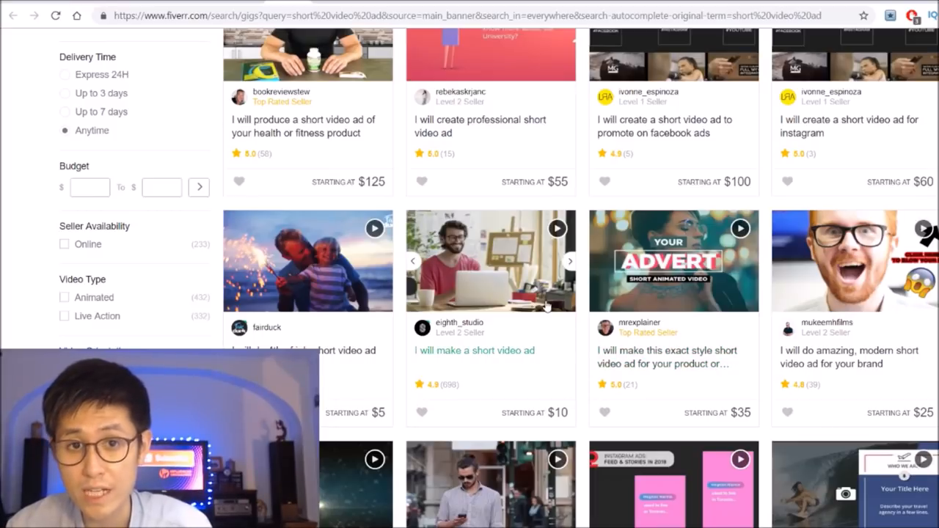
mouse_move(514, 367)
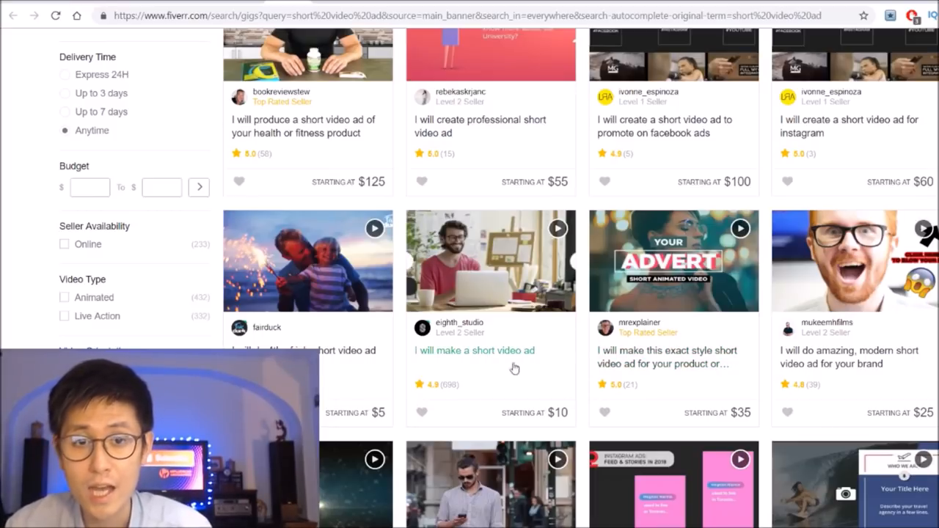
mouse_move(584, 308)
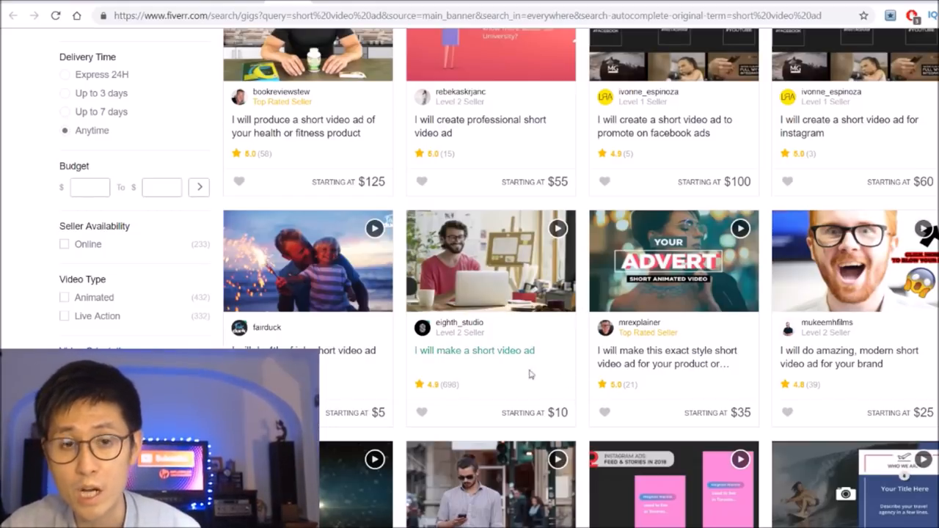
mouse_move(443, 409)
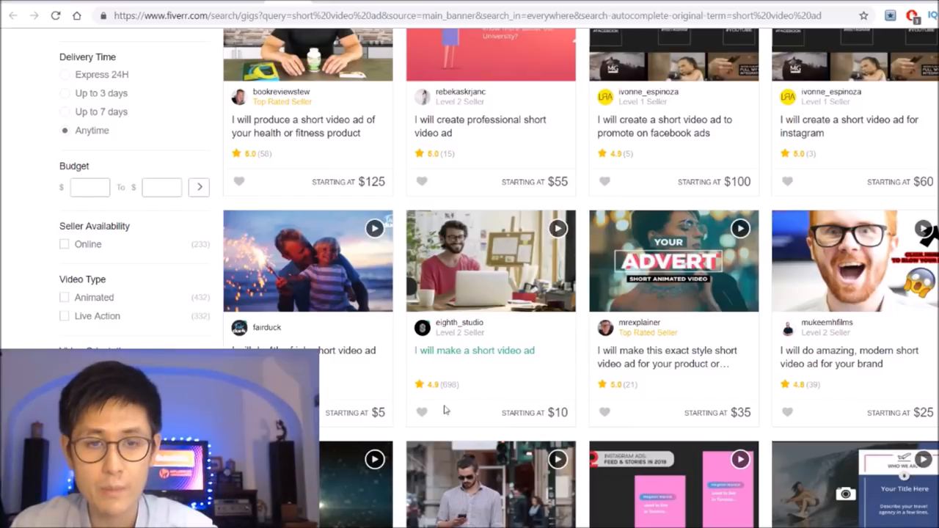
mouse_move(525, 405)
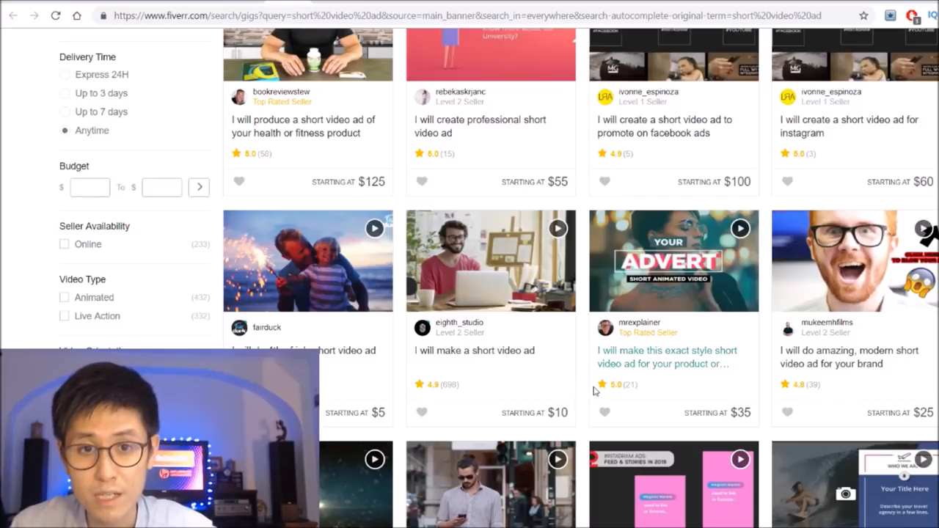
mouse_move(508, 370)
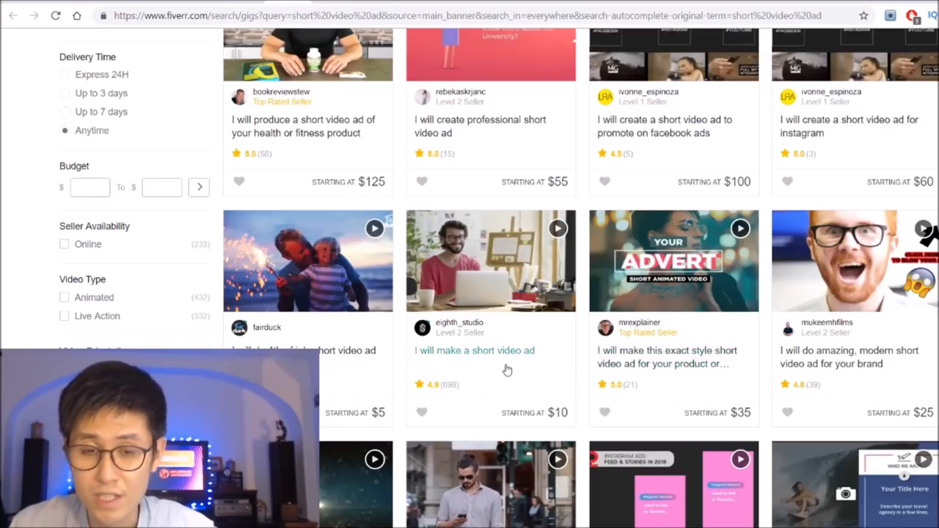
Step: Open the 'I will make a short video ad' gig and review its $10 package overview
click(475, 349)
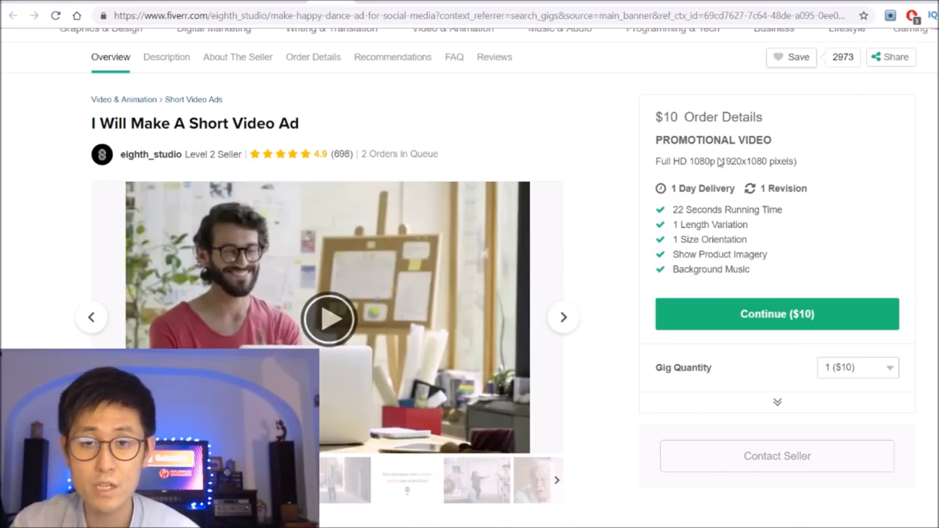
mouse_move(708, 253)
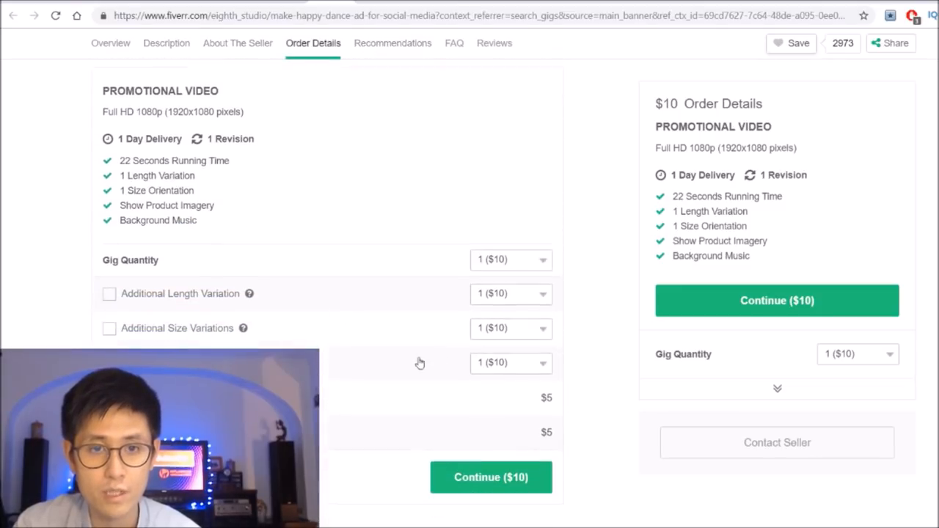
scroll(up, 3)
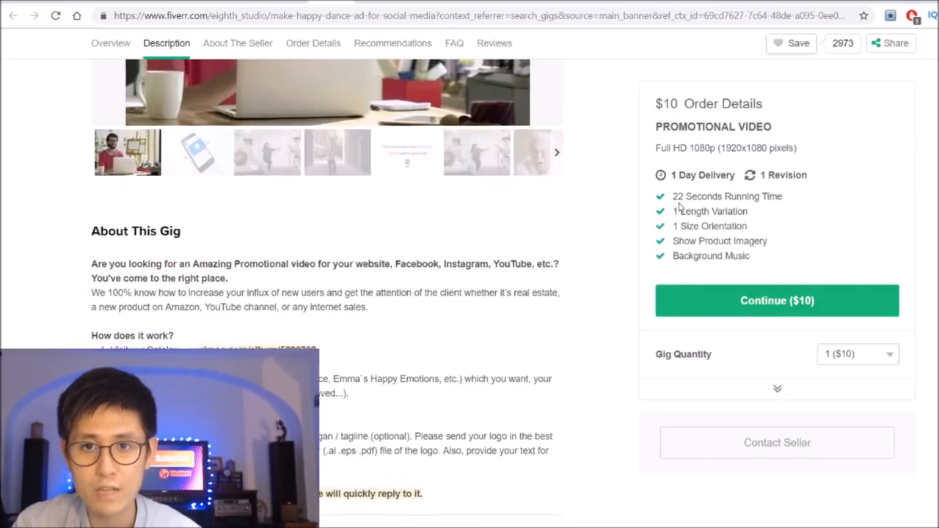
scroll(up, 3)
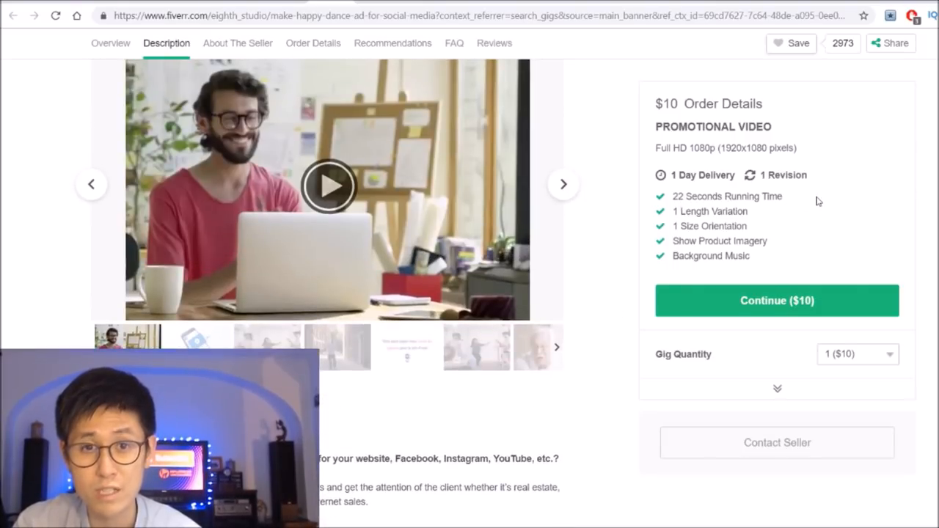
scroll(up, 3)
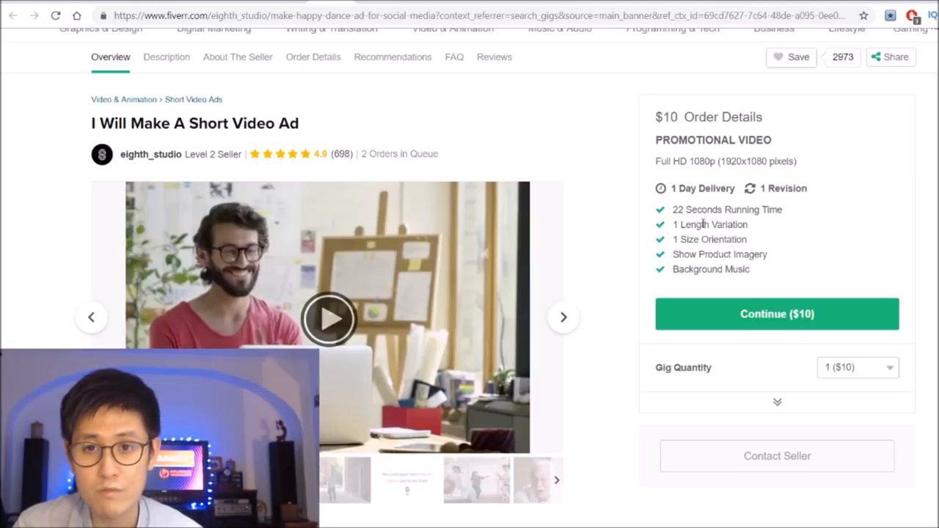
mouse_move(771, 261)
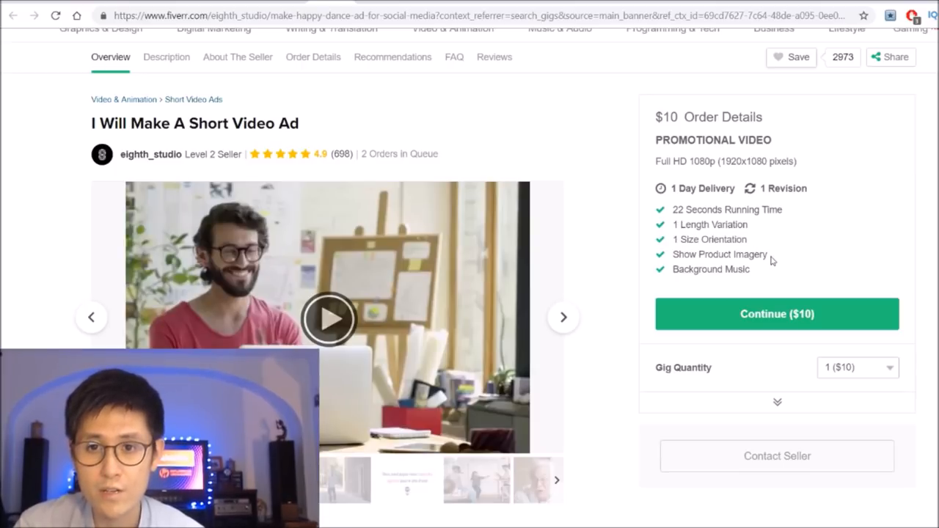
double_click(737, 270)
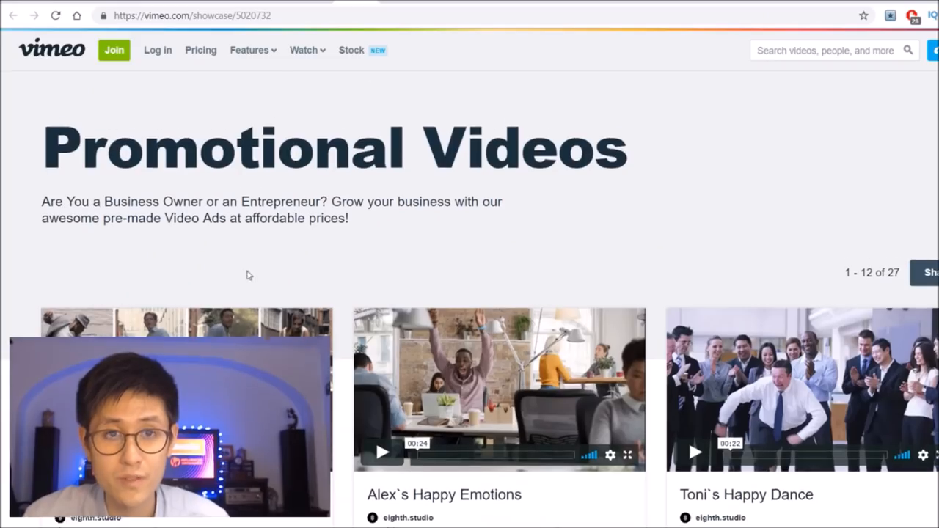
Step: Play the Happy People Dancing video from the Promotional Videos showcase
scroll(down, 3)
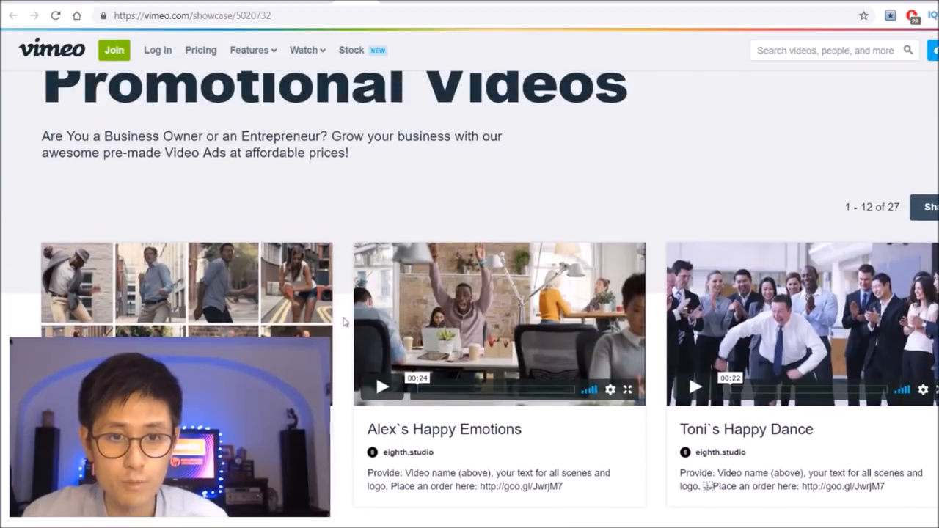
scroll(down, 3)
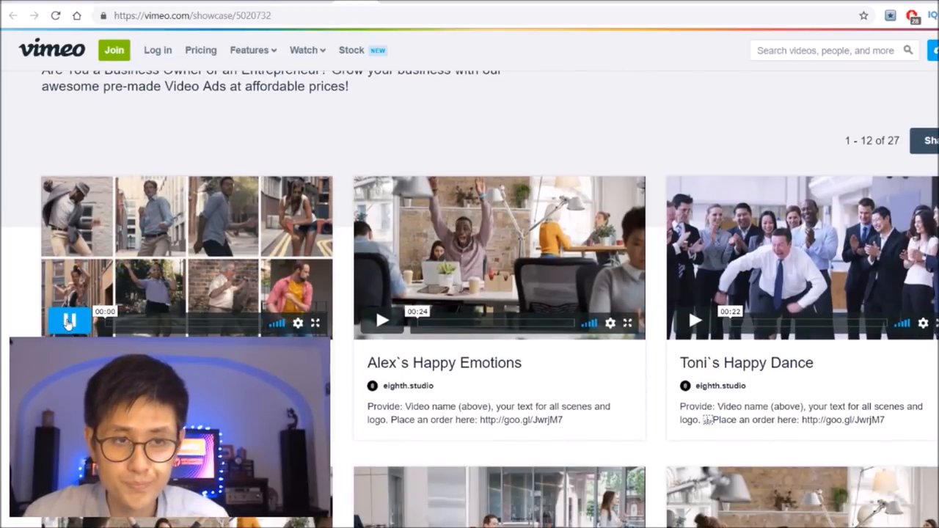
click(68, 319)
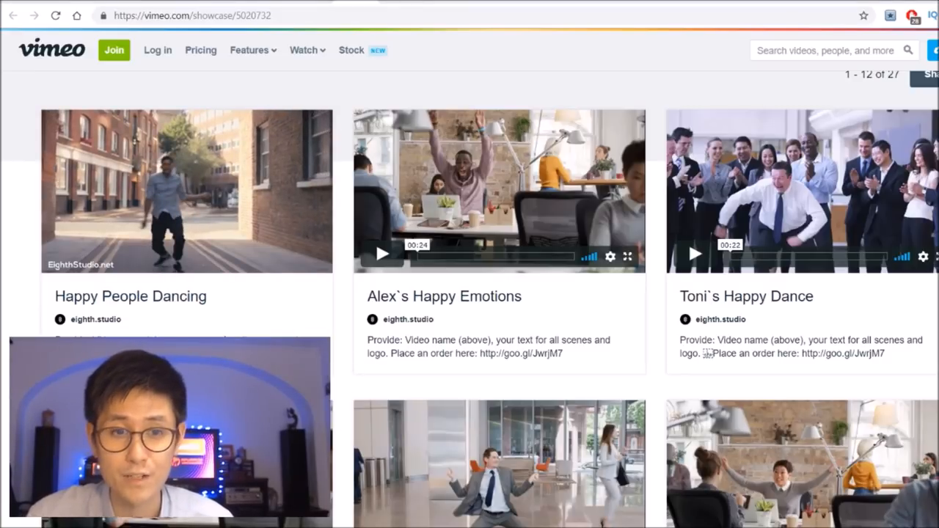
mouse_move(440, 257)
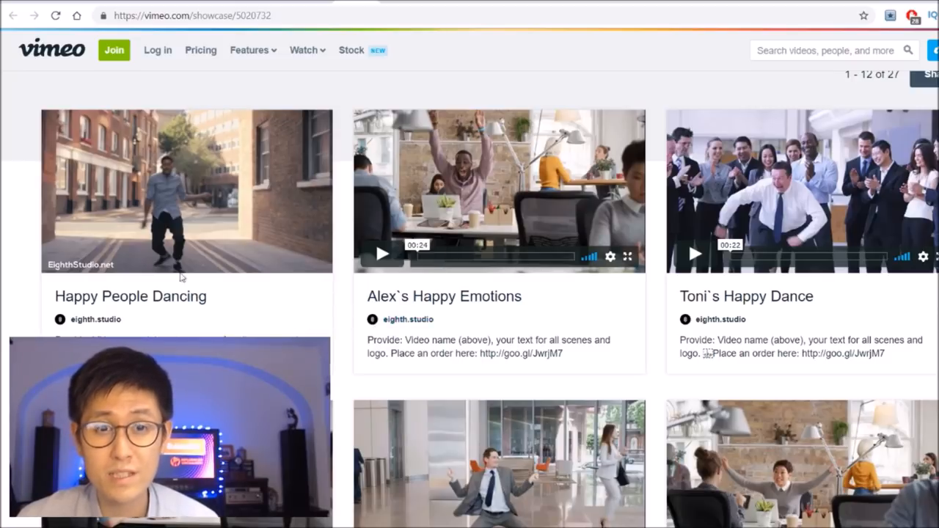
mouse_move(555, 311)
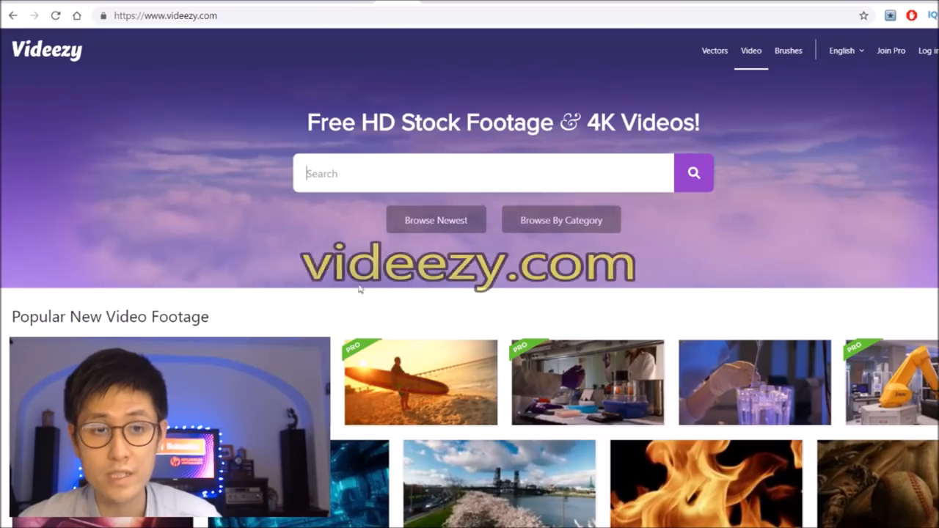
Step: Scroll the Videezy home page to view the Popular New Video Footage section
scroll(down, 3)
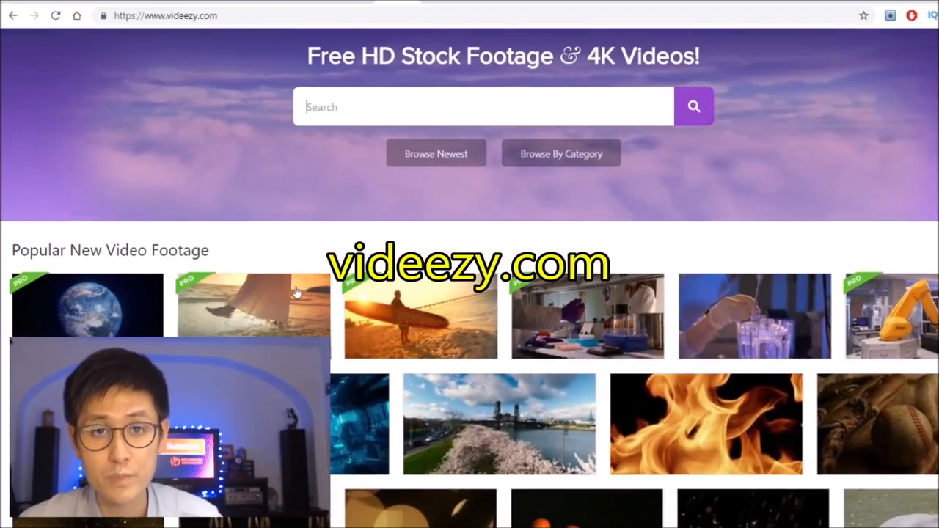
scroll(up, 3)
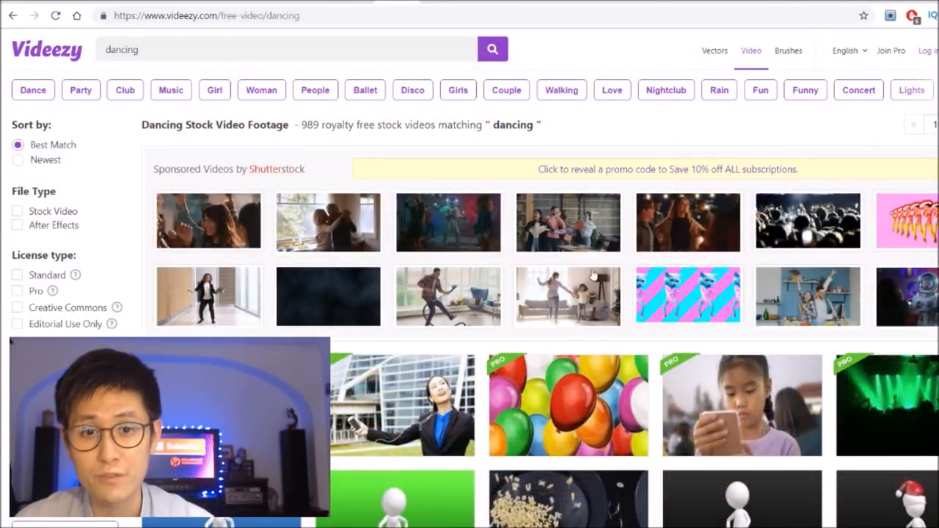
mouse_move(487, 282)
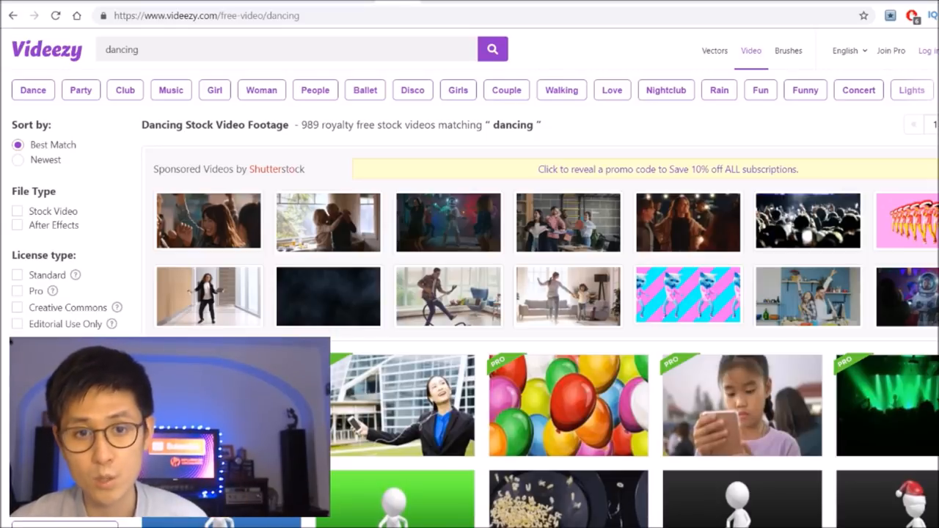
mouse_move(364, 184)
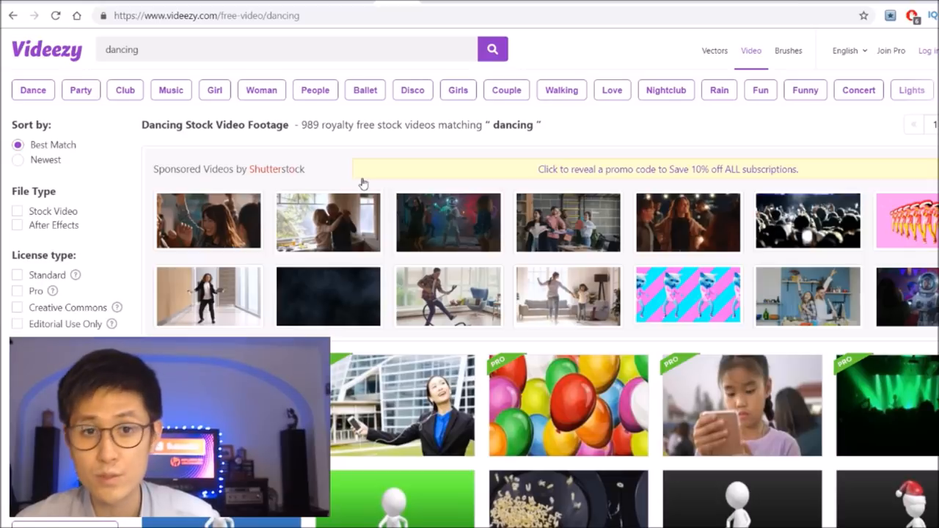
mouse_move(412, 82)
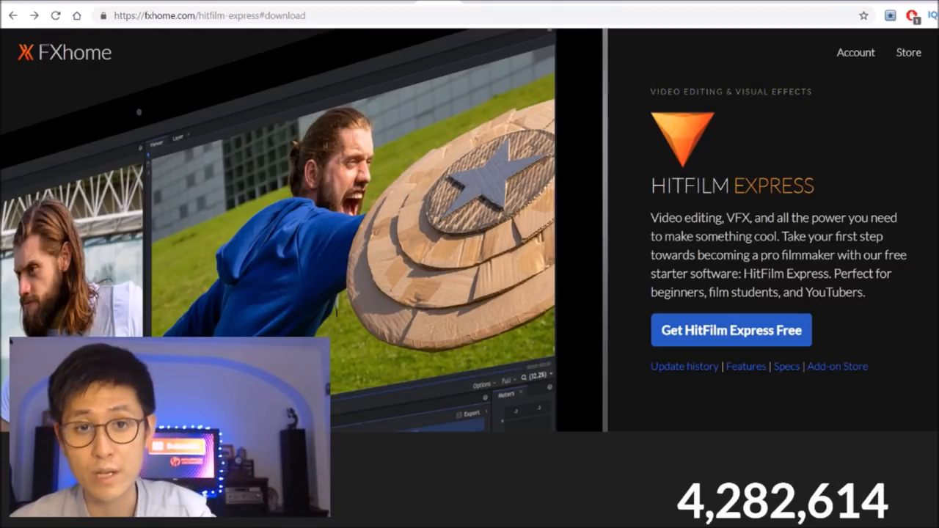
mouse_move(428, 502)
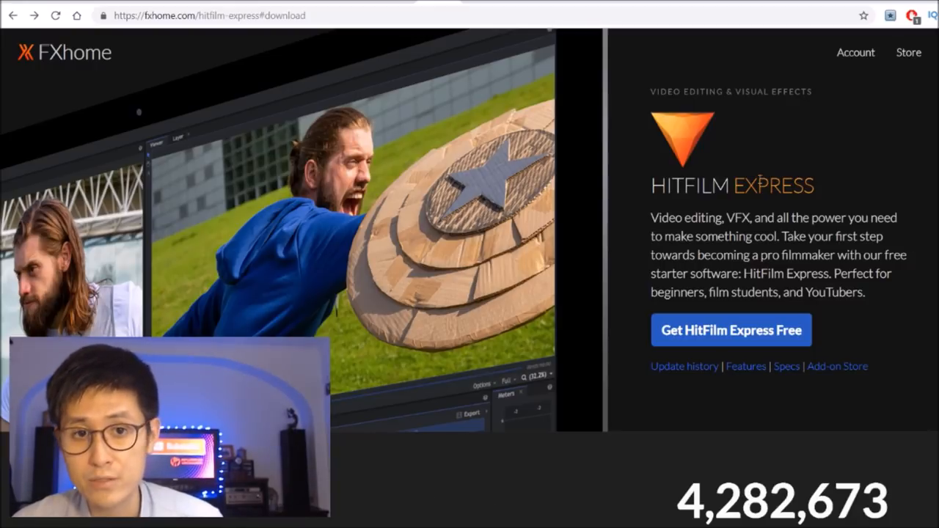
Step: Scroll the HitFilm Express download page down to the training tutorial cards
scroll(down, 3)
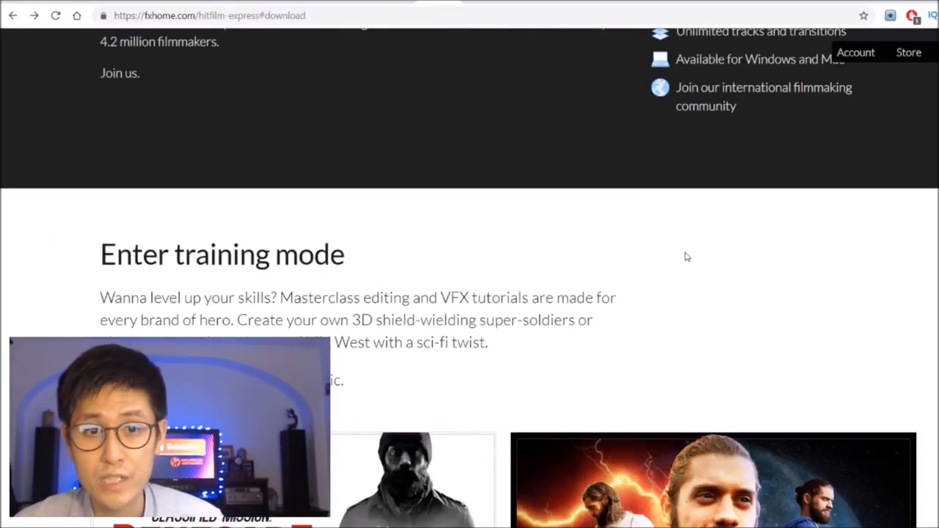
scroll(down, 3)
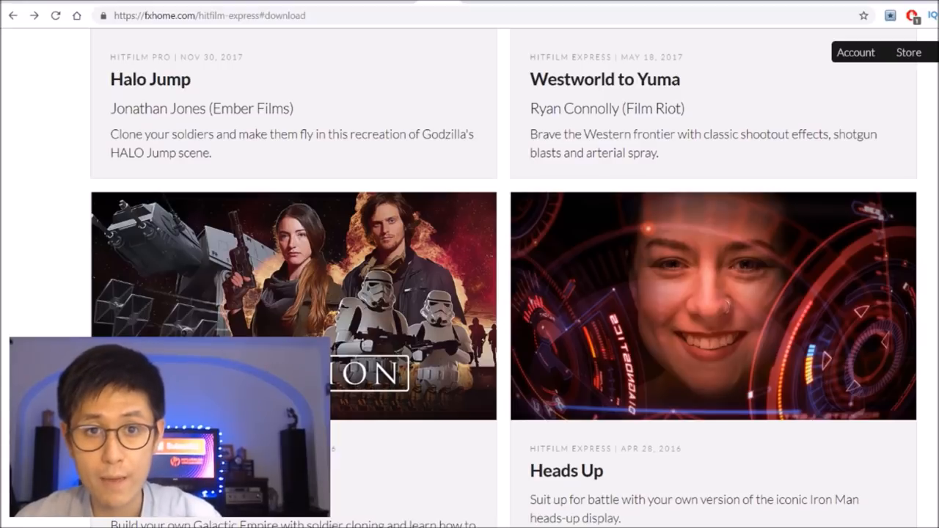
mouse_move(898, 327)
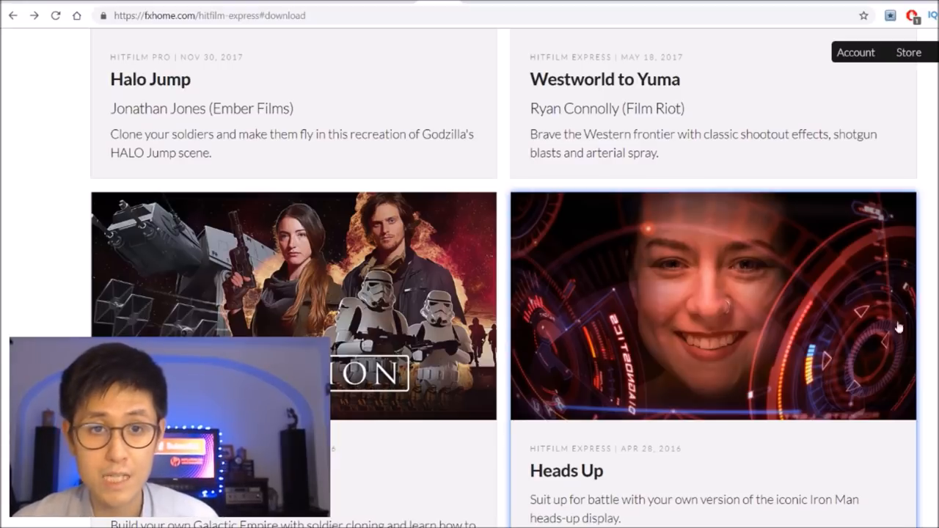
mouse_move(879, 242)
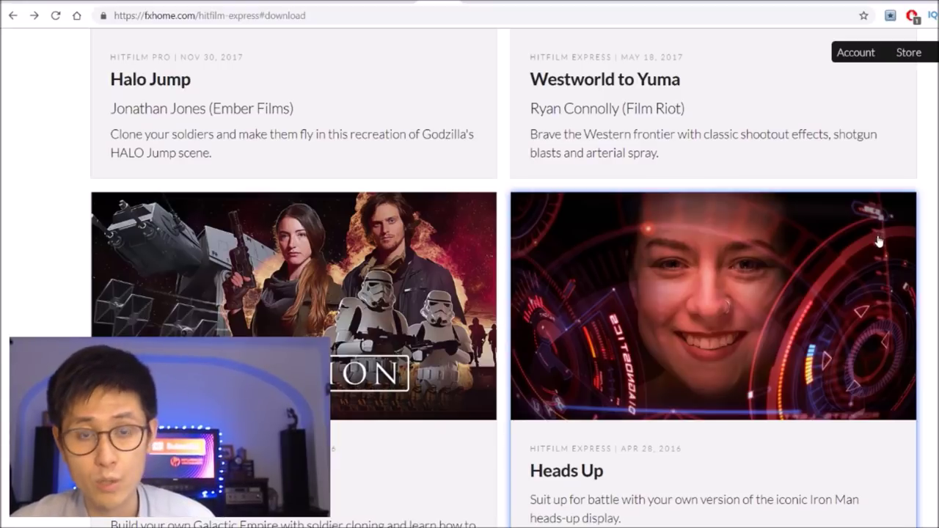
scroll(down, 3)
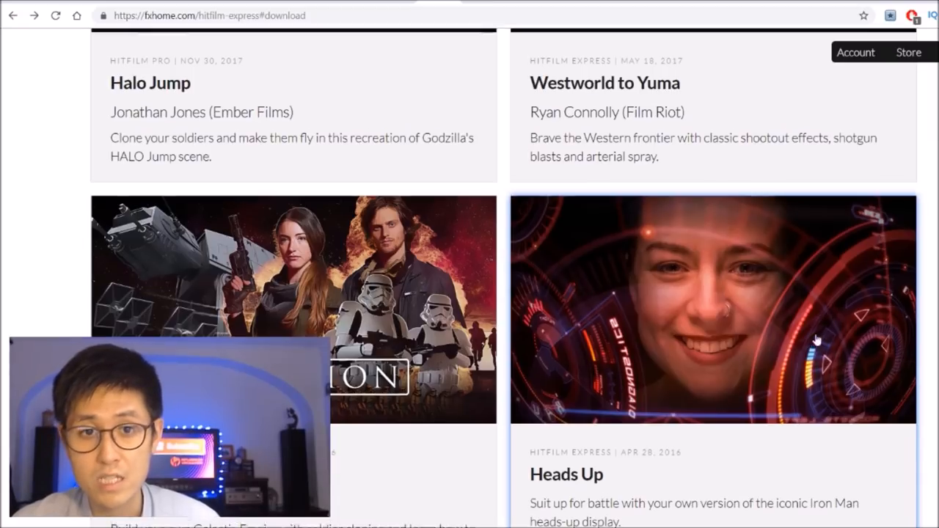
scroll(up, 3)
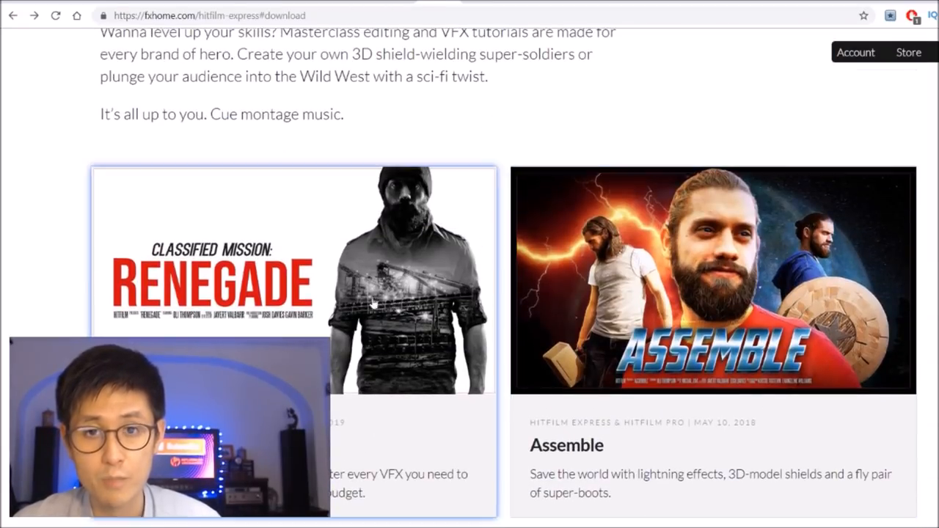
scroll(down, 3)
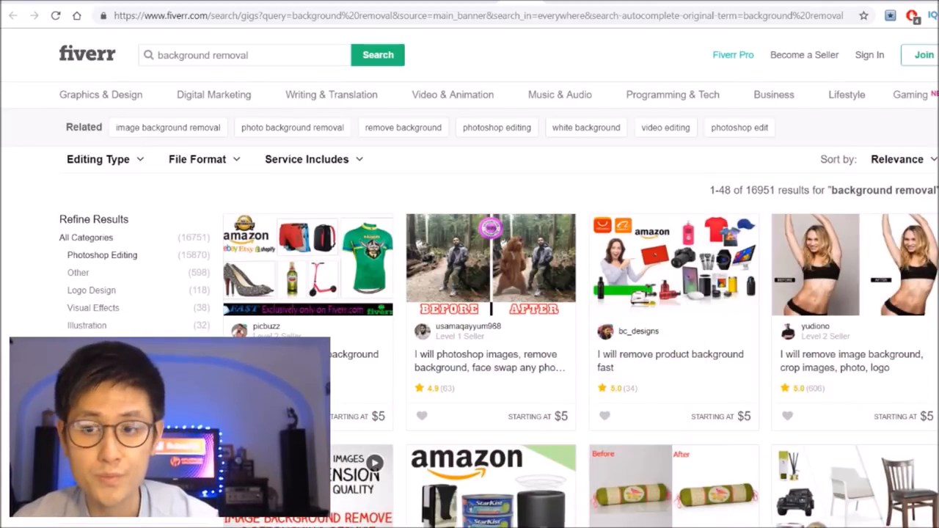
mouse_move(615, 303)
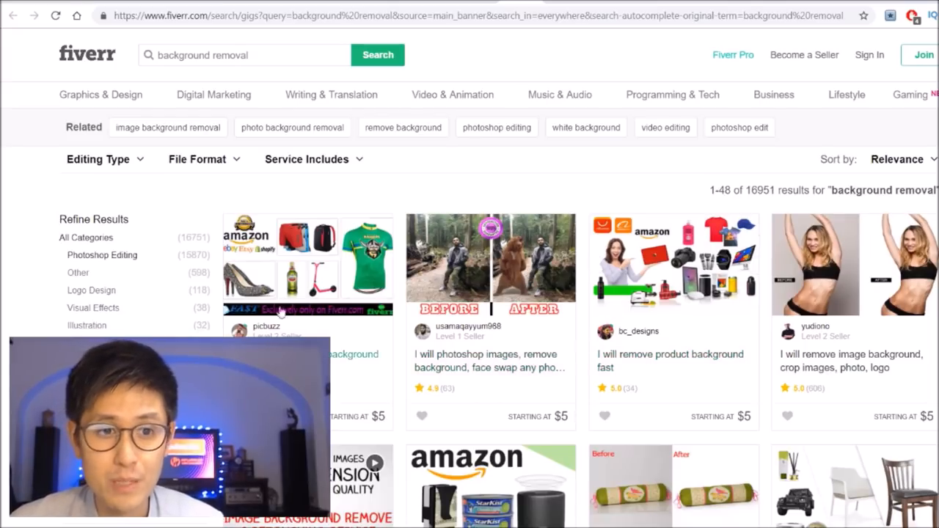
Step: Browse the background removal results and choose the 'I will remove product background fast' gig
scroll(down, 3)
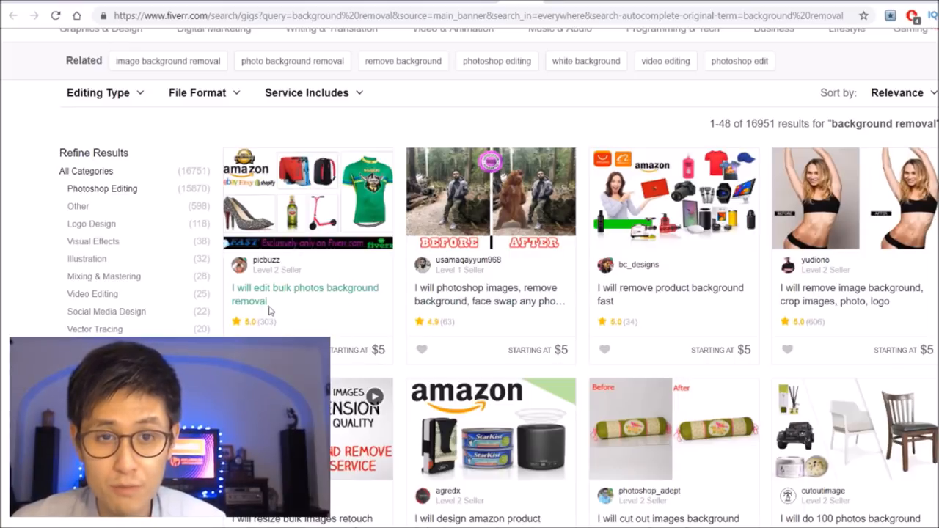
scroll(down, 3)
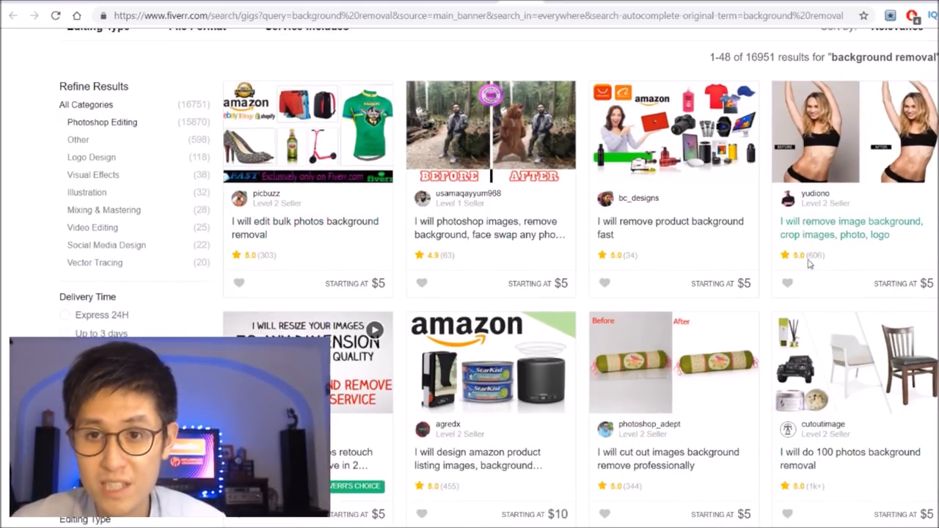
mouse_move(643, 285)
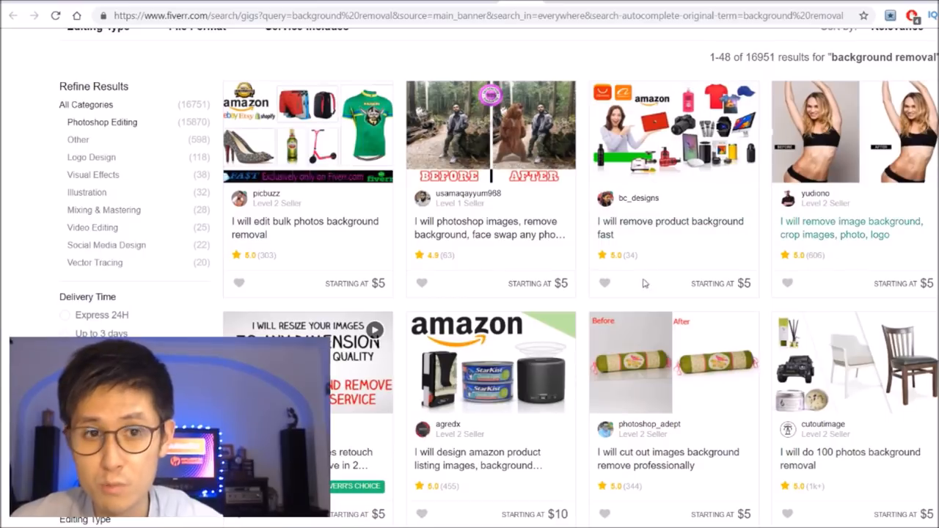
mouse_move(669, 228)
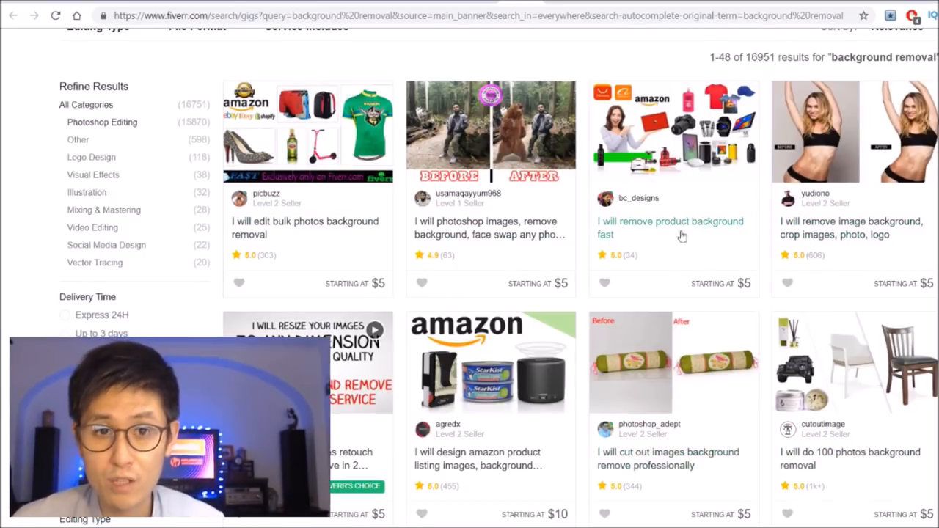
mouse_move(659, 223)
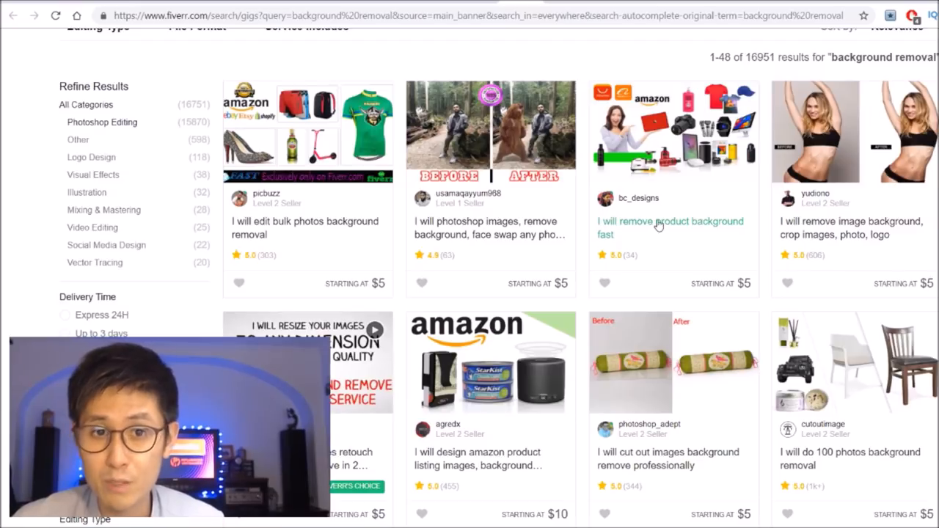
mouse_move(763, 255)
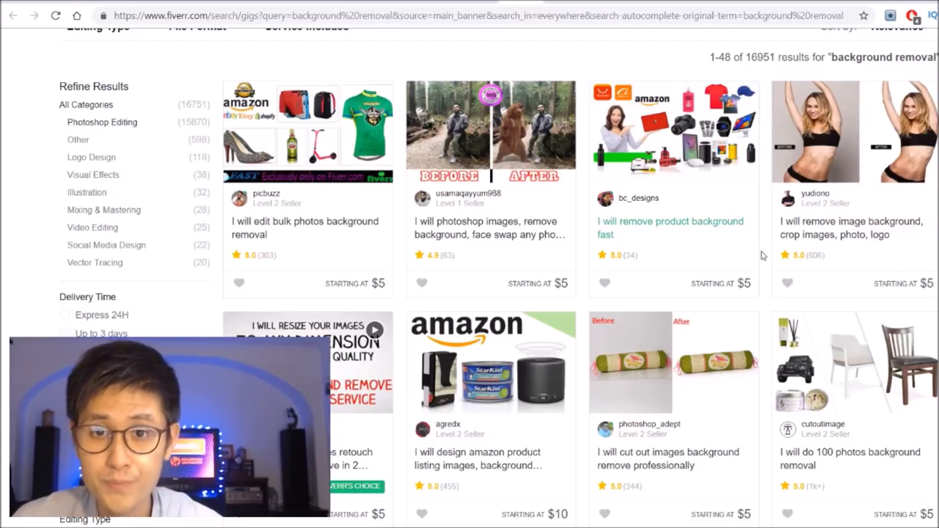
click(669, 228)
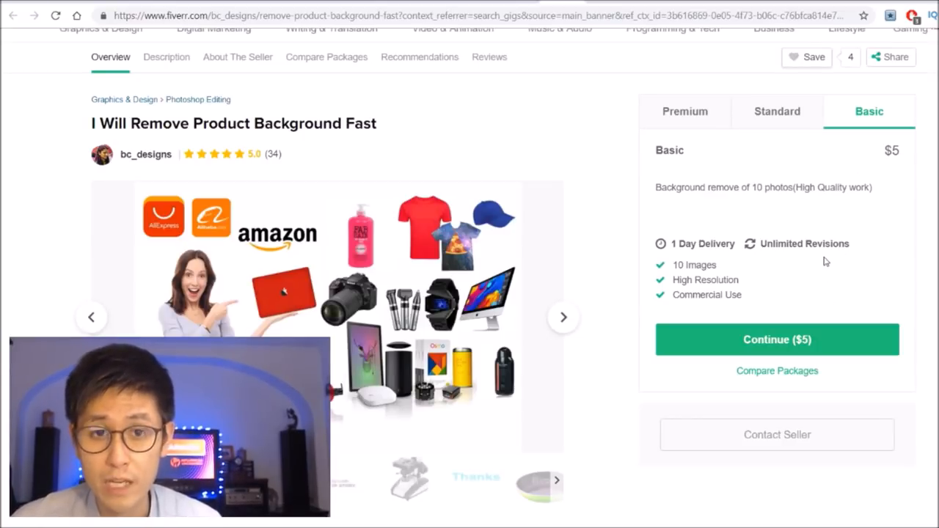
mouse_move(862, 314)
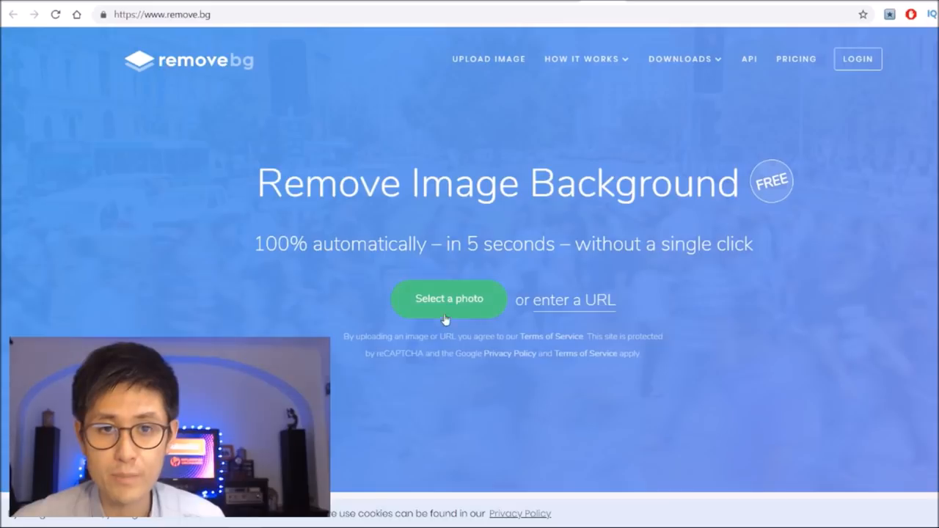
Step: Upload the knit-hat portrait photo to remove.bg and take the cut-out result into the editor
click(449, 299)
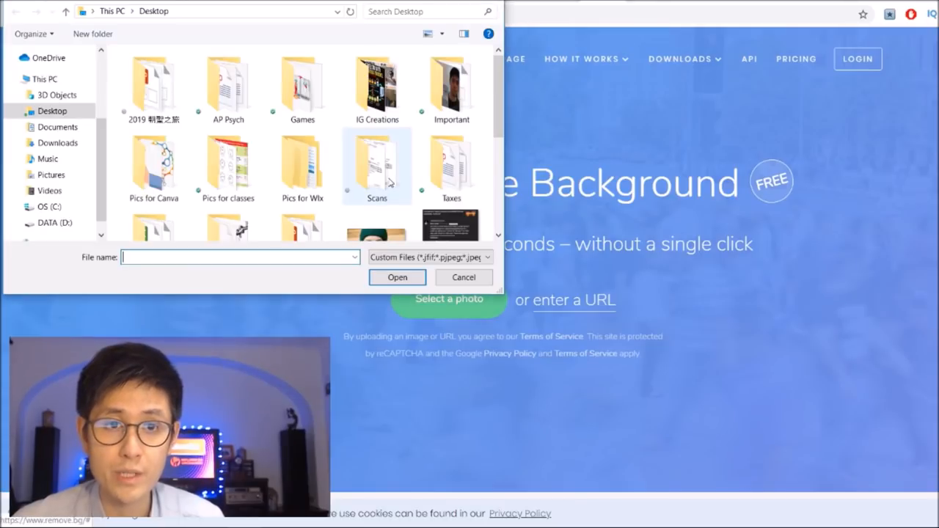
click(464, 277)
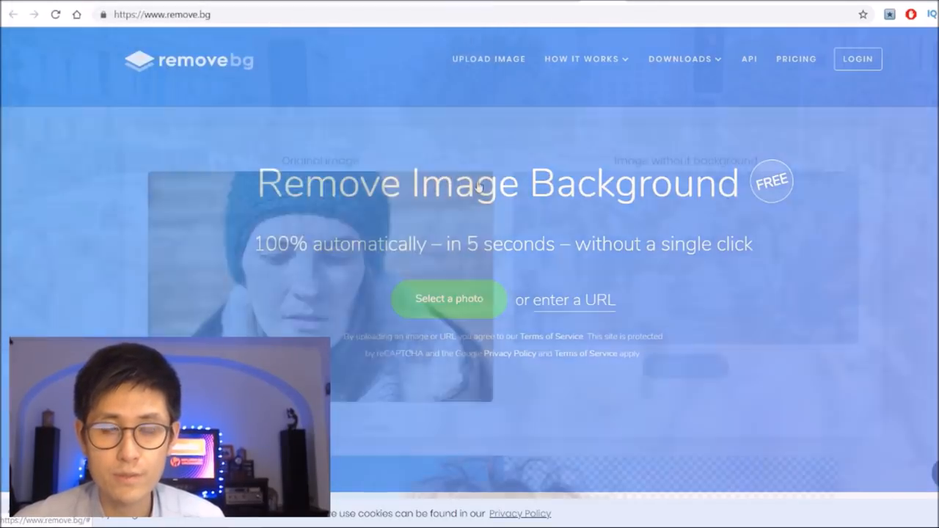
click(449, 299)
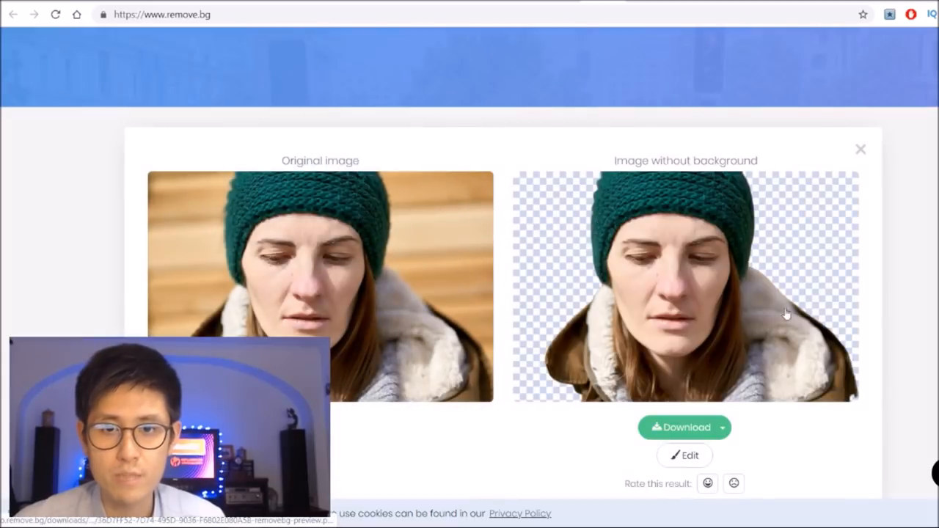
mouse_move(749, 290)
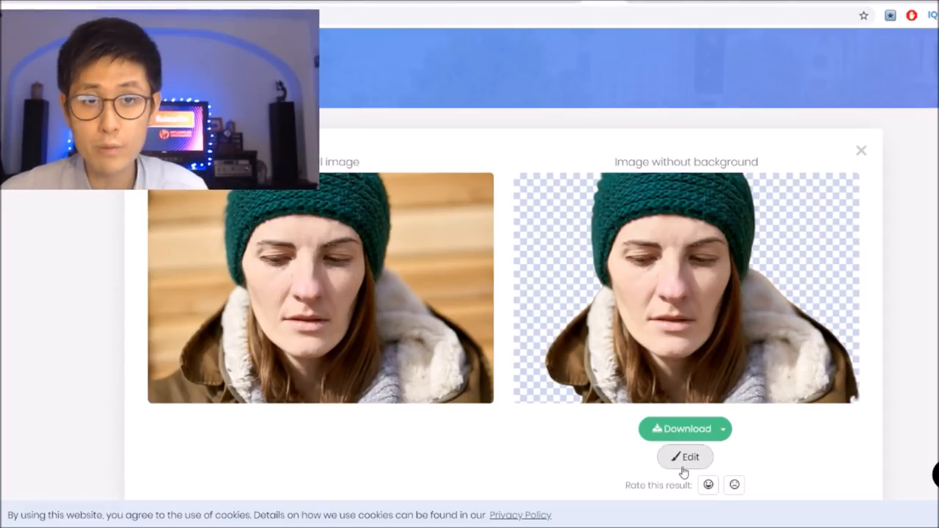
mouse_move(722, 348)
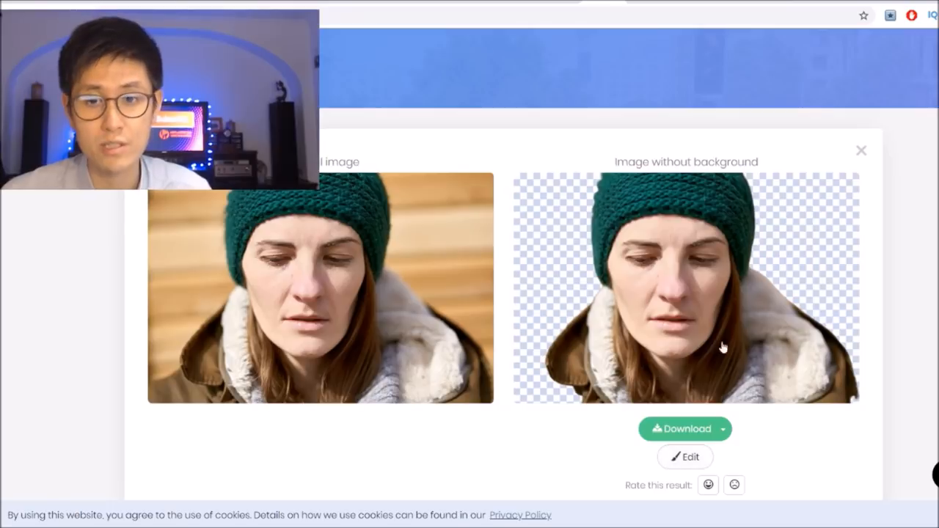
click(684, 456)
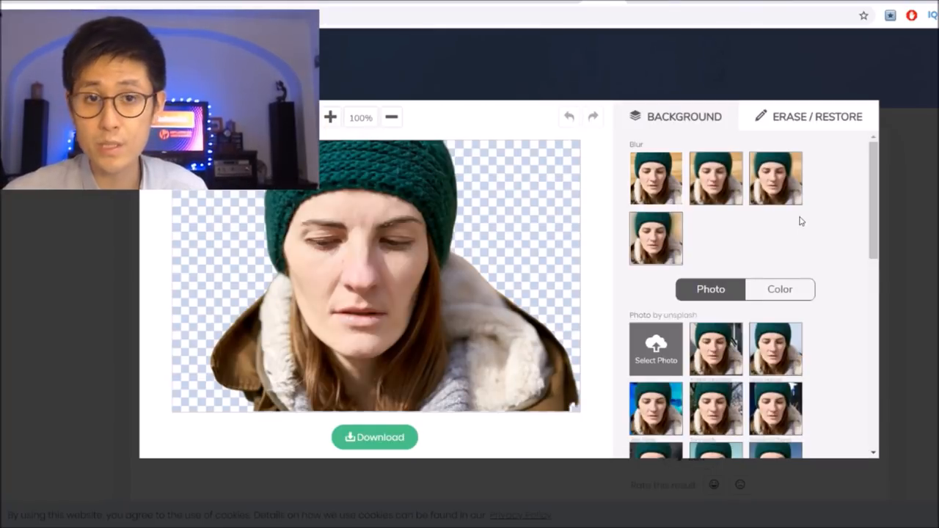
Step: Switch the remove.bg editor to Restore mode, then move on to FreeLogoDesign's home page
click(807, 117)
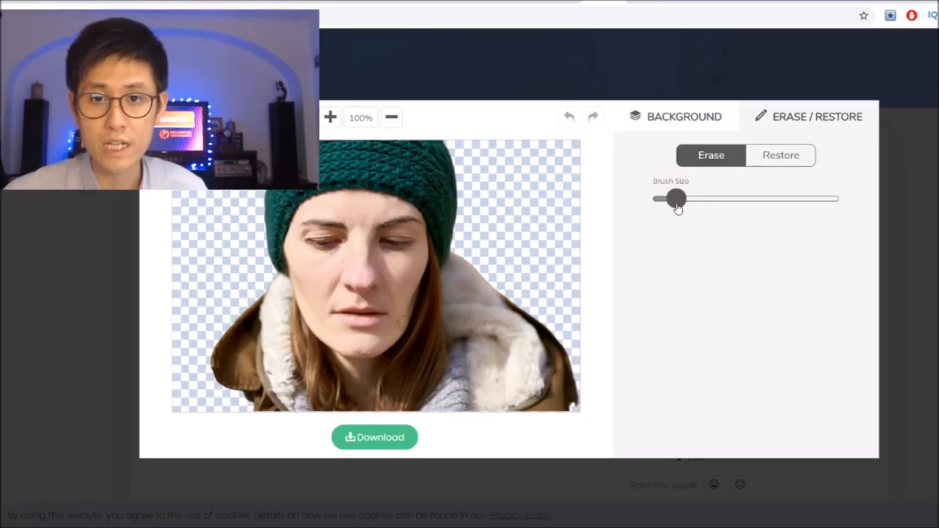
click(781, 156)
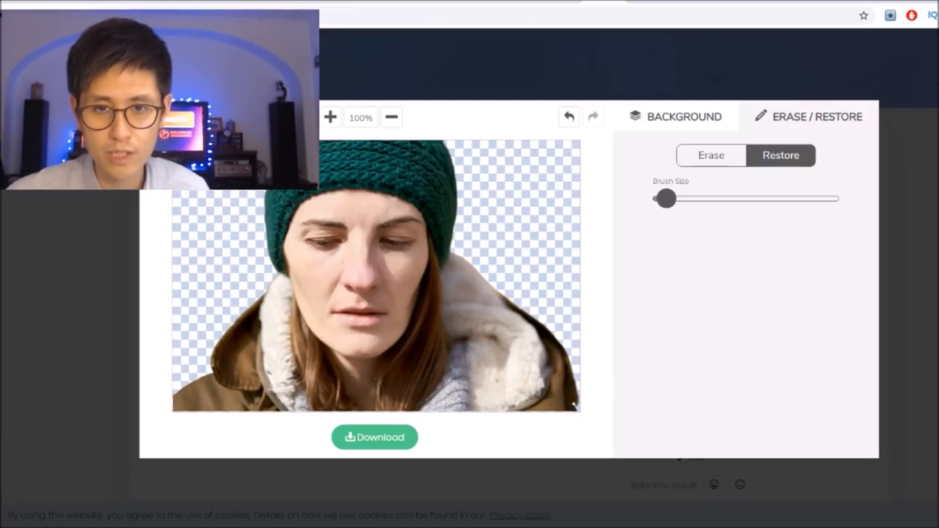
mouse_move(763, 372)
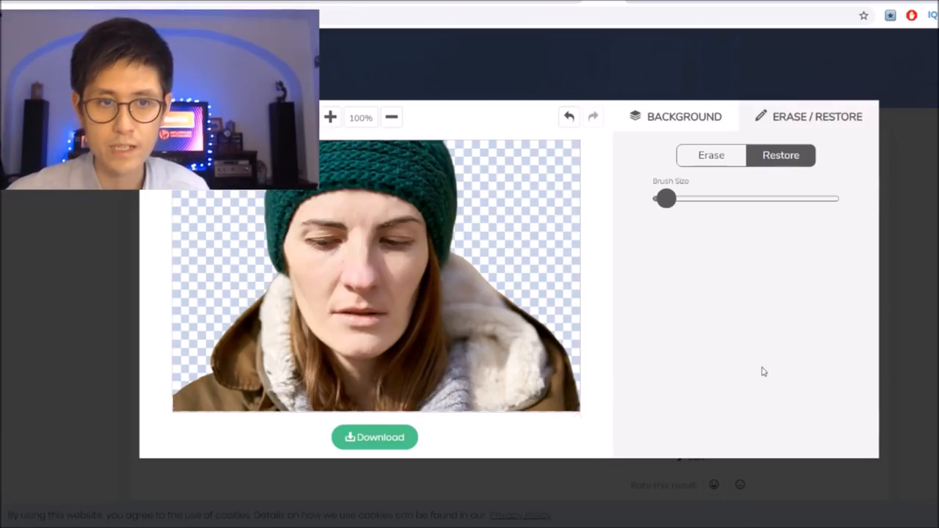
click(374, 437)
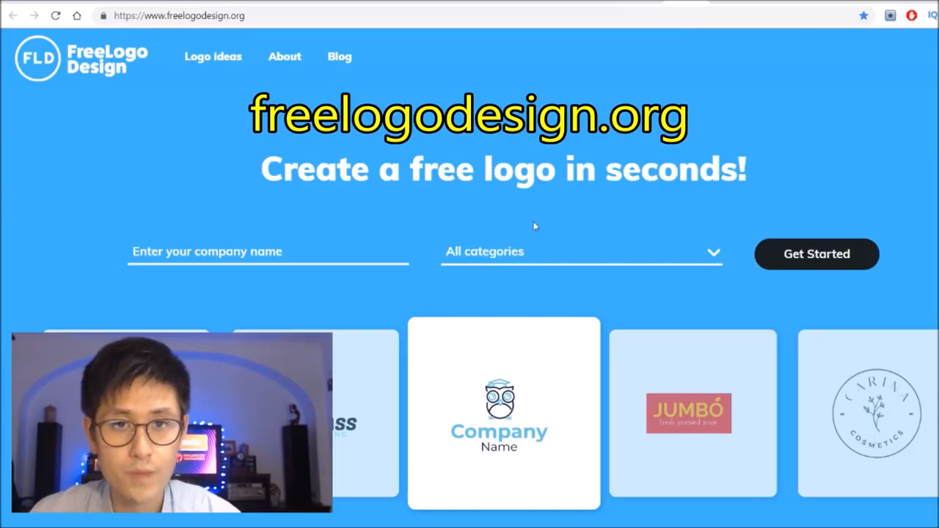
mouse_move(521, 259)
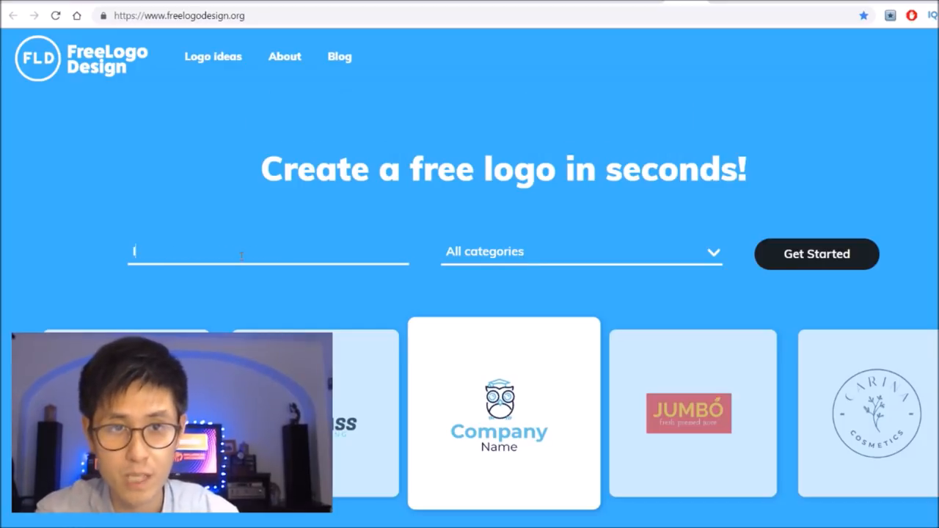
Step: Enter company name 'Influencer Unchained', category Business & Consulting, and start the logo editor
text(Influ)
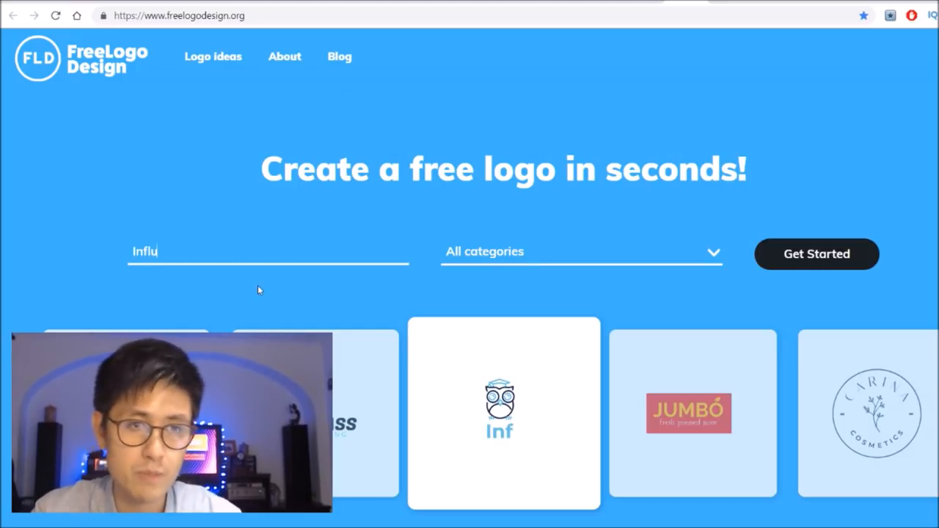
text(enc)
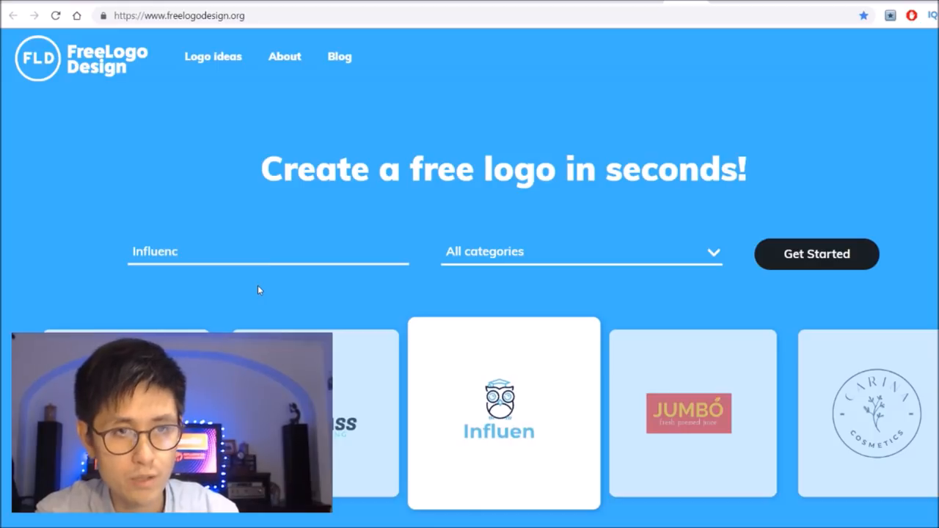
text(er l)
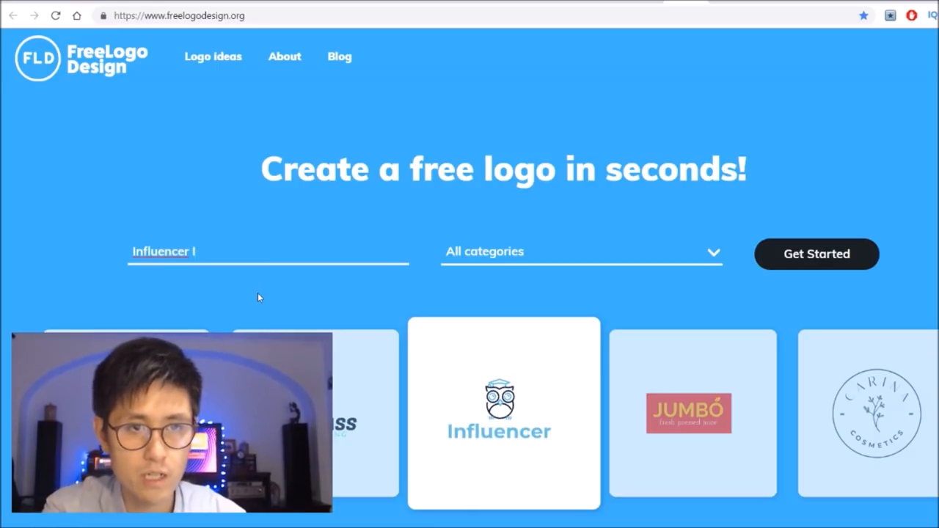
text(Unchained)
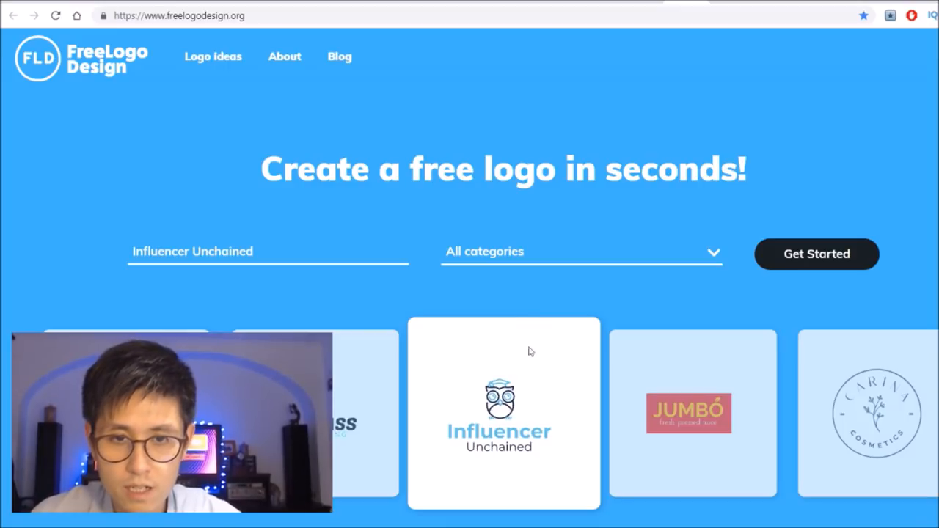
click(580, 251)
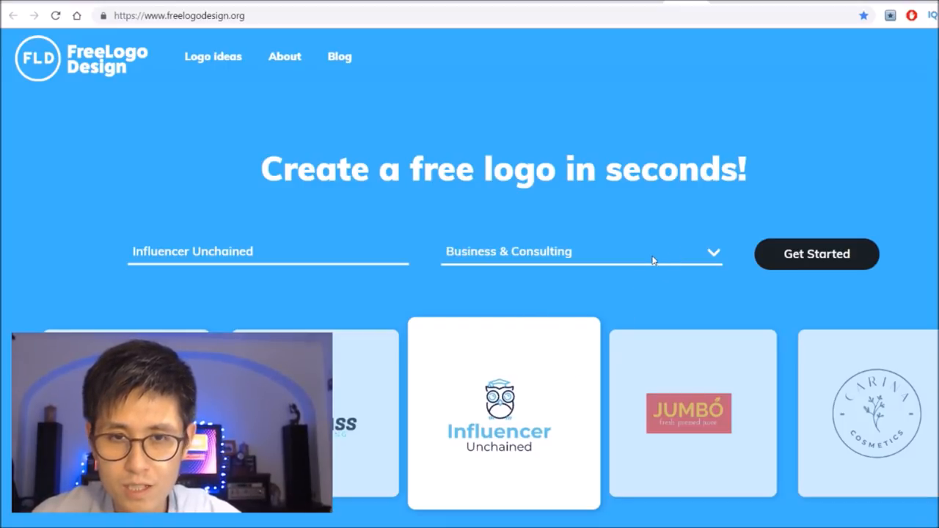
click(816, 254)
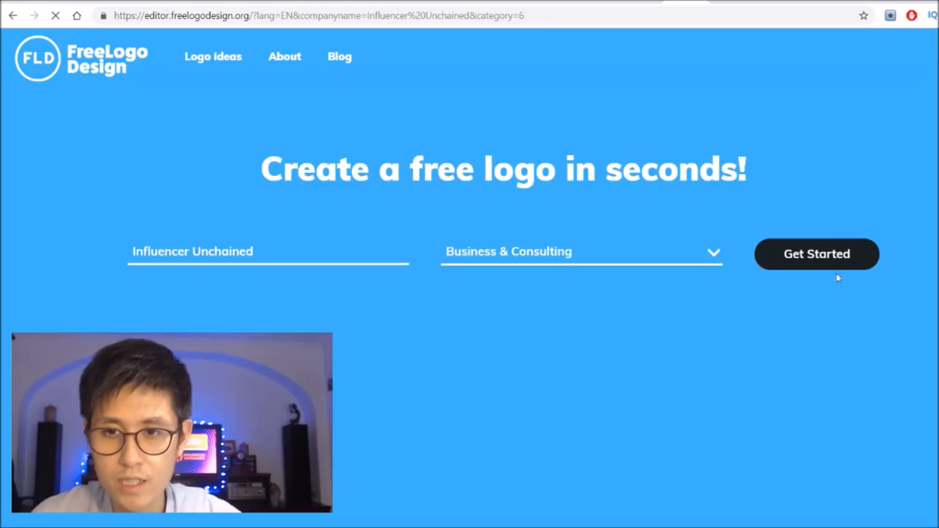
click(816, 253)
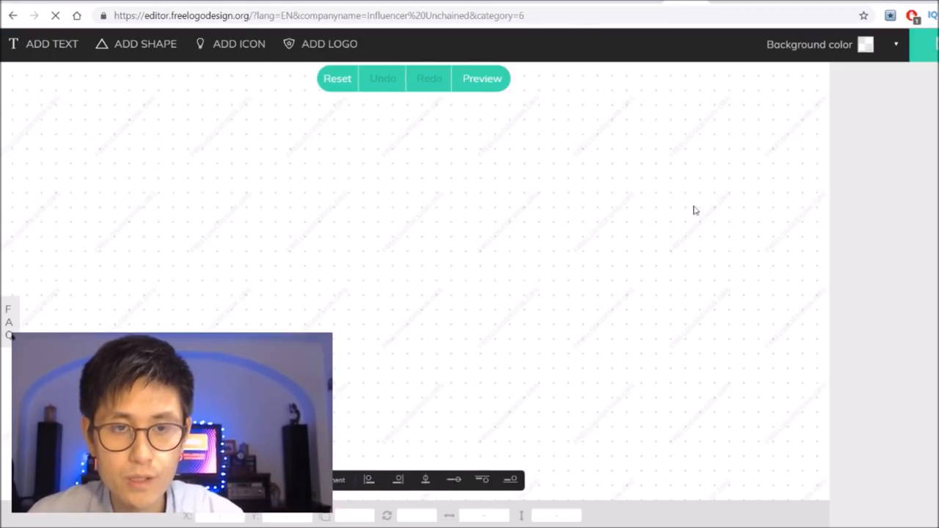
Step: Browse the Add Logo template gallery pages toward the skyscraper-emblem logo template
click(329, 44)
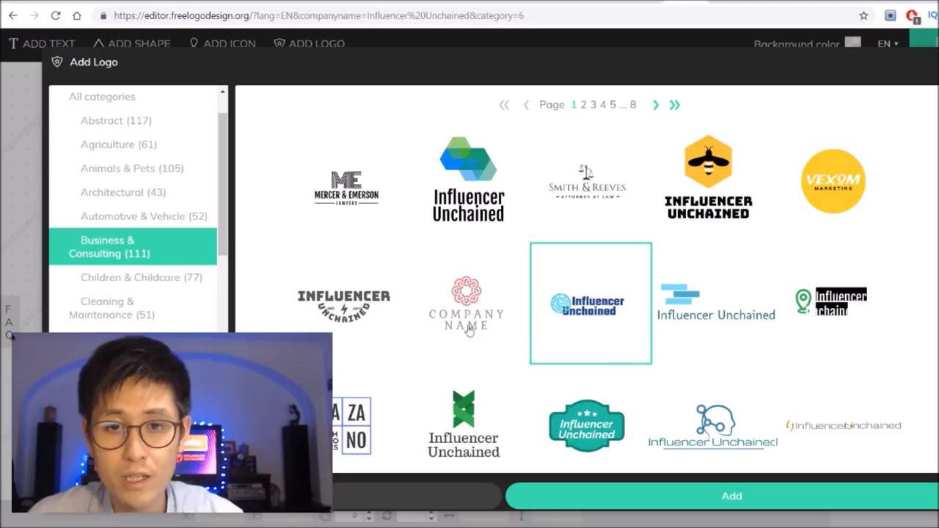
scroll(down, 3)
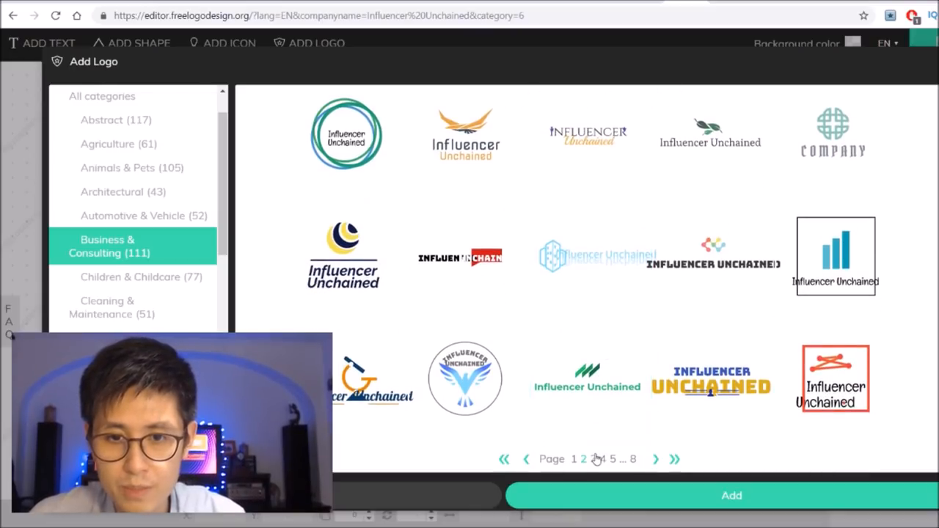
click(730, 496)
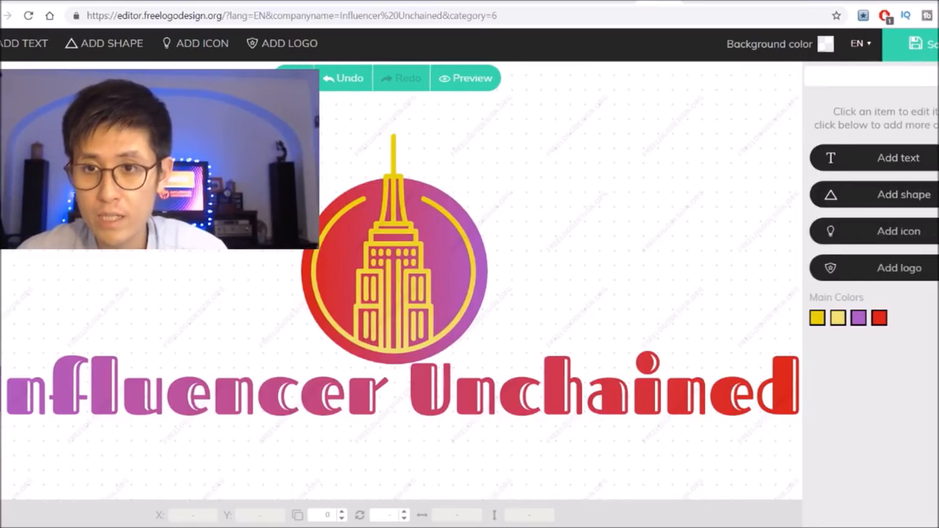
mouse_move(851, 232)
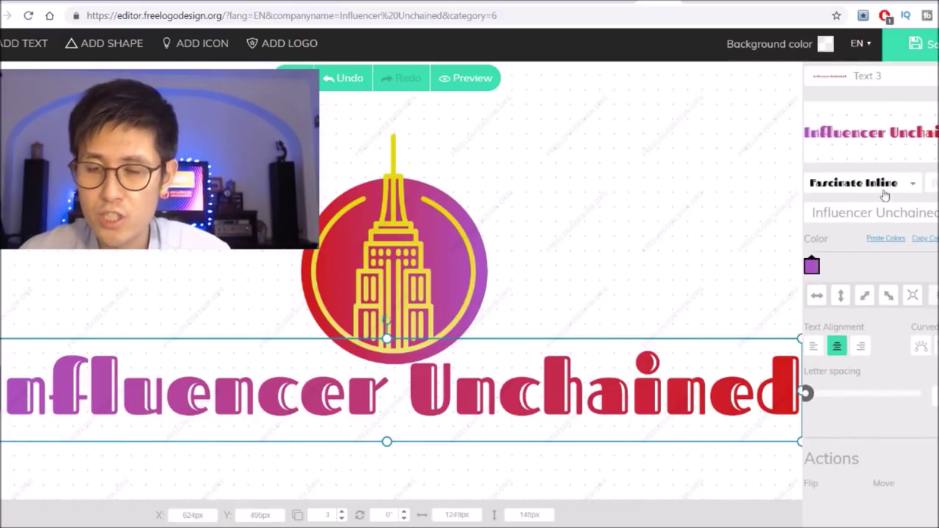
mouse_move(772, 289)
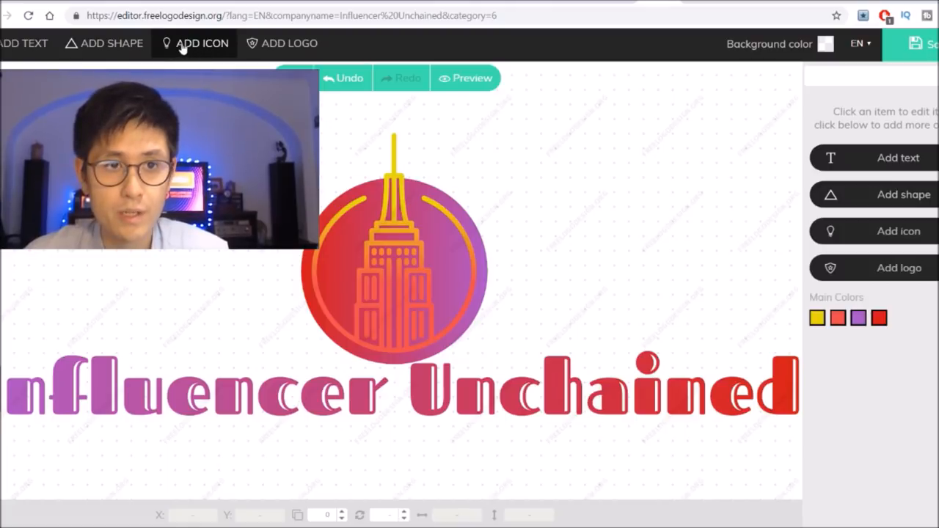
Step: Search the icon library for buildings and add the black city skyline icon to the logo
click(202, 43)
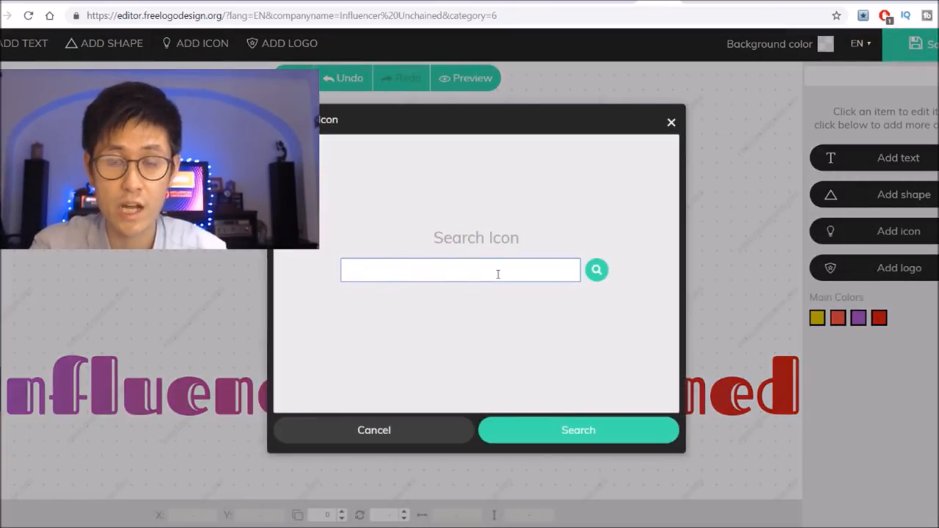
text(d)
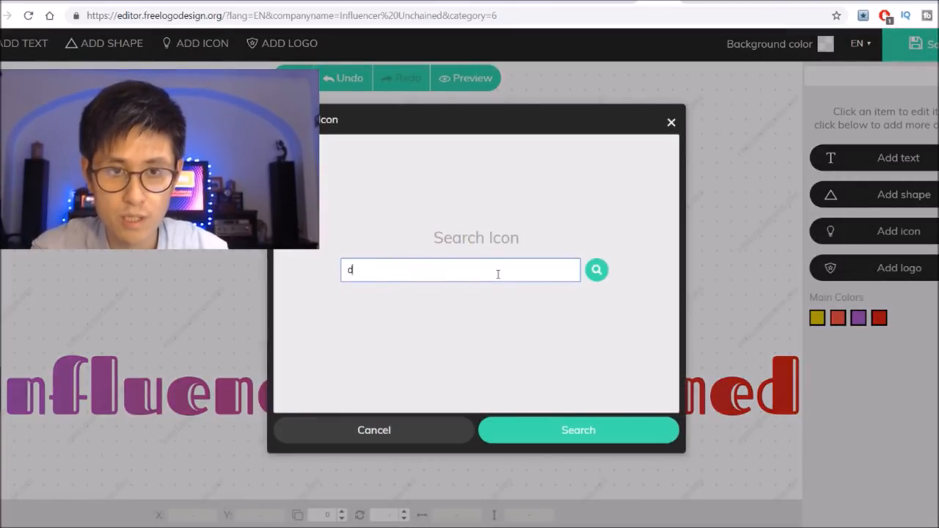
click(578, 430)
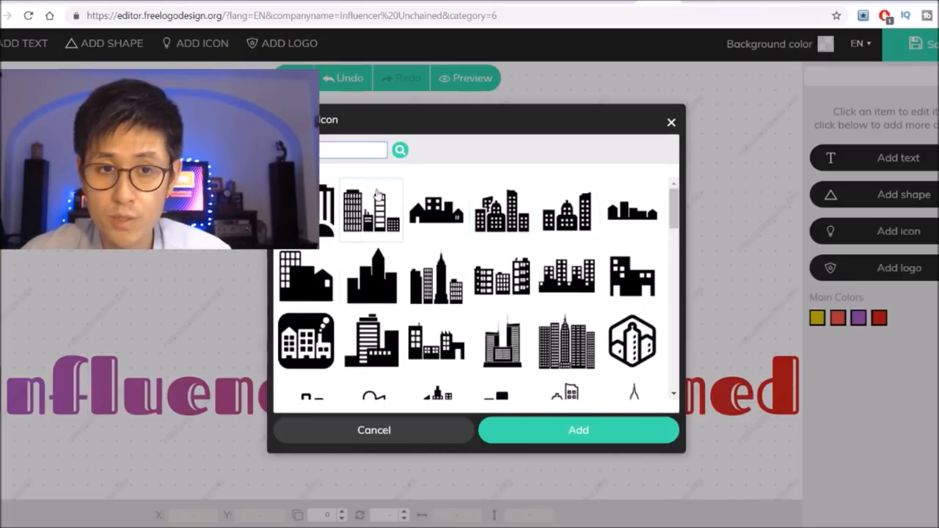
click(578, 430)
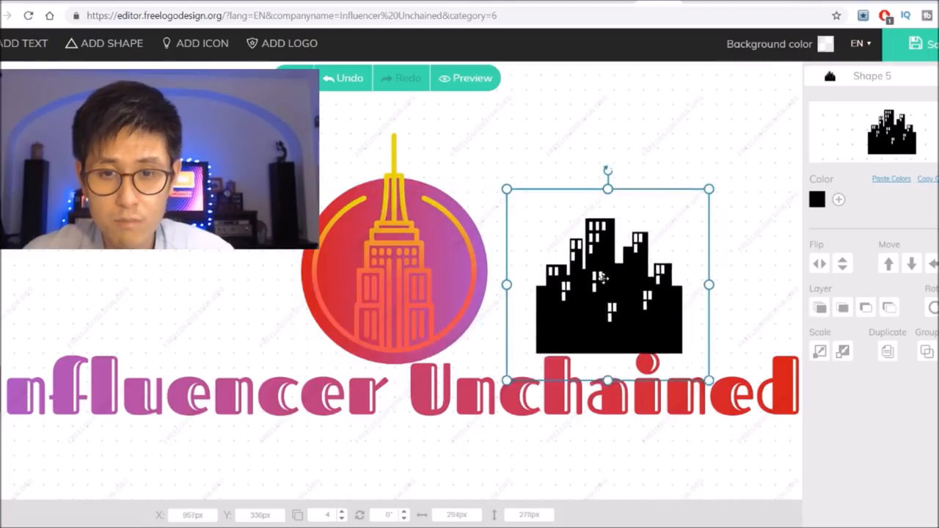
Step: Position the skyline icon beside the emblem above the Unchained wording and confirm placement
drag(607, 285, 569, 284)
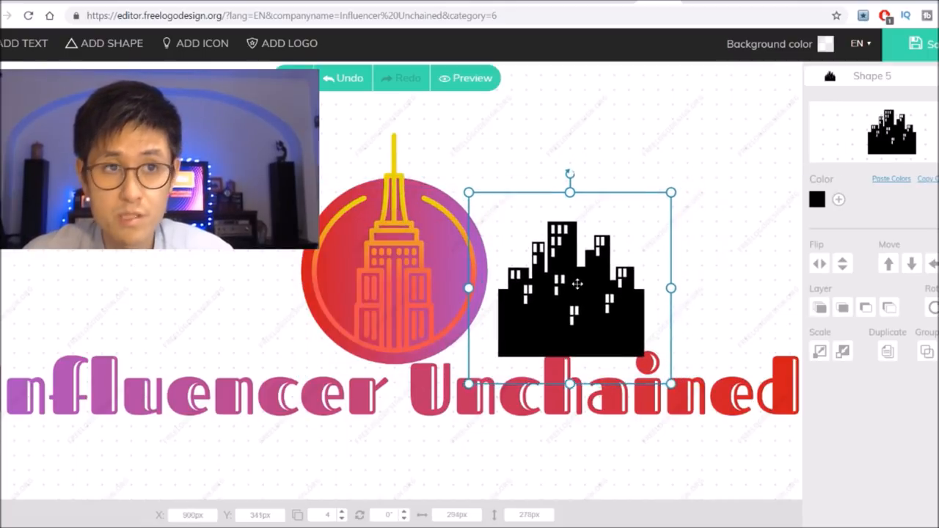
drag(575, 286, 580, 285)
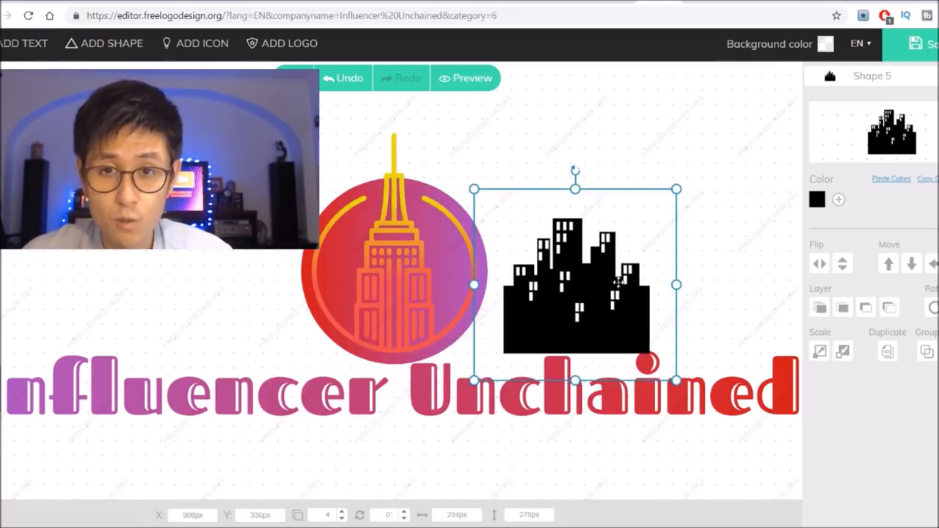
click(722, 302)
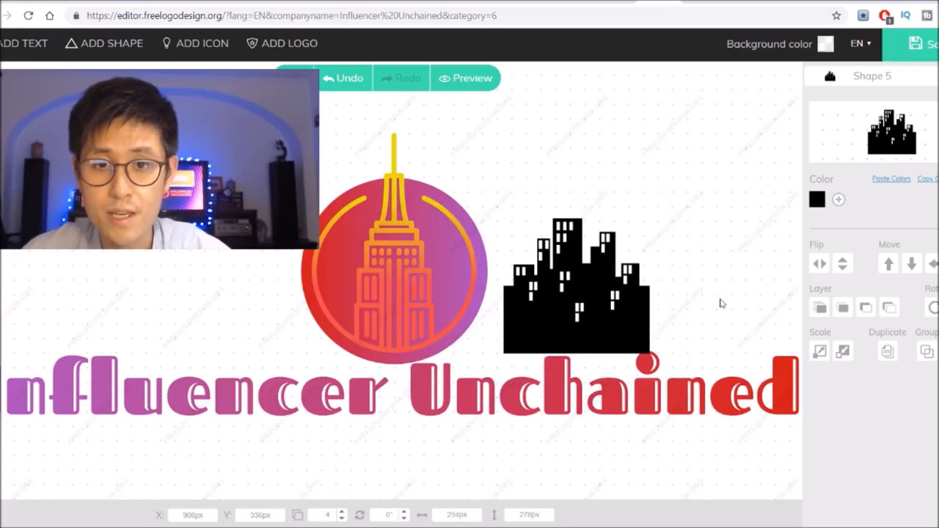
click(393, 242)
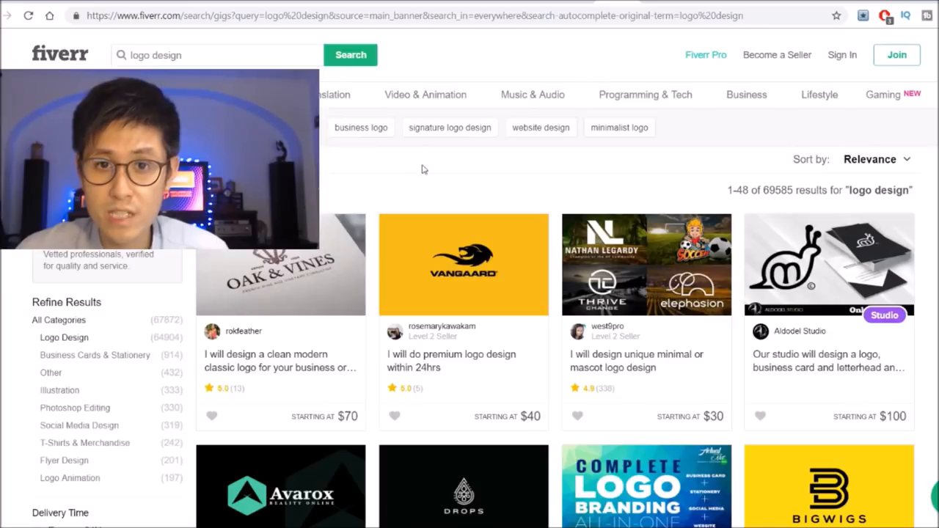
Step: Search Fiverr for 'instagram ads' gigs and open the Bestdesign4you Facebook and Instagram ads gig
scroll(down, 3)
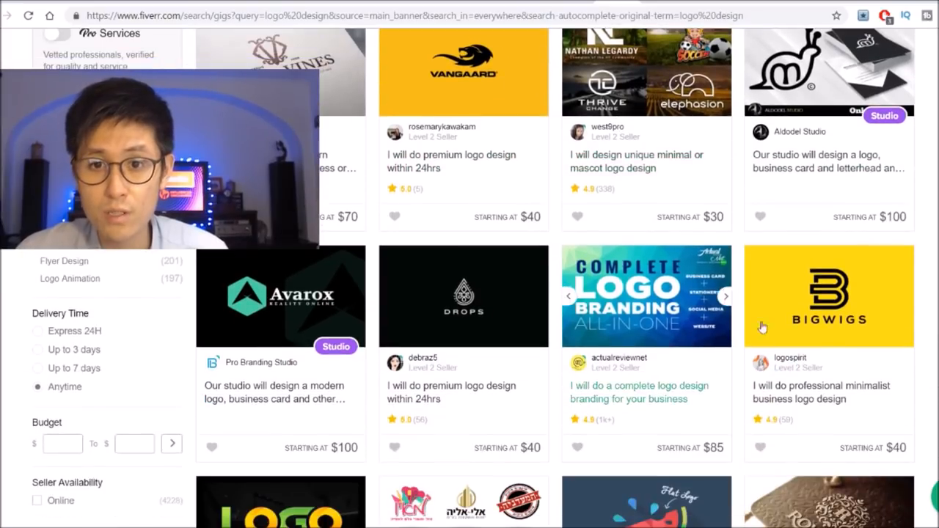
mouse_move(637, 350)
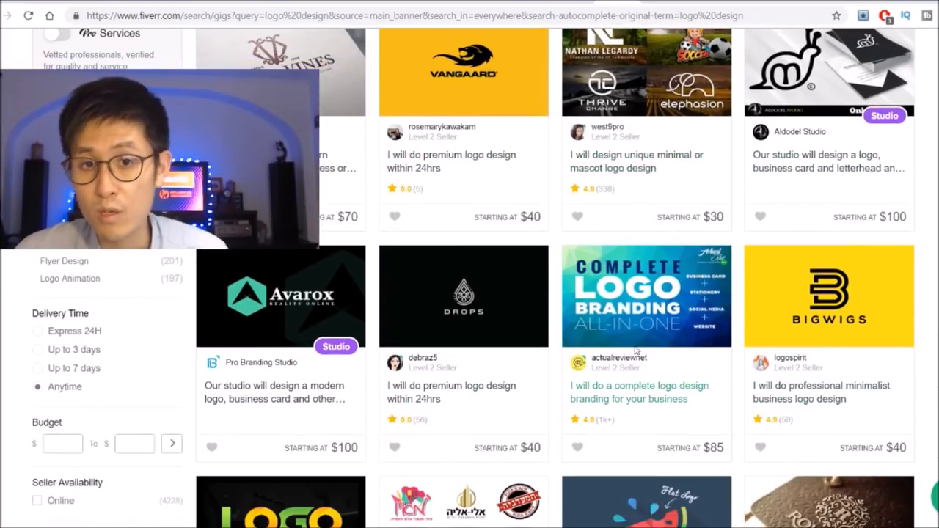
scroll(down, 3)
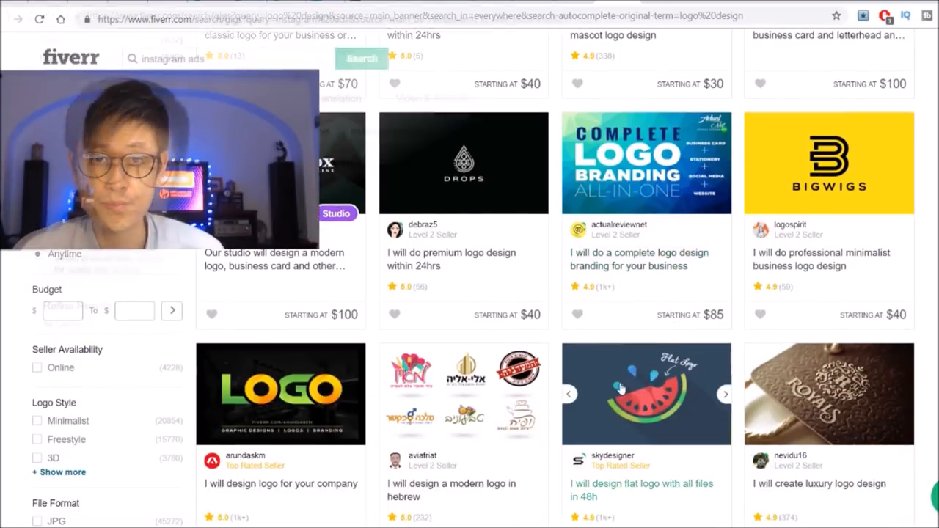
click(361, 59)
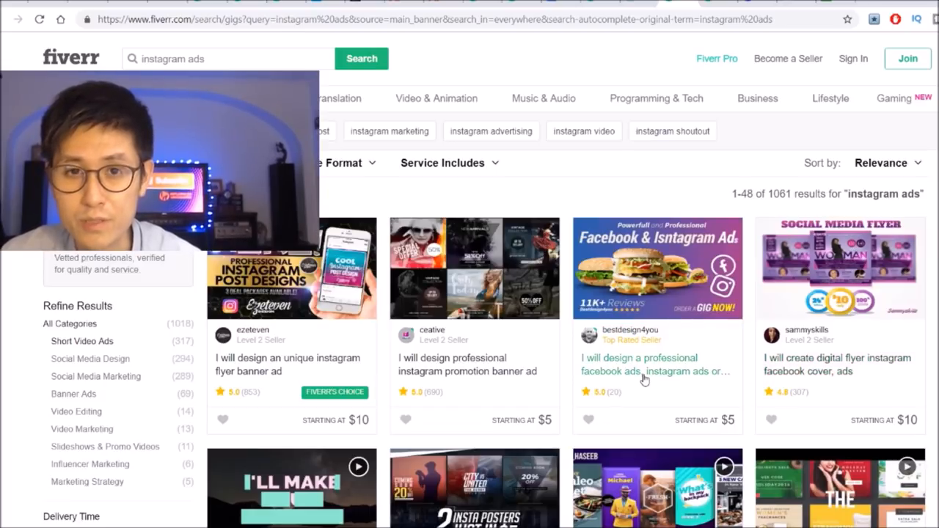
mouse_move(763, 384)
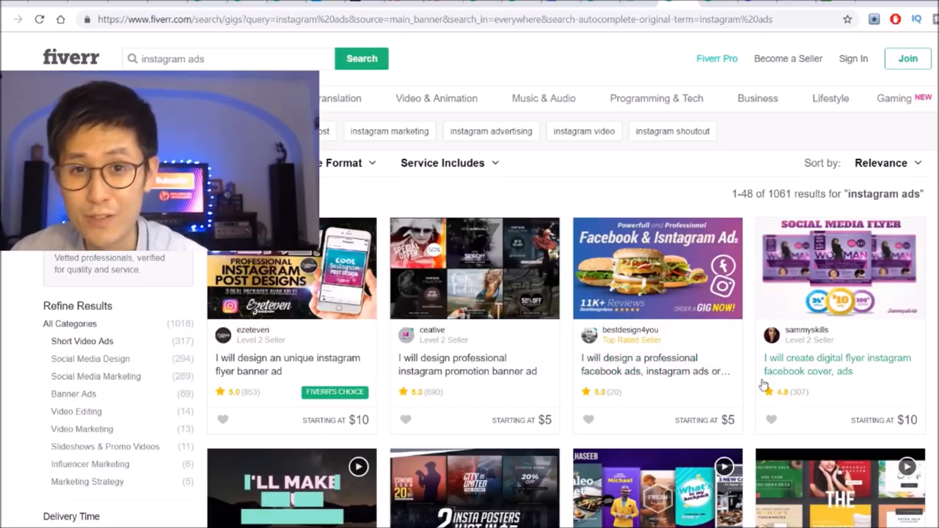
mouse_move(658, 322)
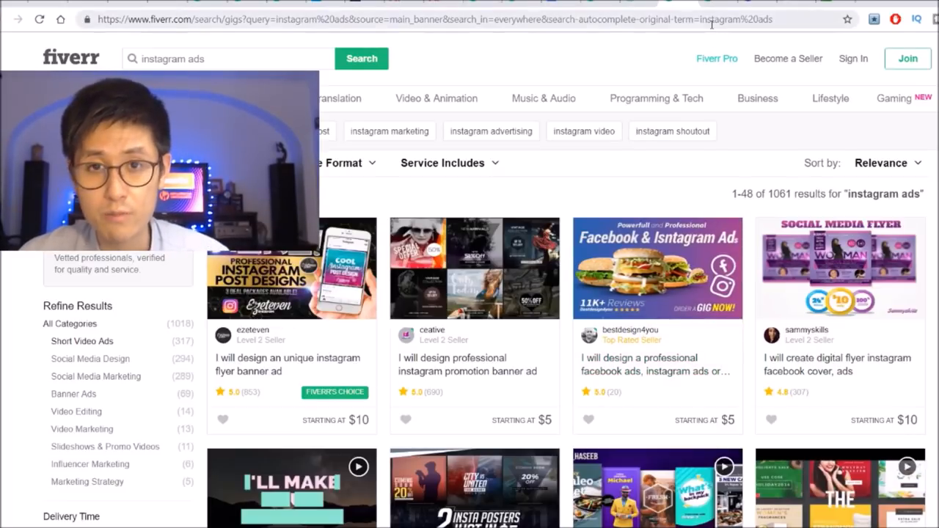
click(658, 267)
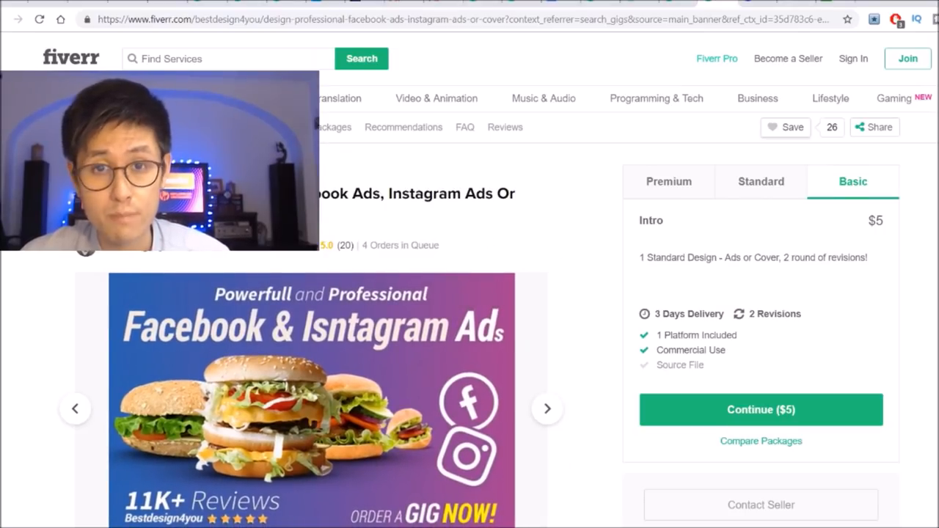
Step: Page through five sample ad designs in the Facebook and Instagram ads gig gallery
scroll(down, 3)
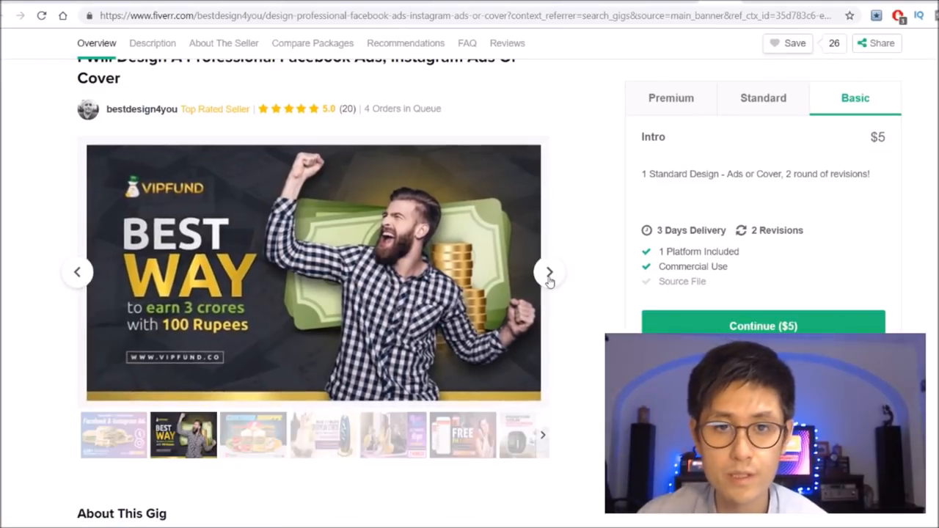
click(548, 271)
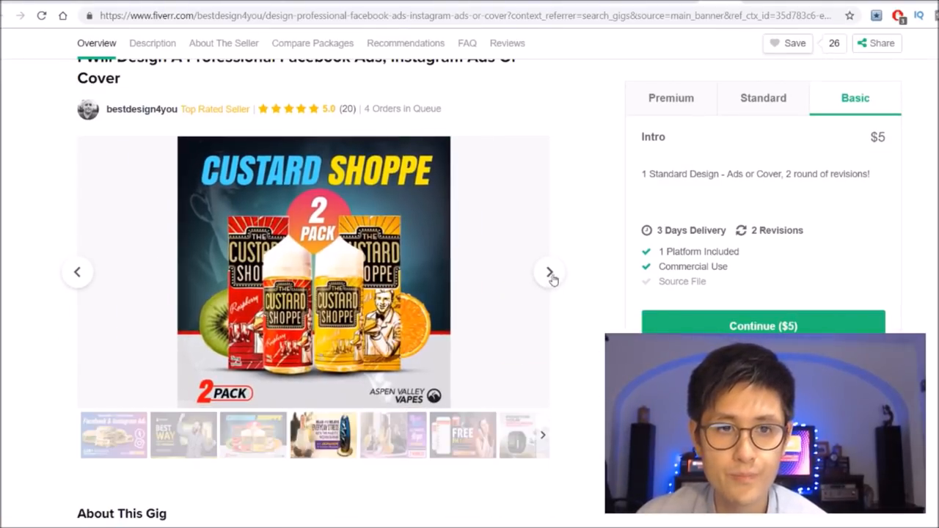
click(549, 271)
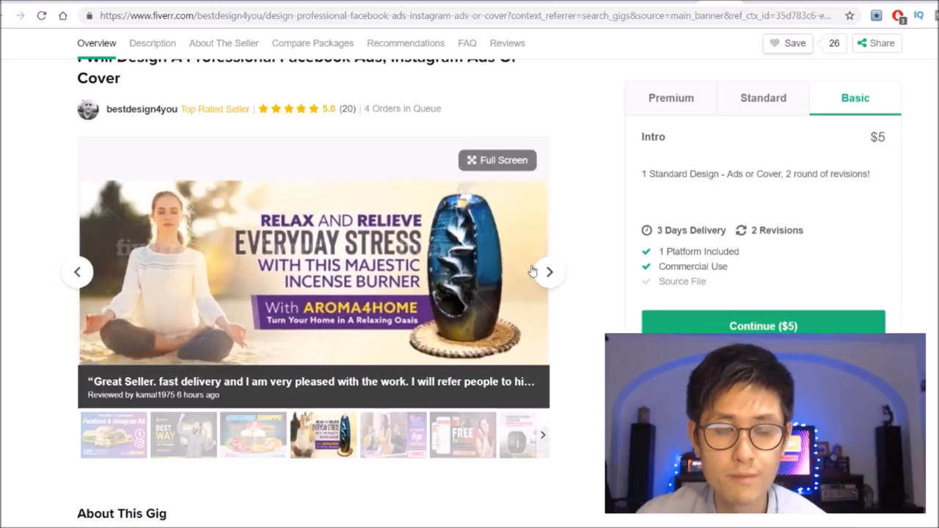
click(548, 271)
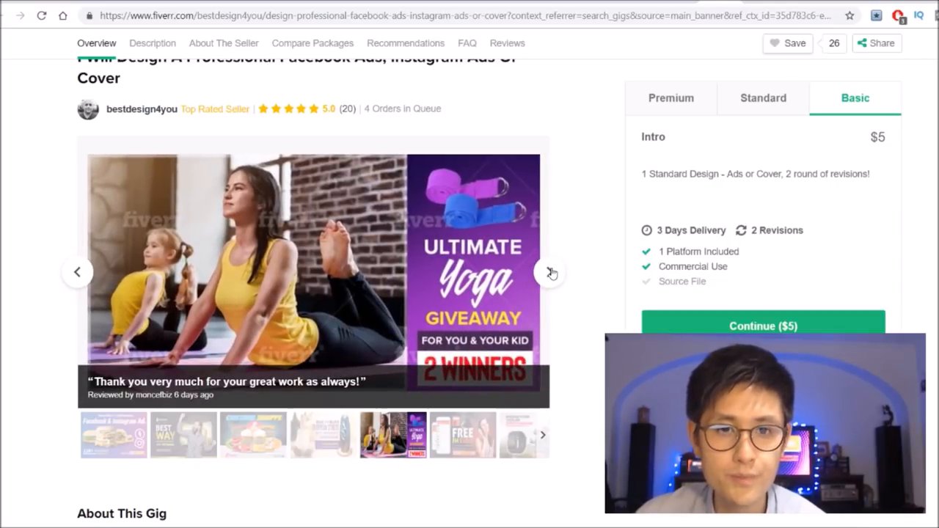
click(549, 271)
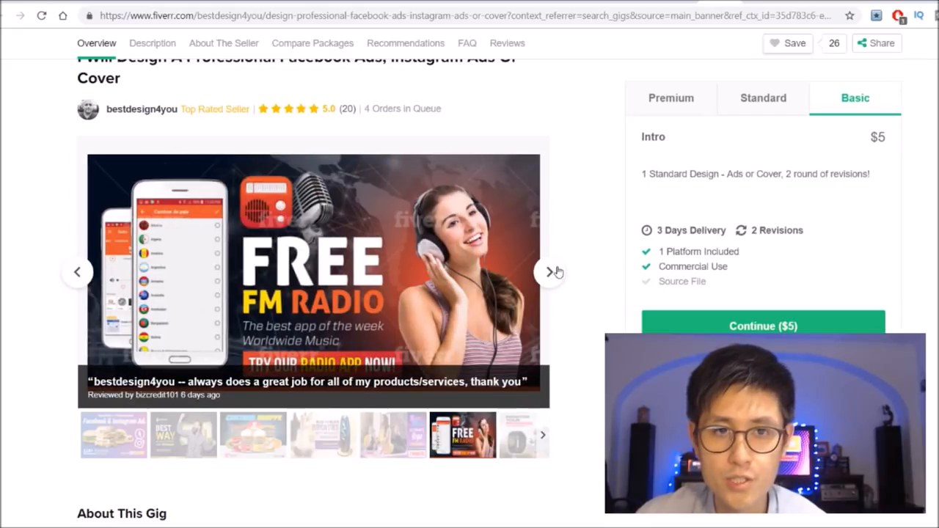
click(551, 272)
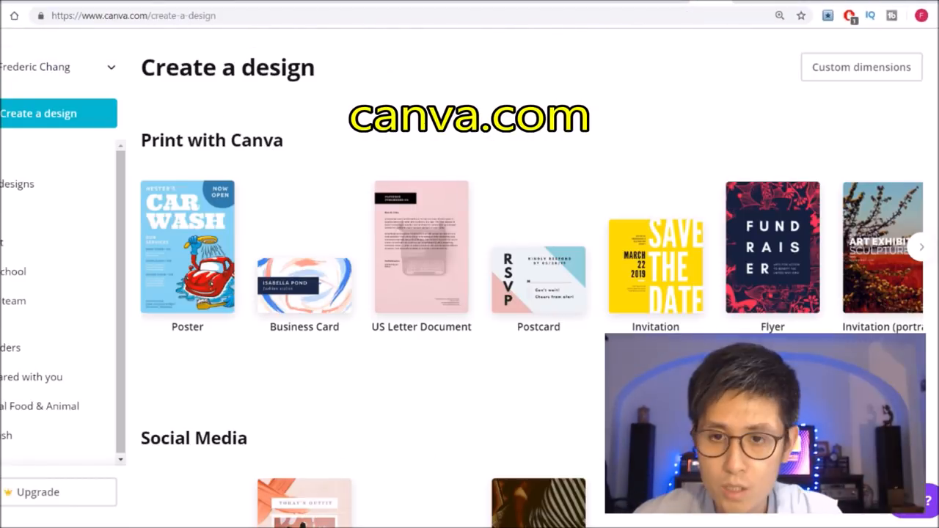
Step: Choose Instagram Ad from the Ads section of Canva's Create a design page
scroll(down, 3)
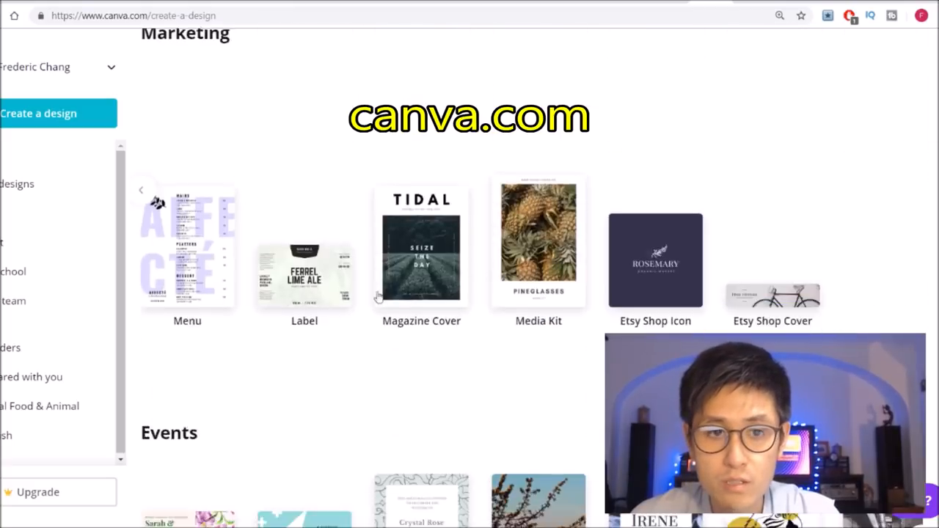
scroll(down, 3)
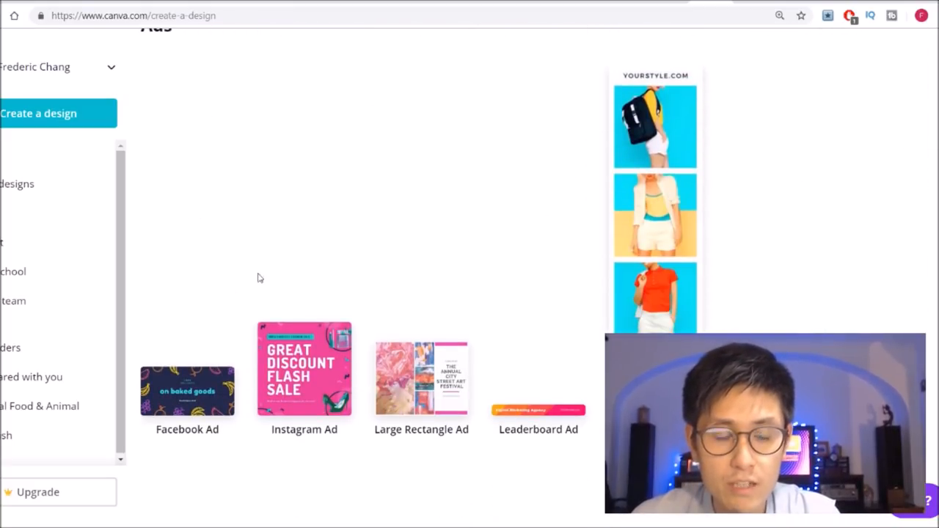
mouse_move(253, 344)
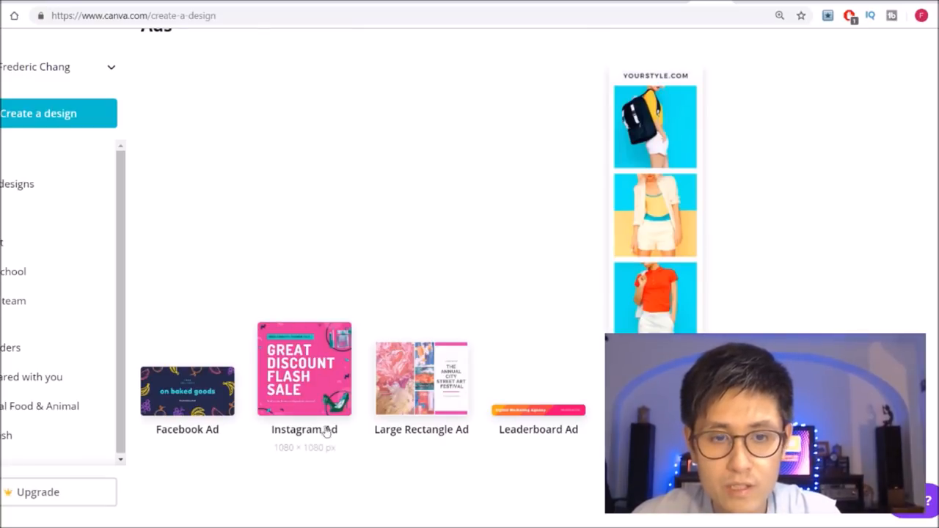
click(304, 370)
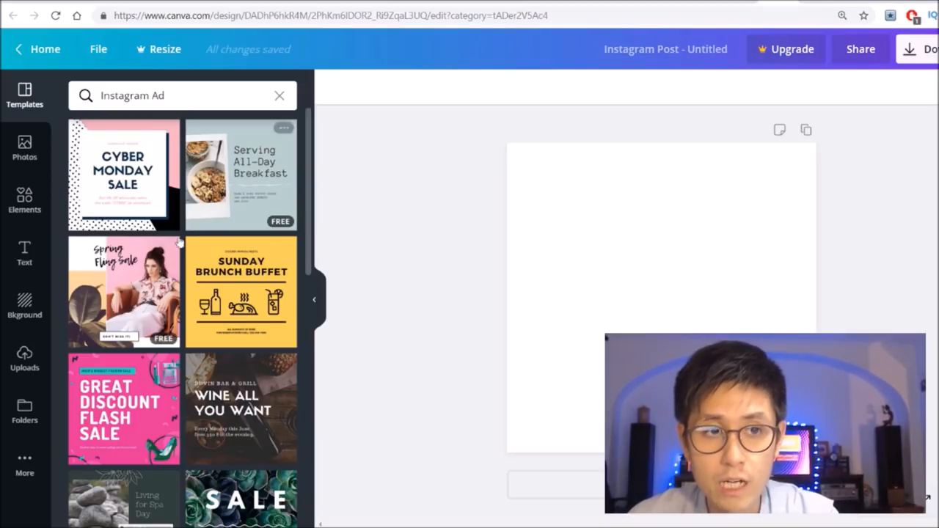
mouse_move(531, 317)
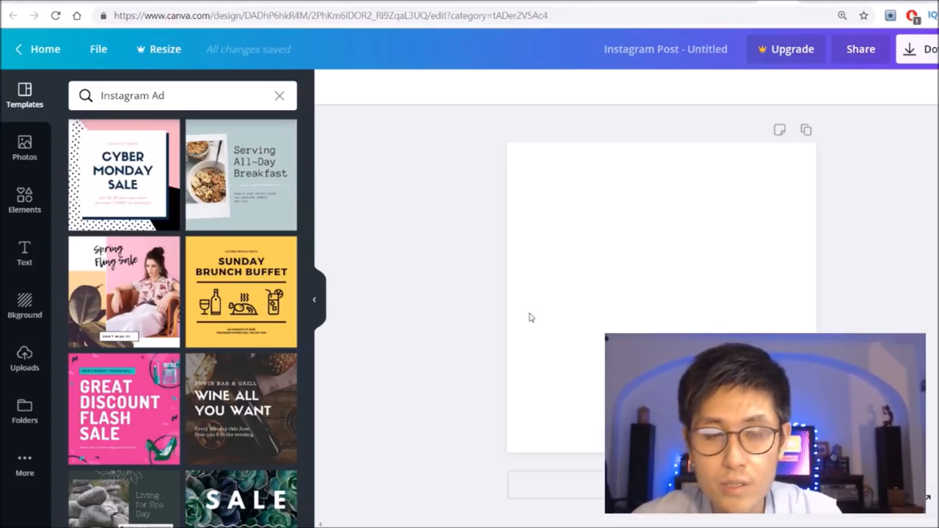
Step: Apply the 'yay, it's black friday!' template from the Instagram Ad results to the blank post
scroll(down, 3)
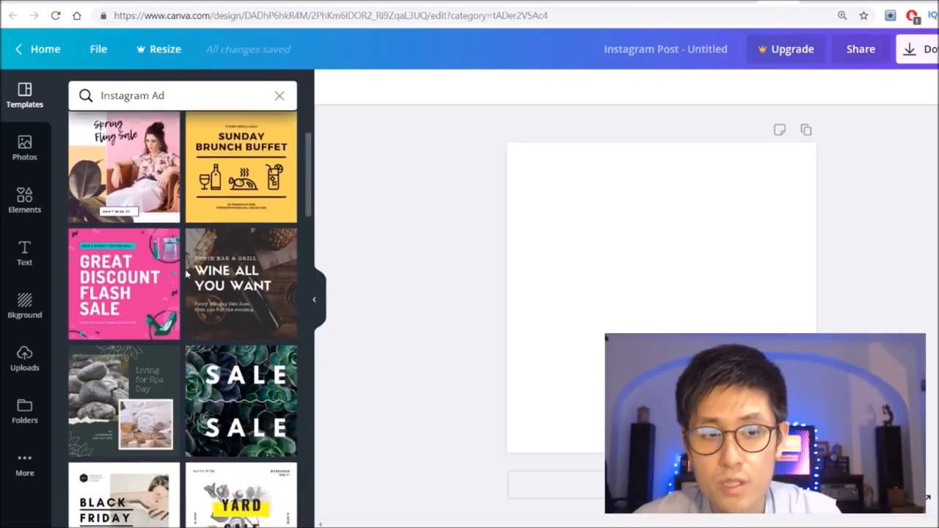
scroll(down, 3)
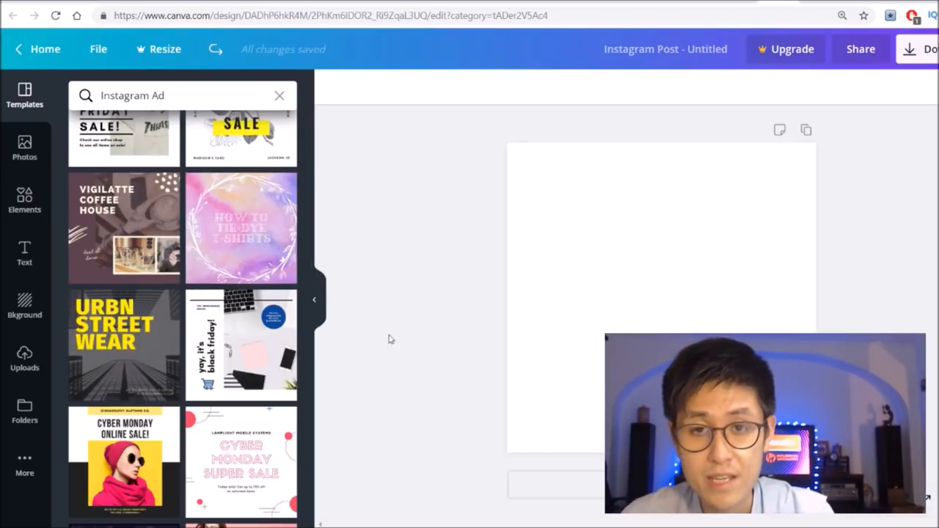
click(242, 345)
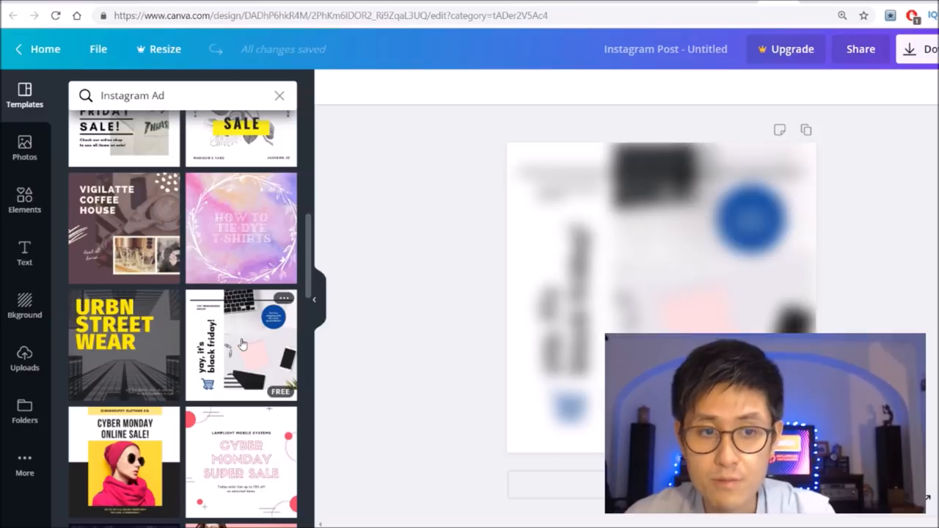
click(243, 344)
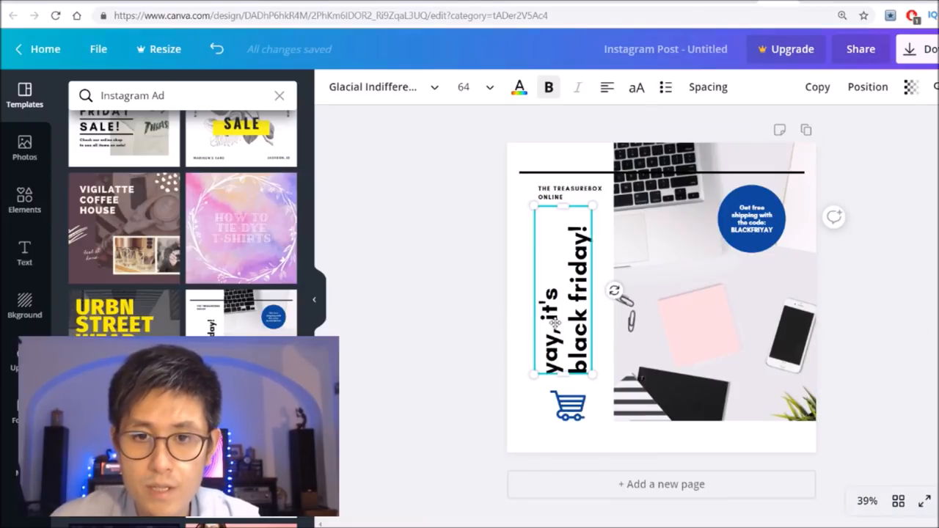
click(712, 294)
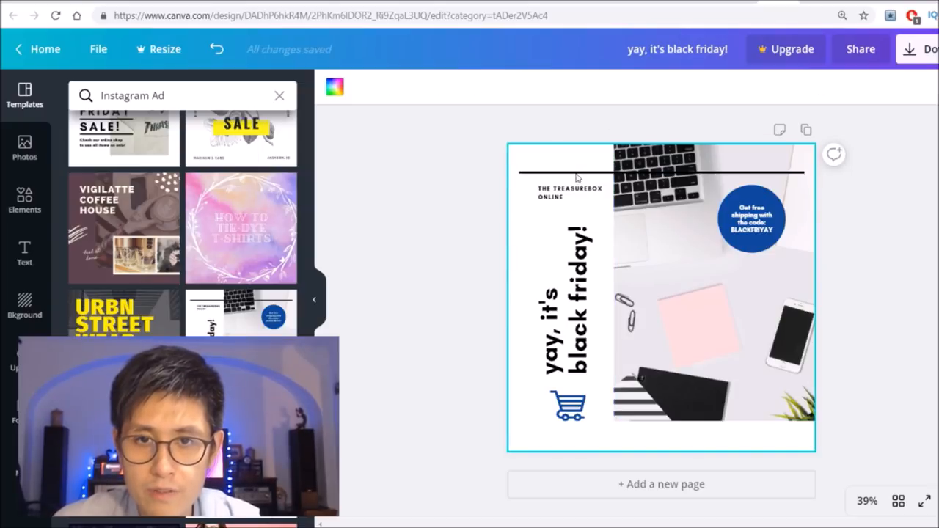
click(569, 188)
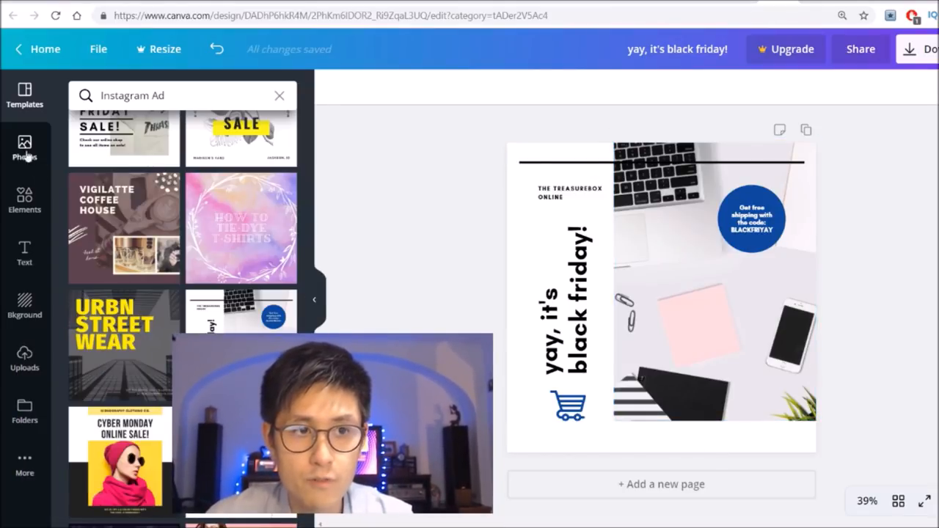
Step: Browse Canva's Elements, Text and Background collections, then show the previously uploaded images
click(24, 200)
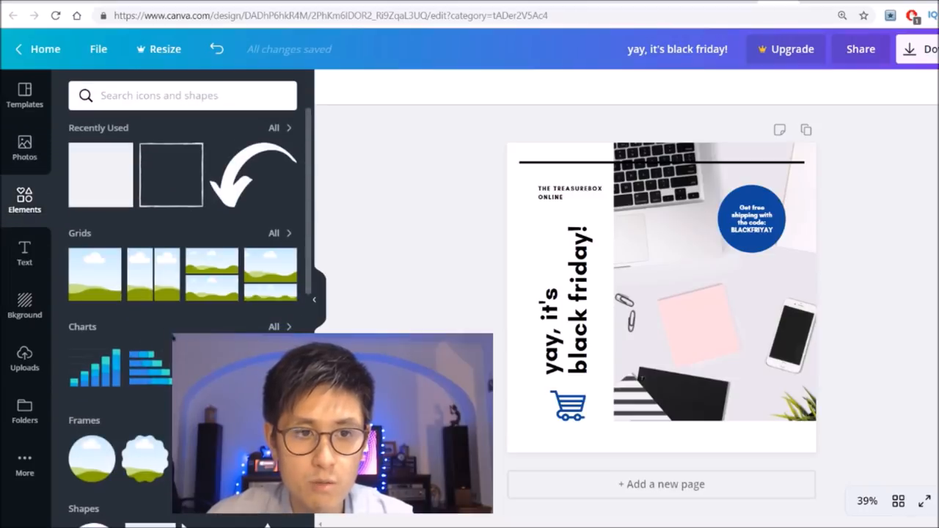
click(23, 252)
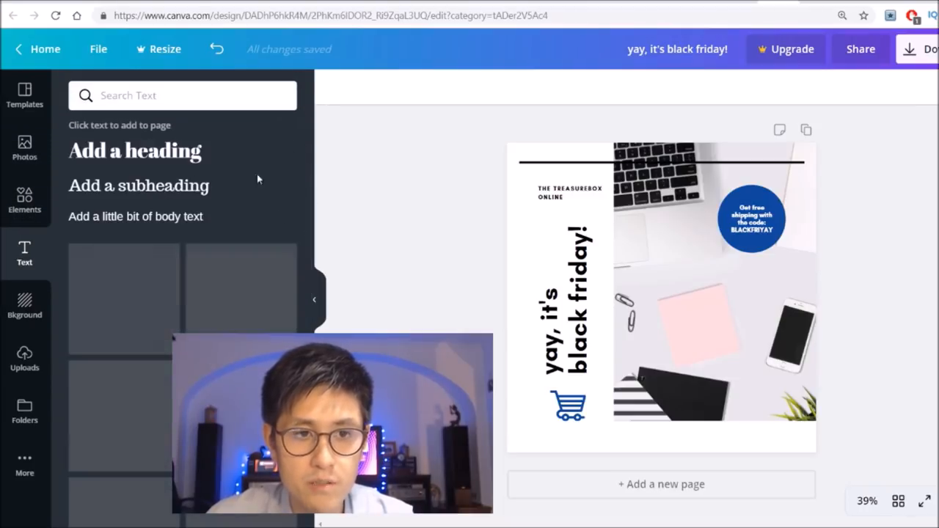
click(24, 302)
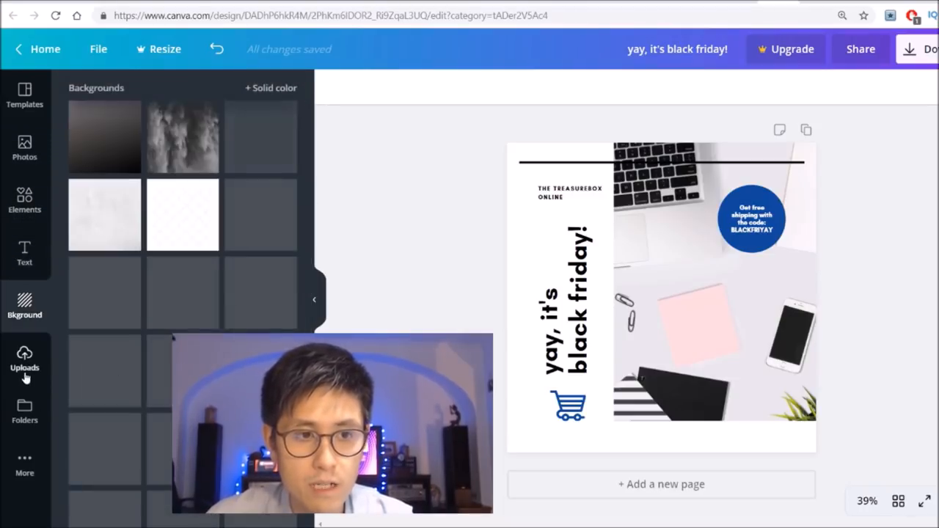
click(24, 360)
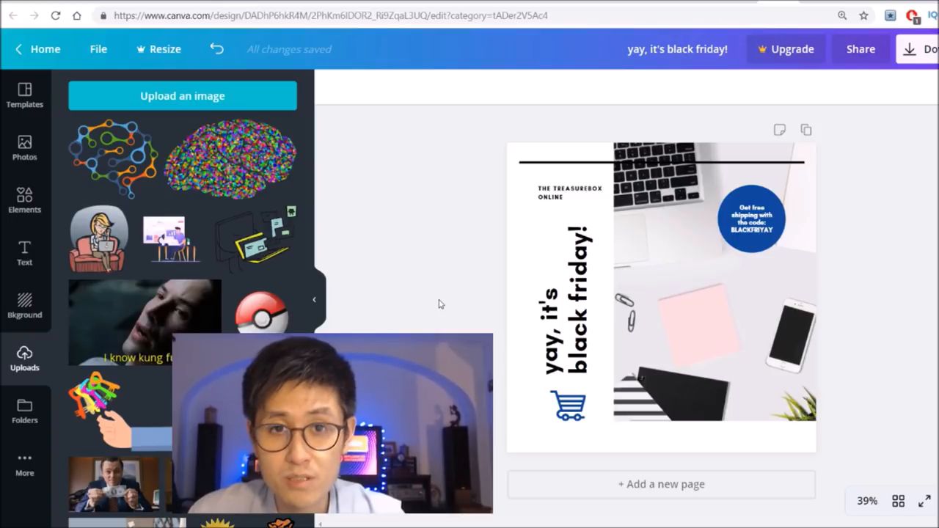
mouse_move(443, 328)
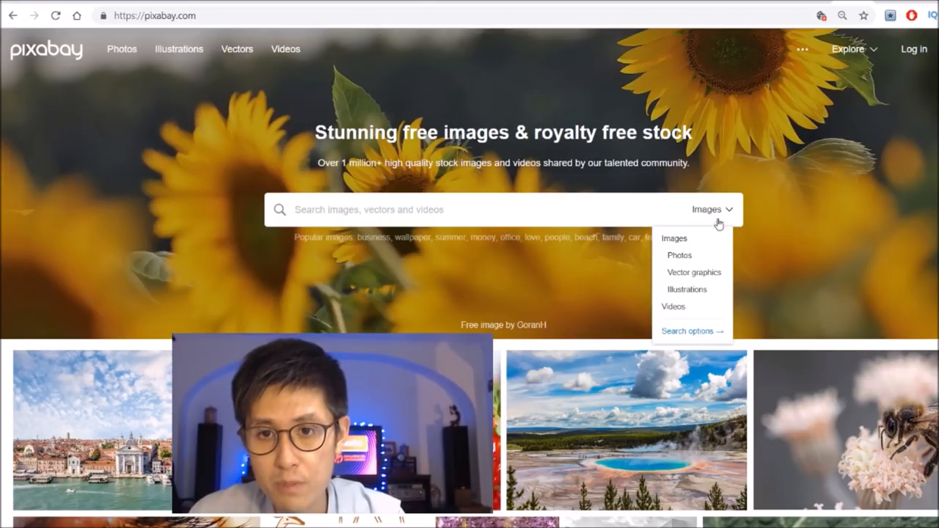
mouse_move(704, 279)
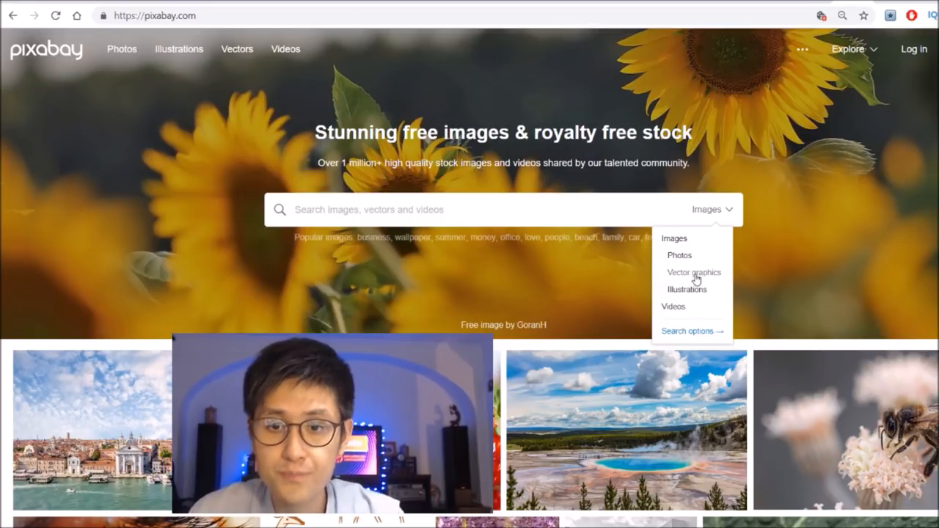
Step: Search Pixabay's vector graphics for 'delicious' to get food illustrations
click(693, 271)
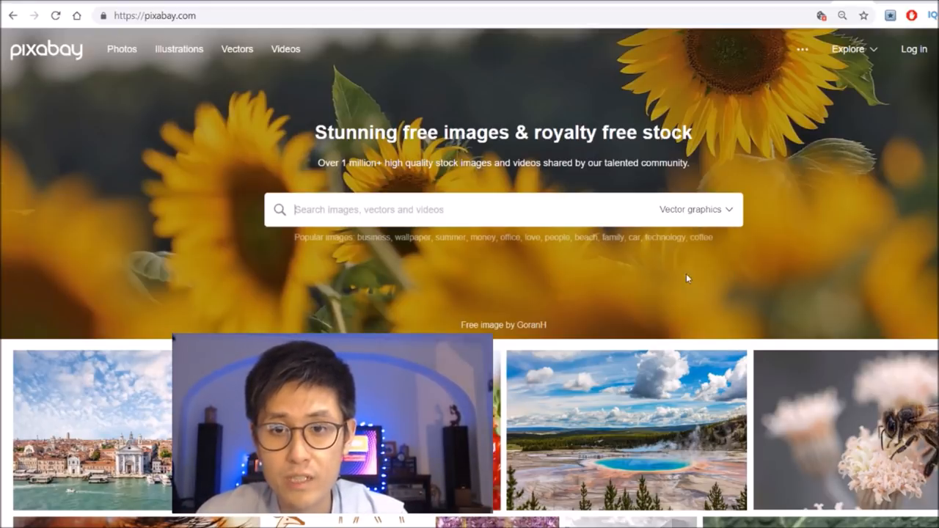
text(delicio)
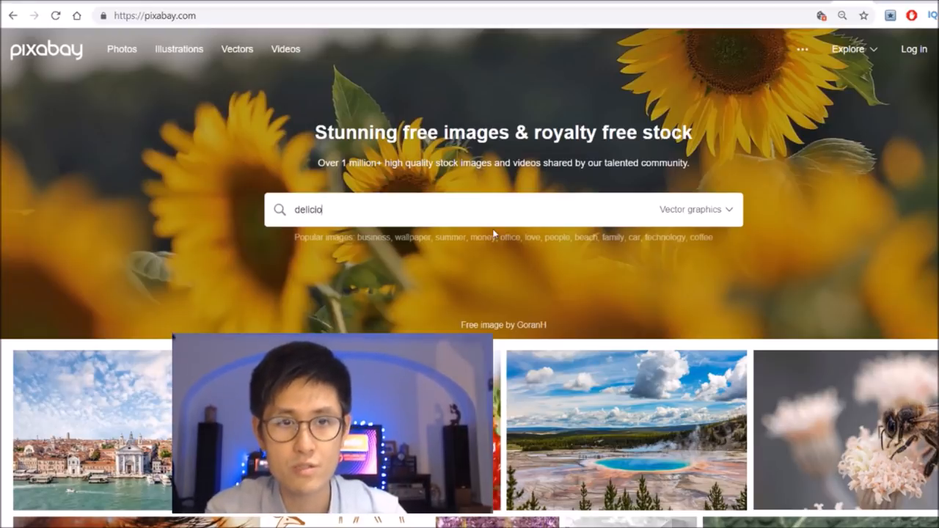
key(Return)
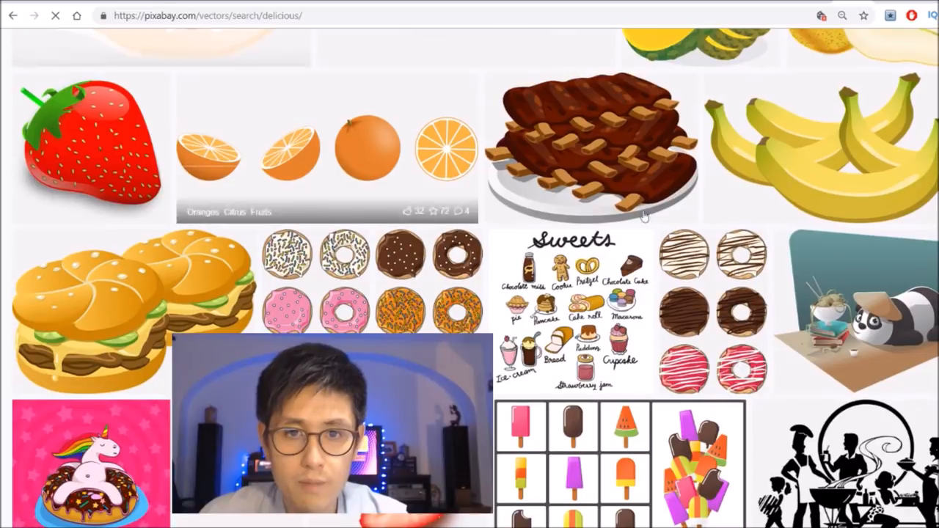
scroll(down, 3)
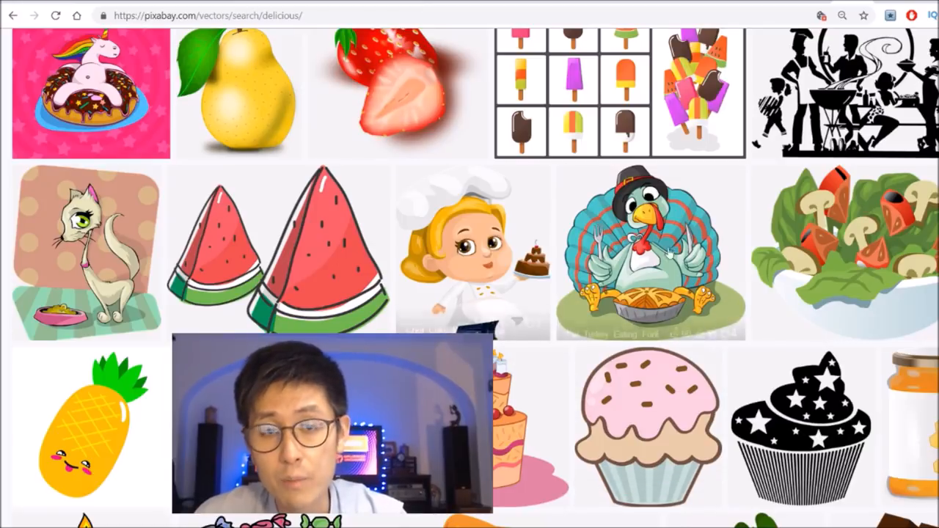
scroll(down, 3)
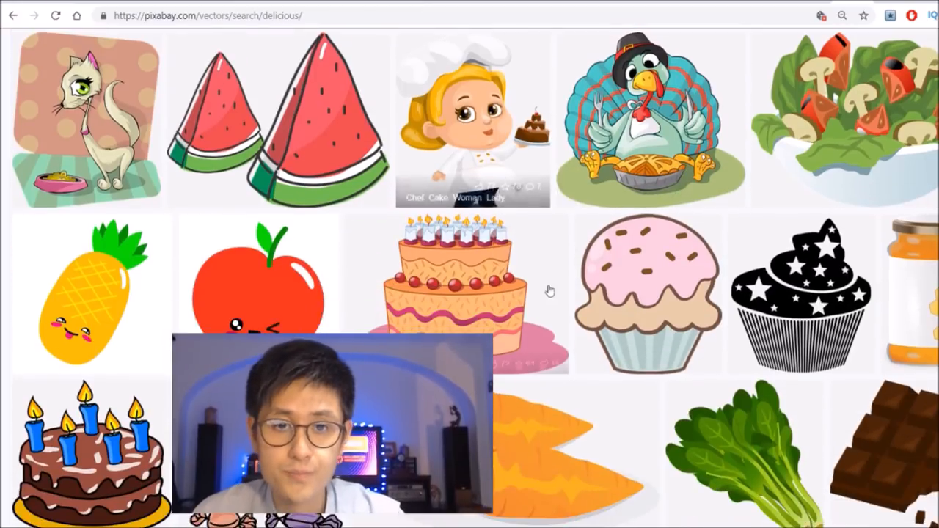
scroll(down, 3)
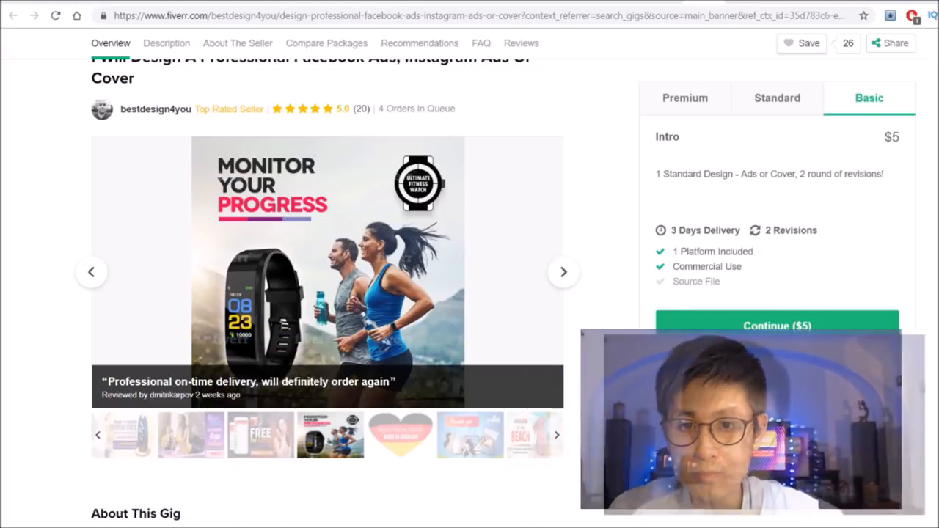
mouse_move(643, 294)
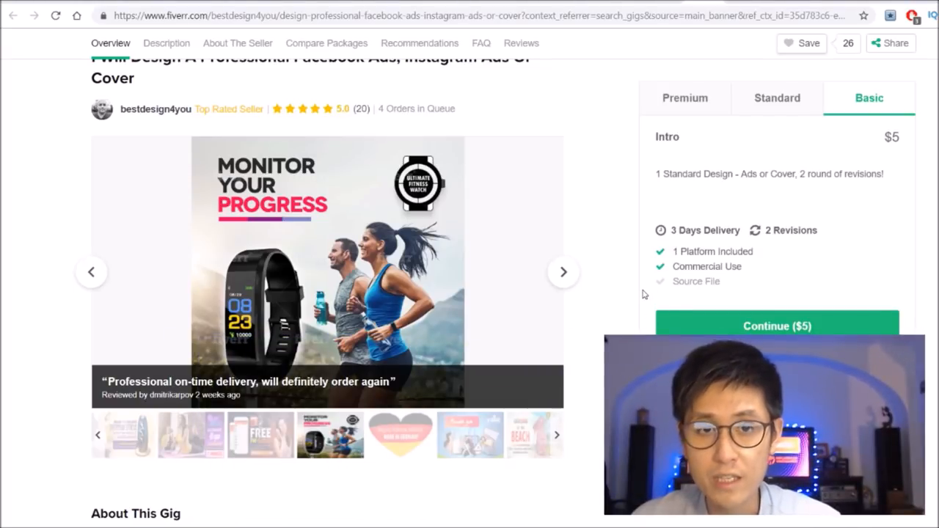
mouse_move(485, 171)
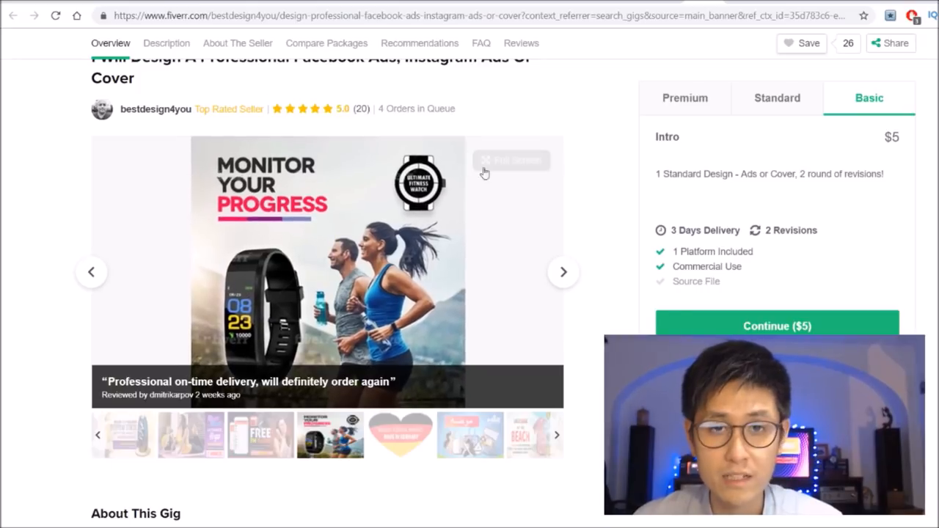
mouse_move(575, 364)
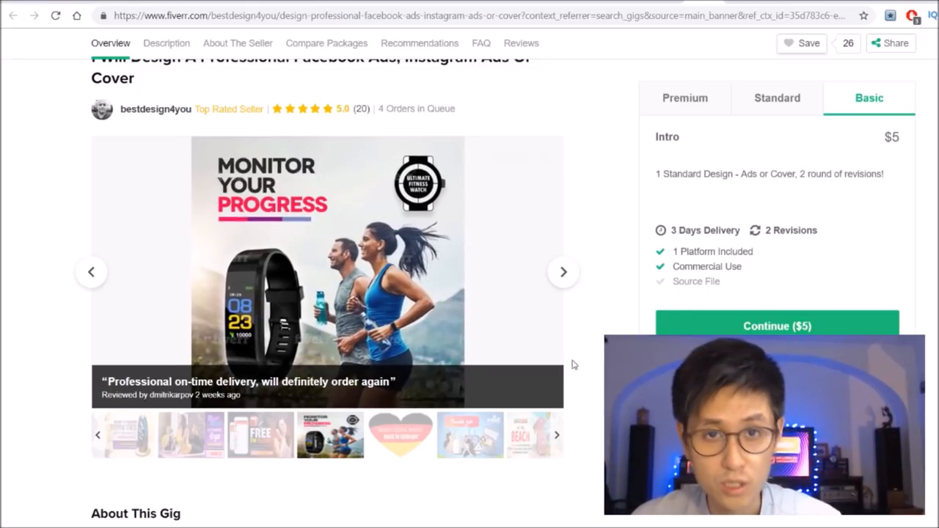